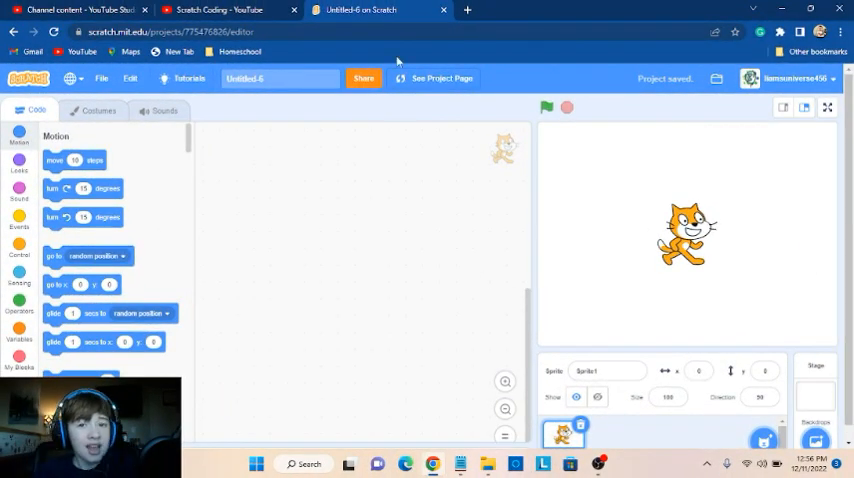
pyautogui.moveTo(544, 308)
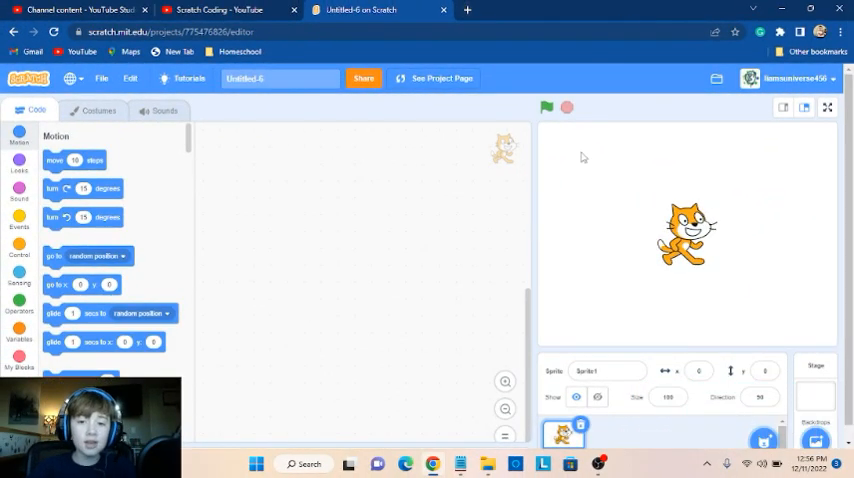
pyautogui.moveTo(526, 140)
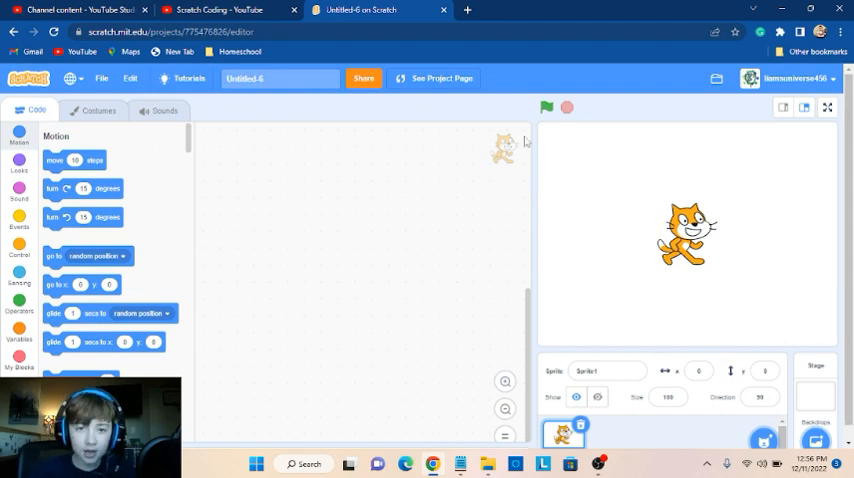
pyautogui.moveTo(632, 72)
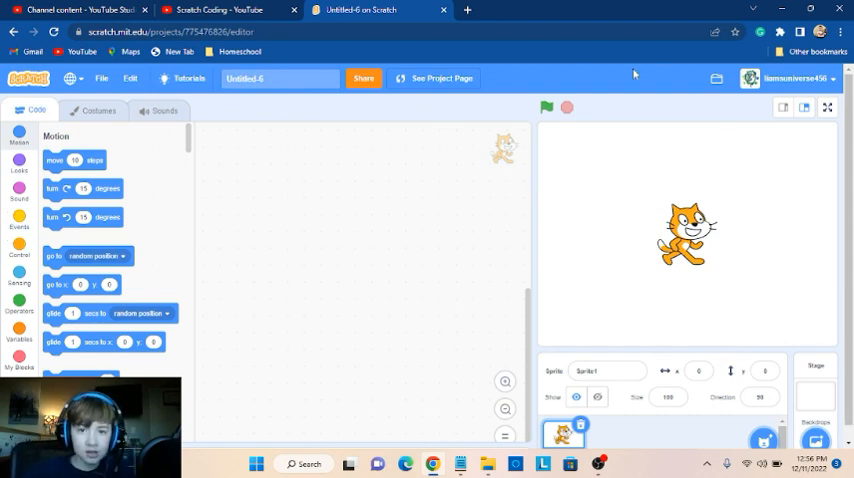
pyautogui.moveTo(334, 144)
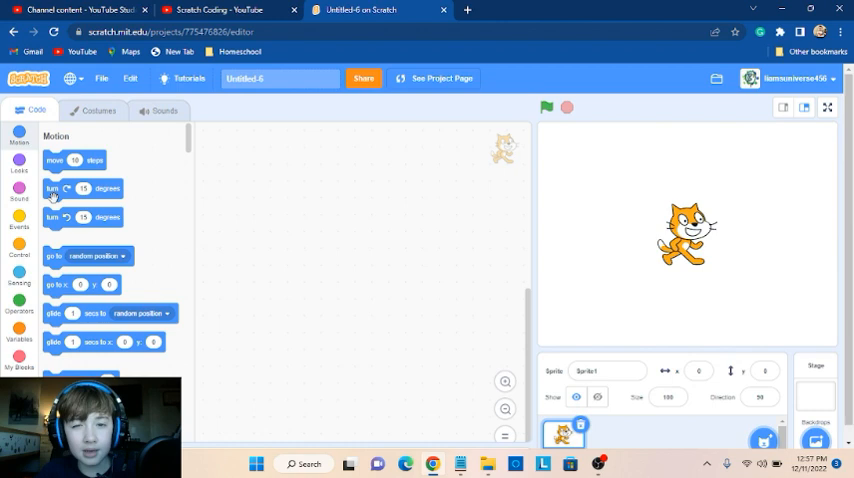
# Place a 'when green flag clicked' block in the cat's script area
pyautogui.click(20, 220)
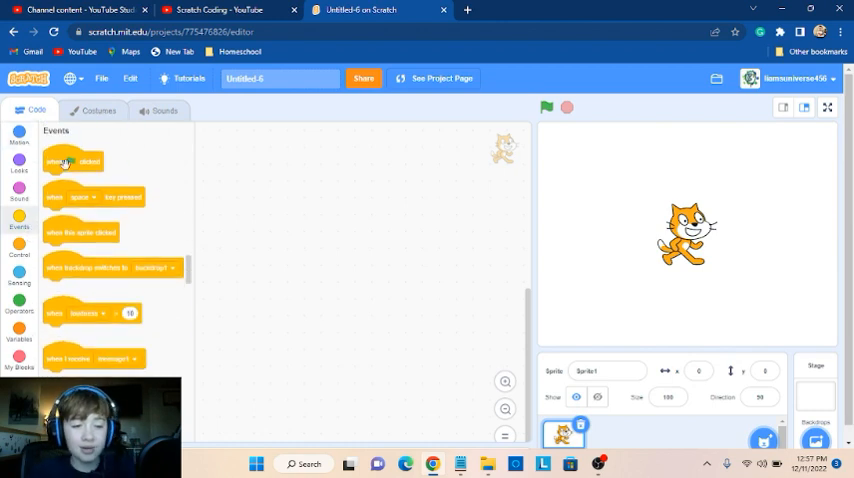
pyautogui.moveTo(72, 160); pyautogui.dragTo(196, 202)
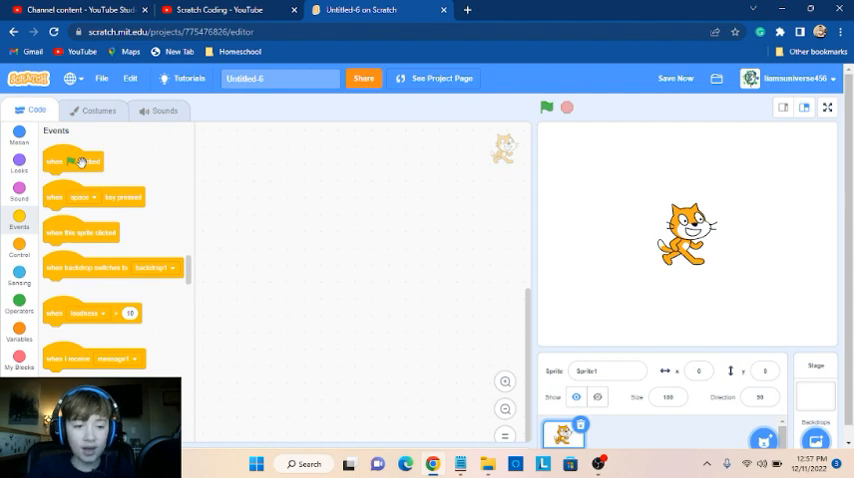
pyautogui.moveTo(72, 160); pyautogui.dragTo(308, 188)
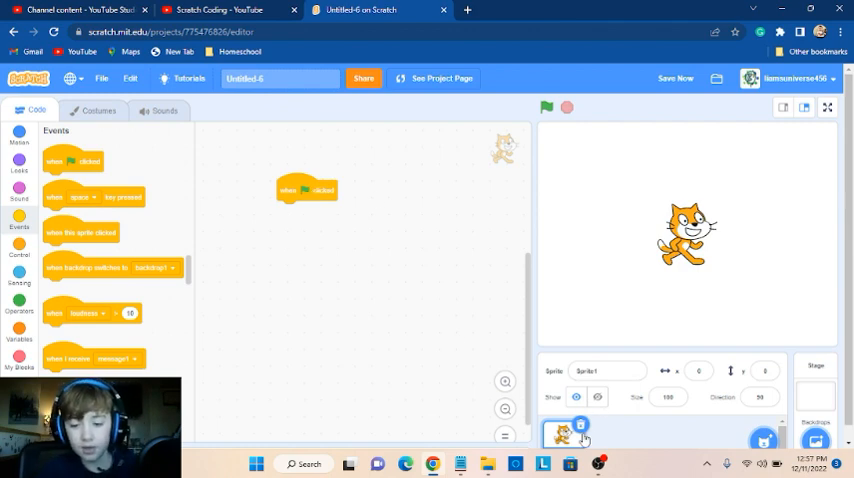
# Delete the Sprite1 cat and add the Dragon sprite from the library
pyautogui.moveTo(308, 190); pyautogui.dragTo(222, 184)
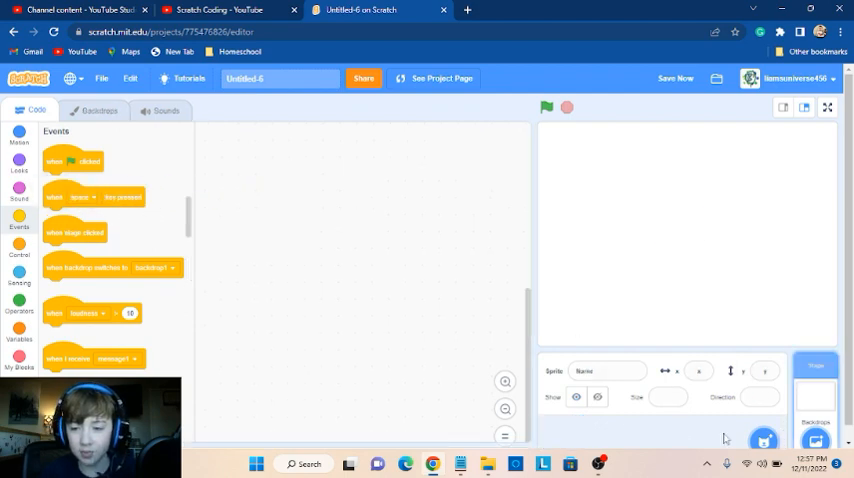
pyautogui.click(764, 440)
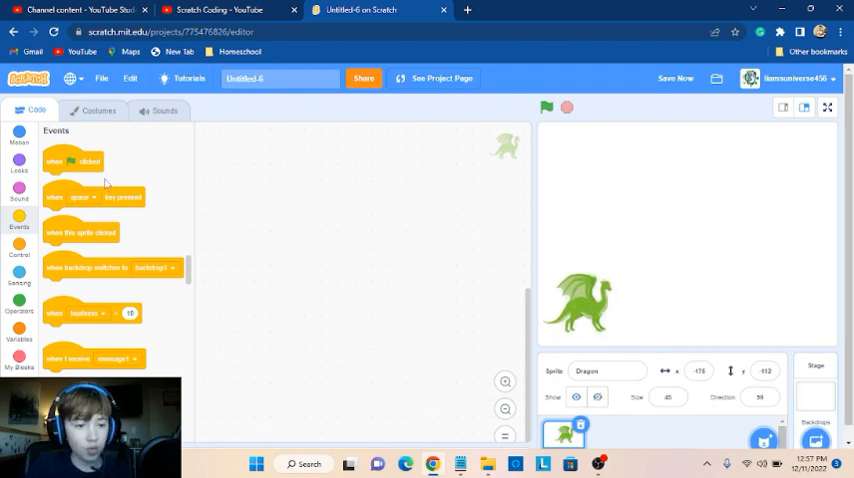
# Start the Dragon's script with a green-flag block and a 'go to x: y:' block
pyautogui.moveTo(72, 160); pyautogui.dragTo(236, 172)
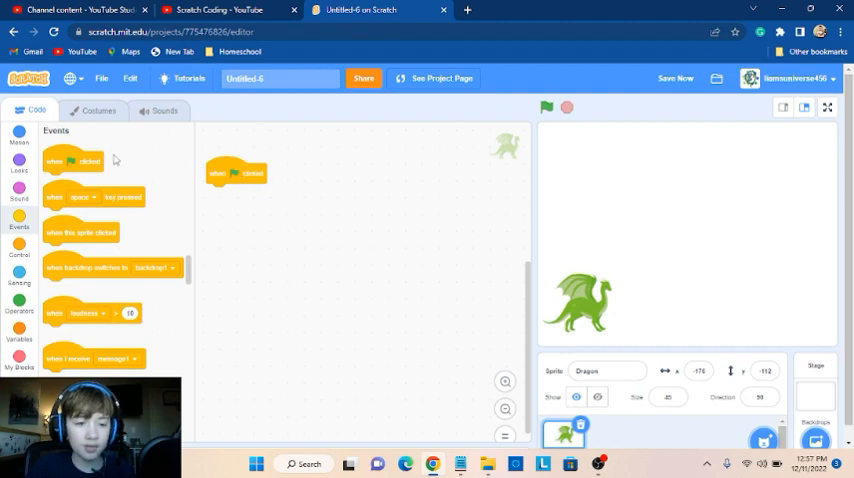
pyautogui.moveTo(236, 172); pyautogui.dragTo(342, 200)
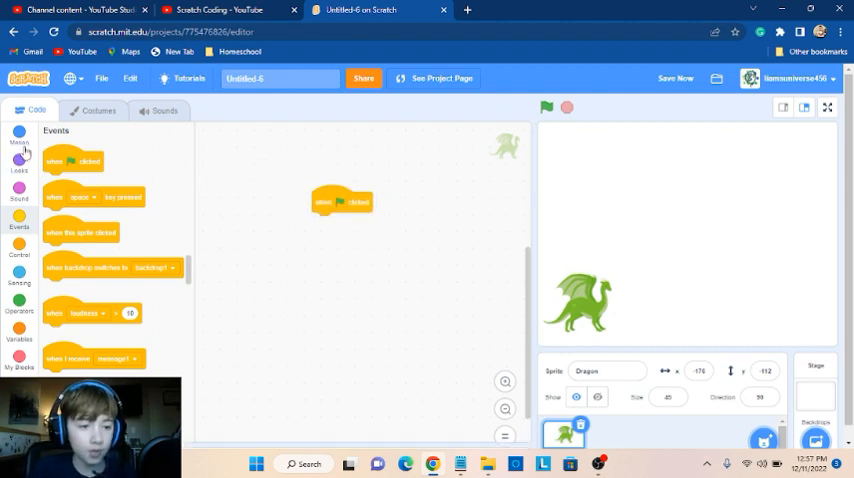
pyautogui.click(18, 136)
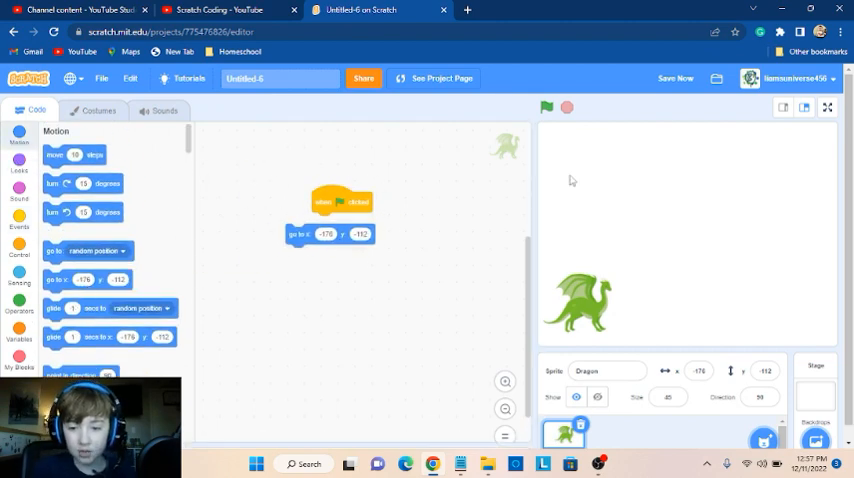
pyautogui.click(18, 190)
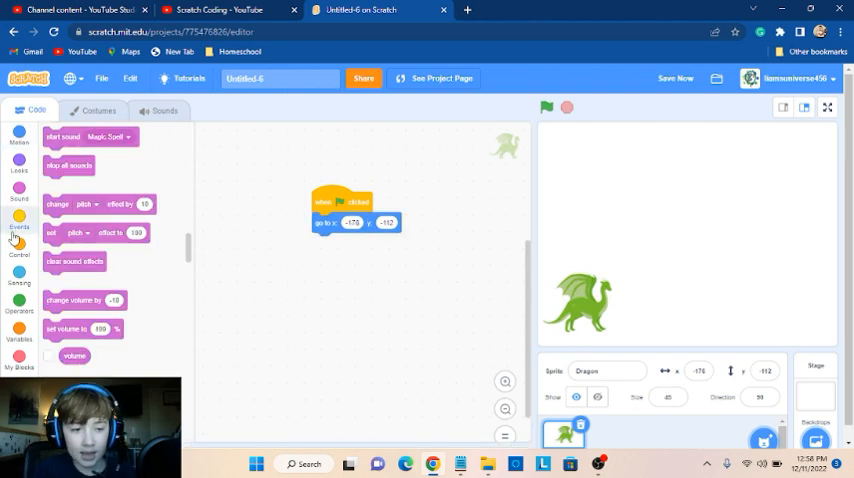
# Add a forever loop containing an if block beneath the go-to block
pyautogui.click(20, 248)
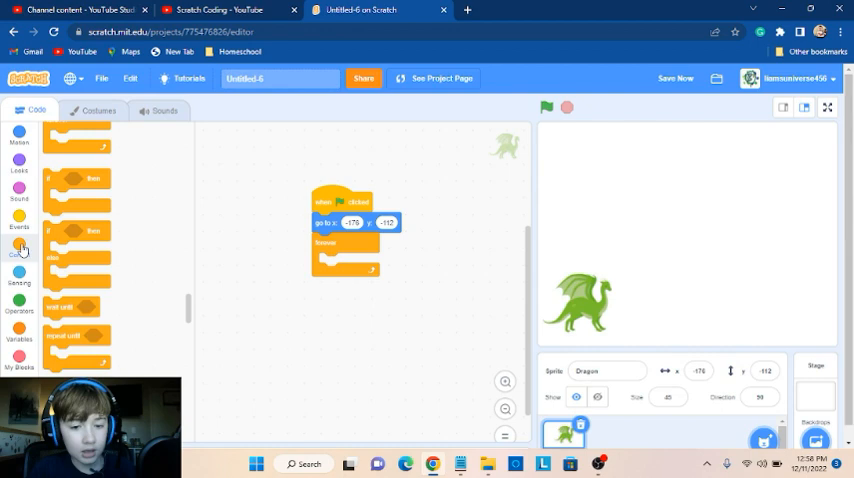
pyautogui.click(20, 248)
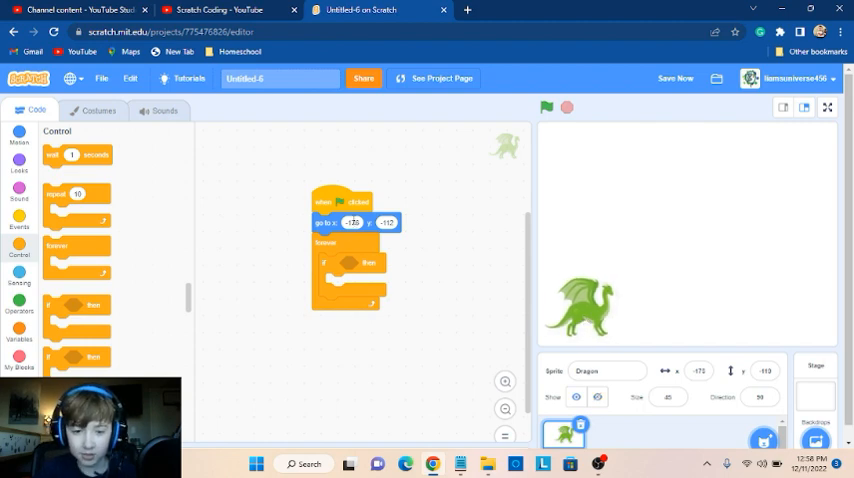
pyautogui.click(350, 222)
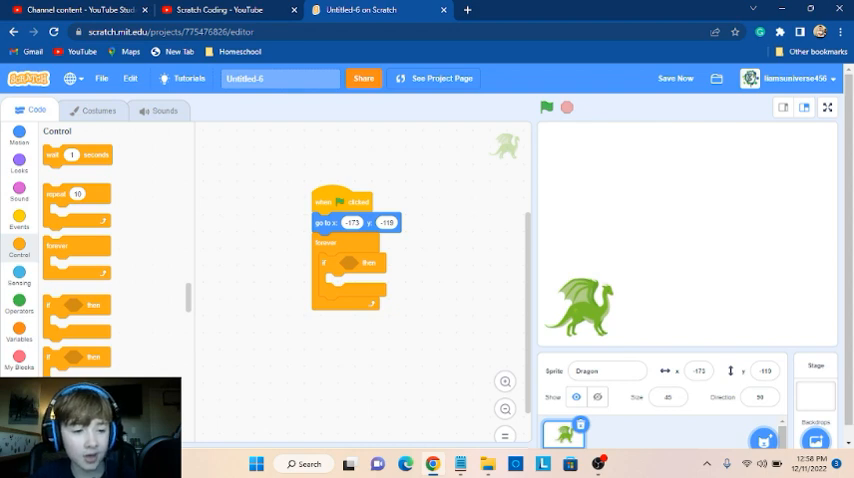
# Make the if condition 'key space pressed or key up arrow pressed'
pyautogui.click(18, 276)
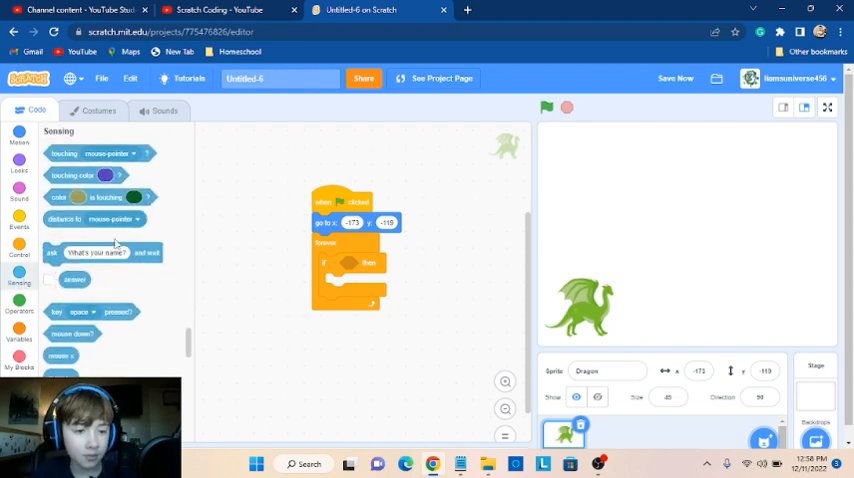
pyautogui.moveTo(90, 312); pyautogui.dragTo(412, 264)
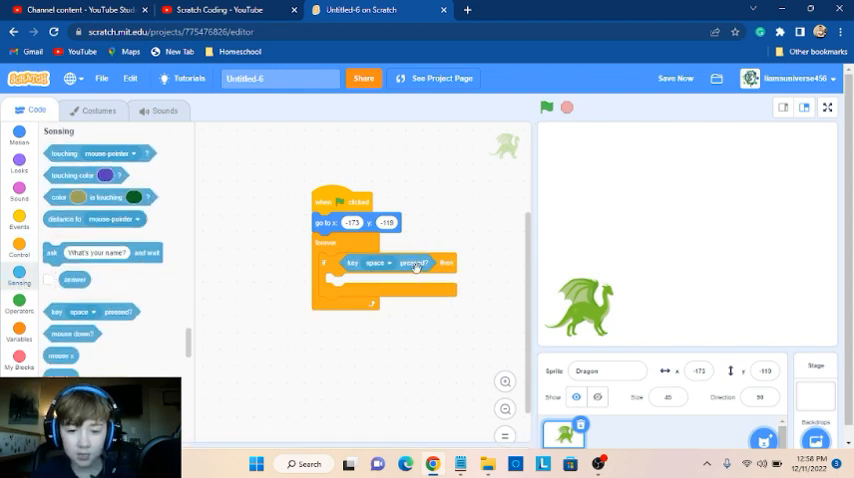
pyautogui.moveTo(412, 262); pyautogui.dragTo(368, 348)
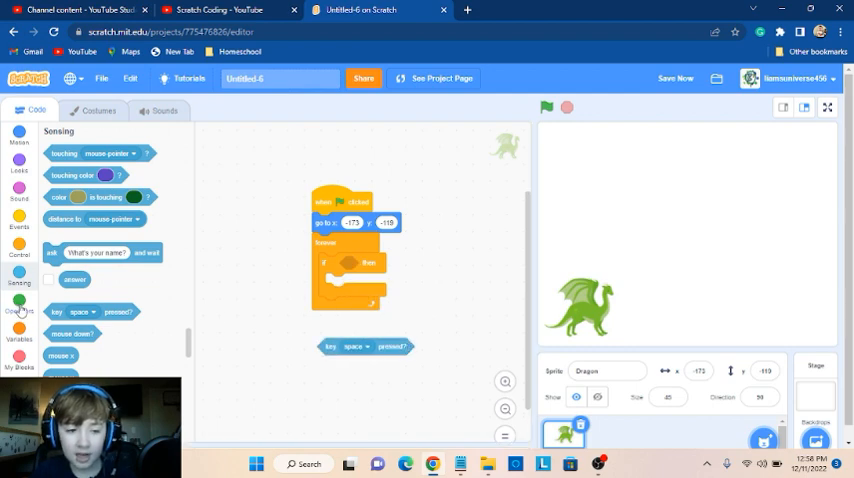
pyautogui.click(20, 304)
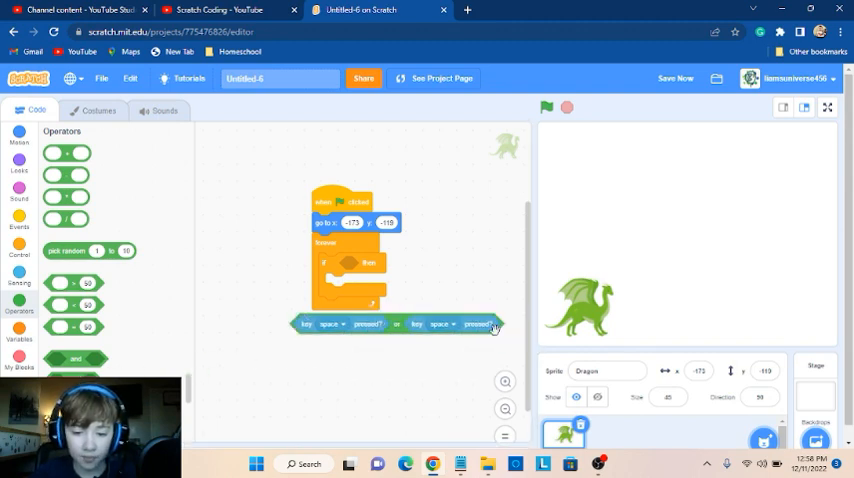
pyautogui.click(444, 324)
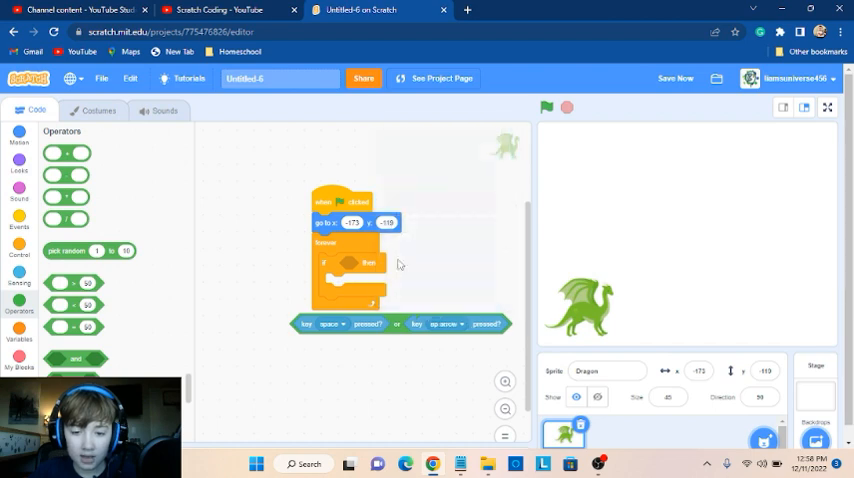
pyautogui.moveTo(396, 324); pyautogui.dragTo(416, 264)
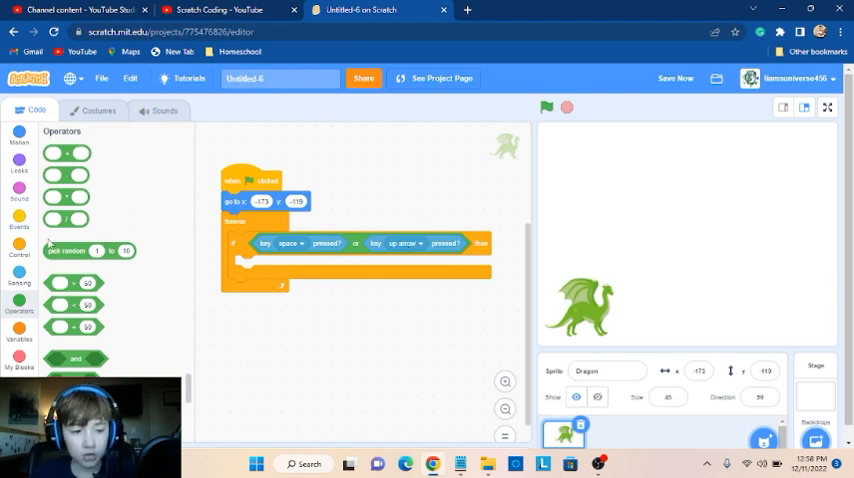
# Add two repeat loops with 'change y by' blocks so the dragon rises then falls
pyautogui.click(20, 256)
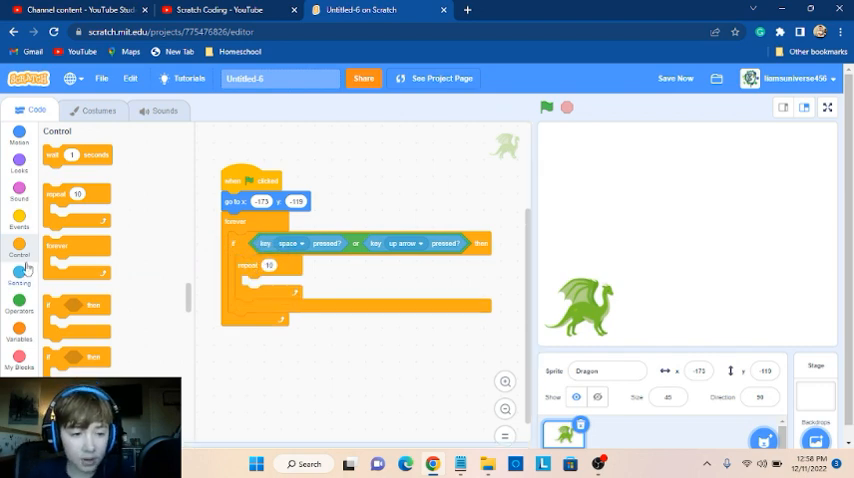
pyautogui.click(20, 136)
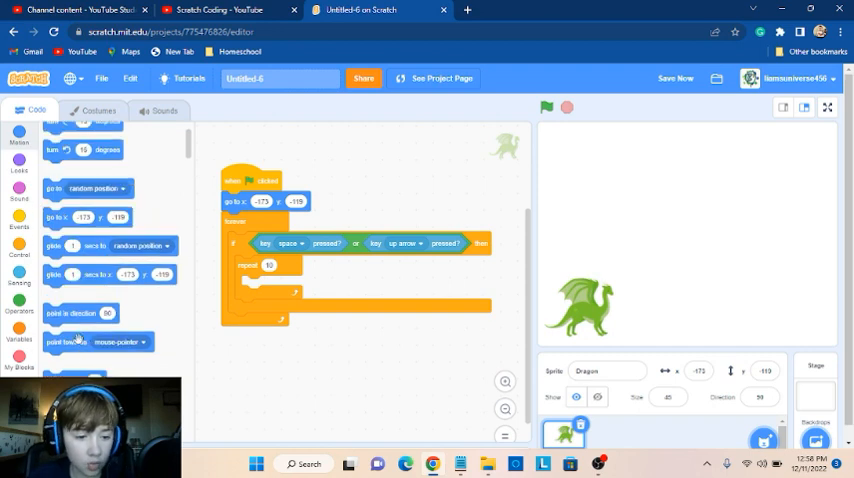
pyautogui.scroll(-3)
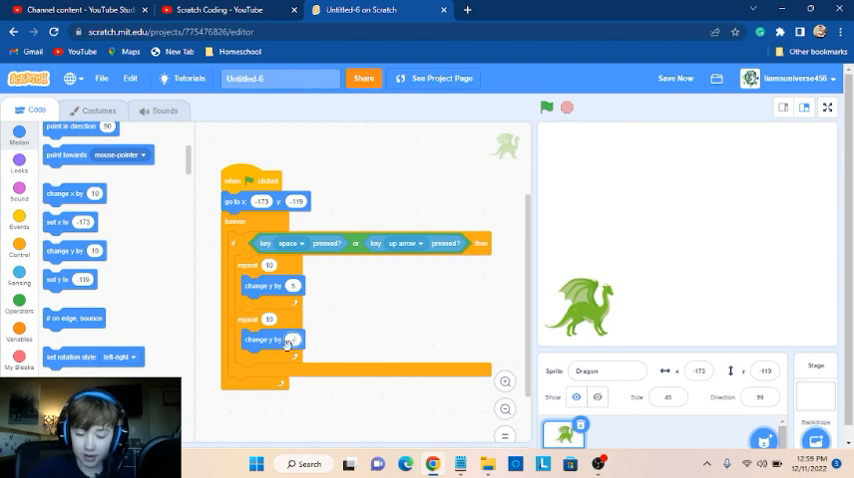
# Run the project and test the dragon's jump on the stage
pyautogui.click(546, 108)
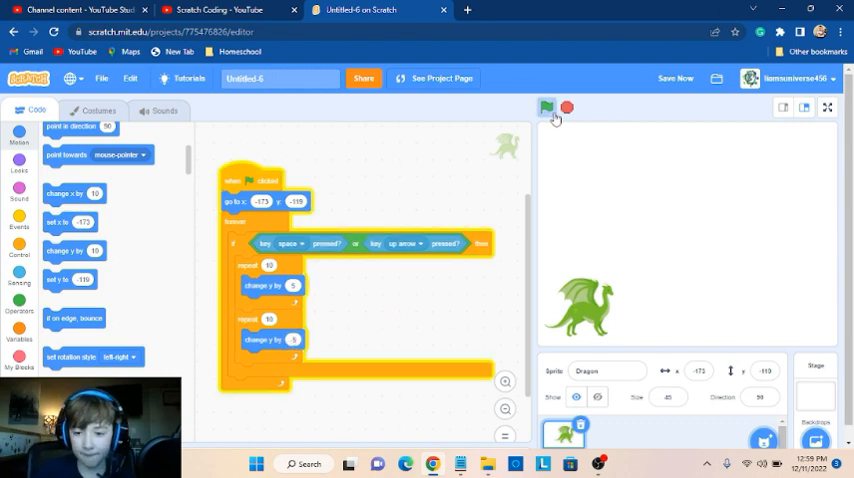
pyautogui.click(548, 108)
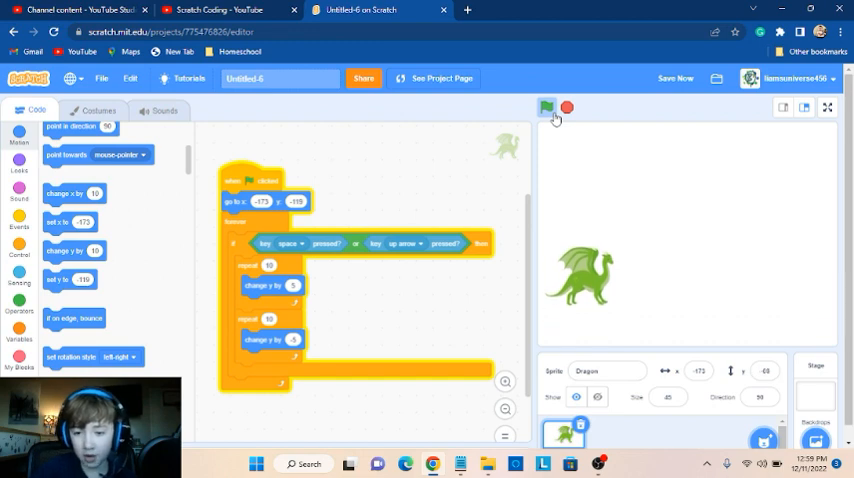
pyautogui.click(546, 108)
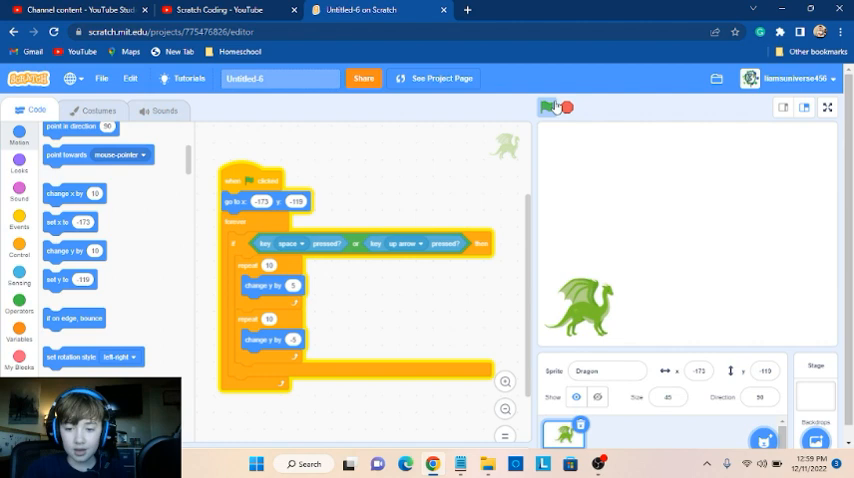
# Stop the test and bring up the backdrop library to pick a scene
pyautogui.click(548, 108)
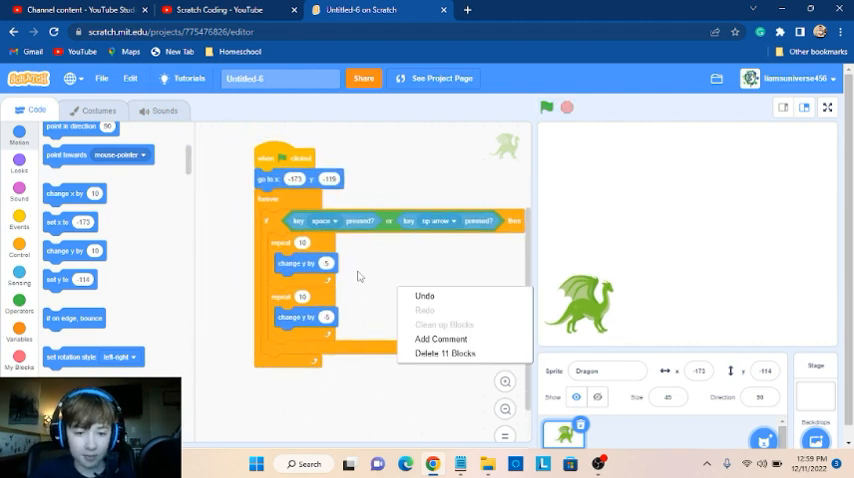
pyautogui.click(438, 292)
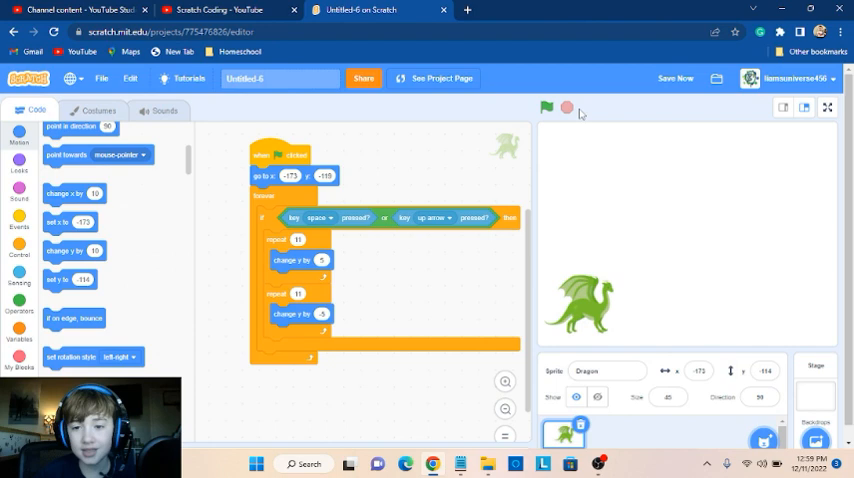
pyautogui.click(546, 108)
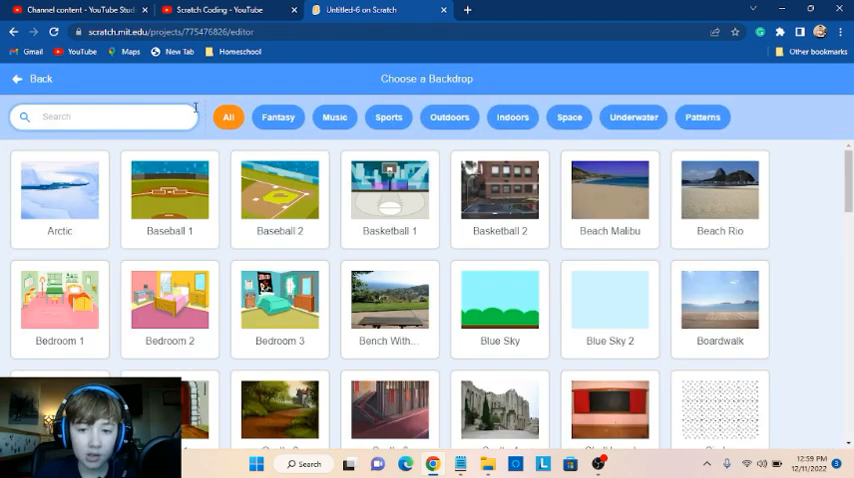
# Filter the backdrops to Indoors then Outdoors and scroll through the outdoor scenes
pyautogui.click(440, 116)
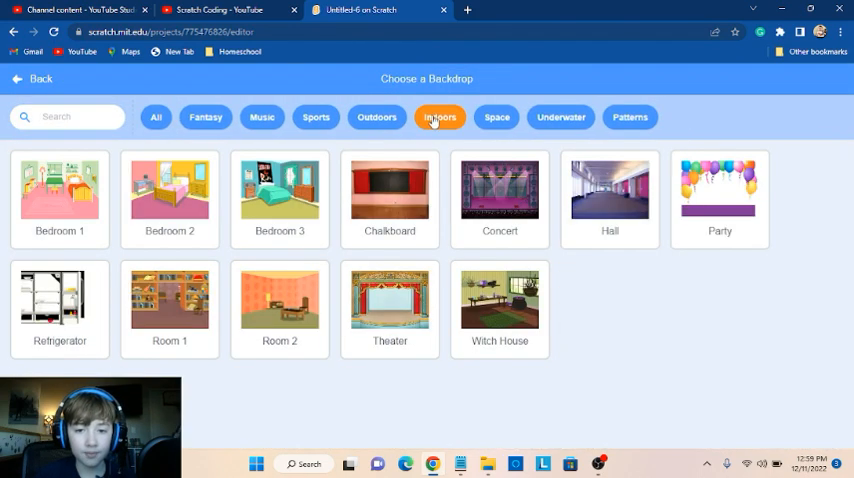
pyautogui.click(376, 116)
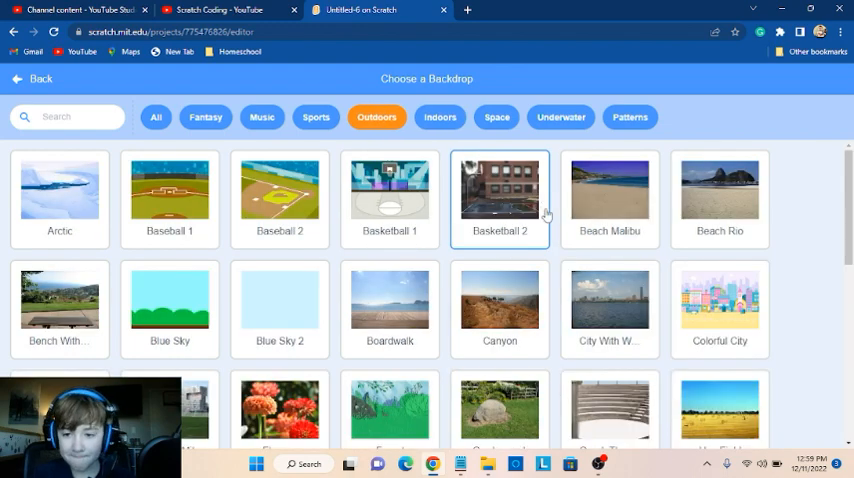
pyautogui.scroll(-3)
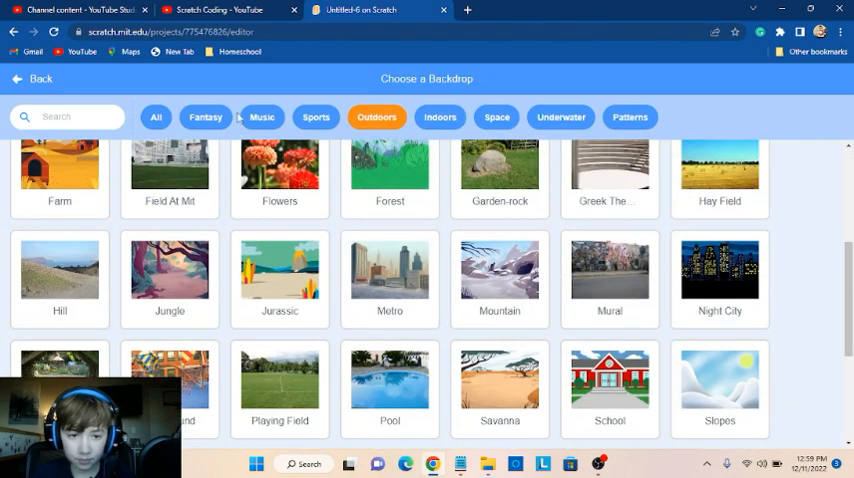
pyautogui.scroll(-3)
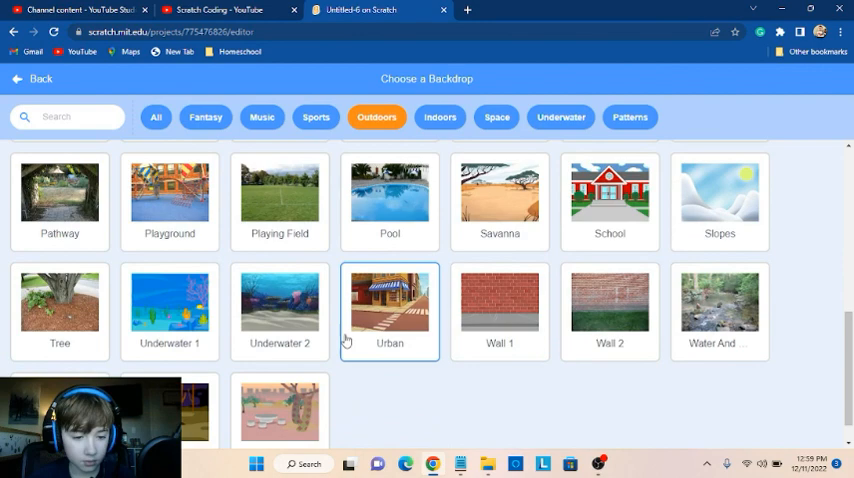
pyautogui.scroll(-3)
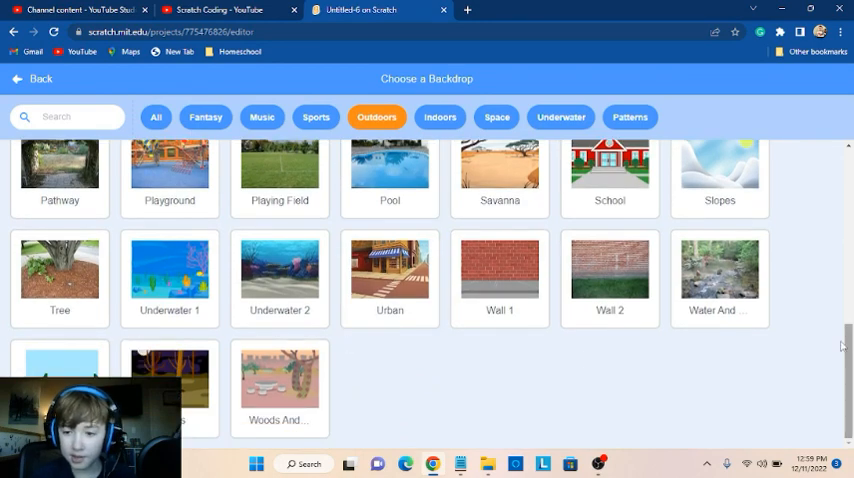
pyautogui.scroll(3)
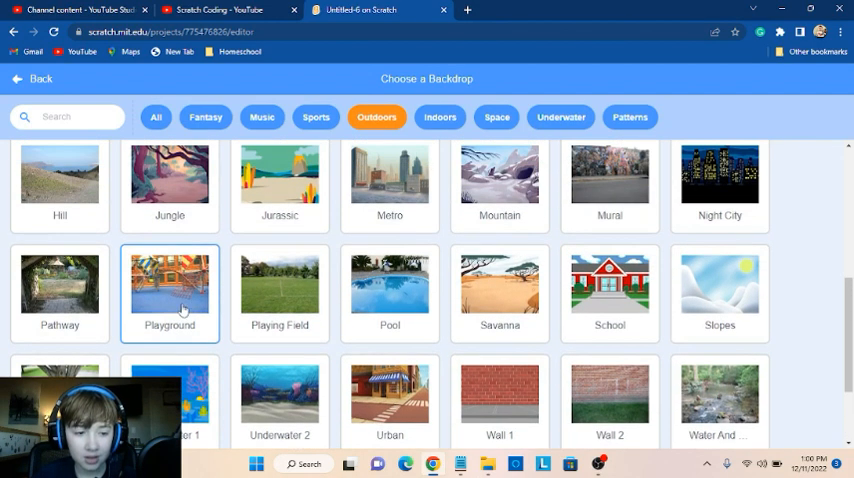
pyautogui.scroll(-3)
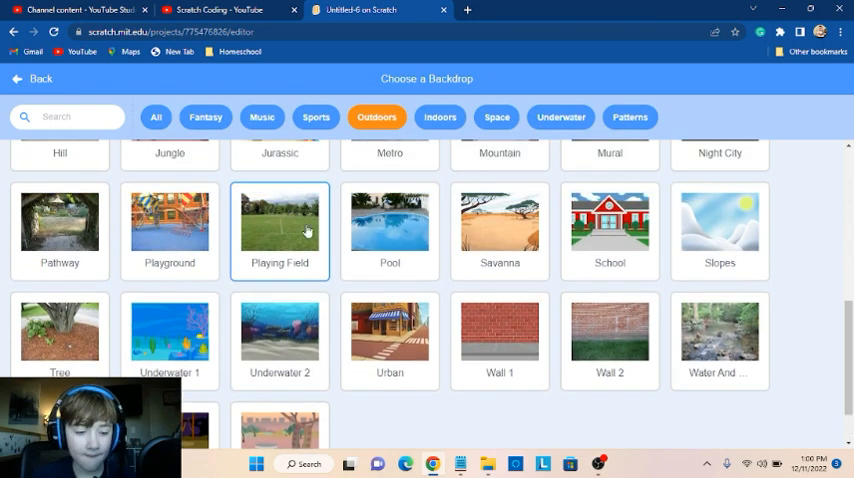
pyautogui.scroll(-3)
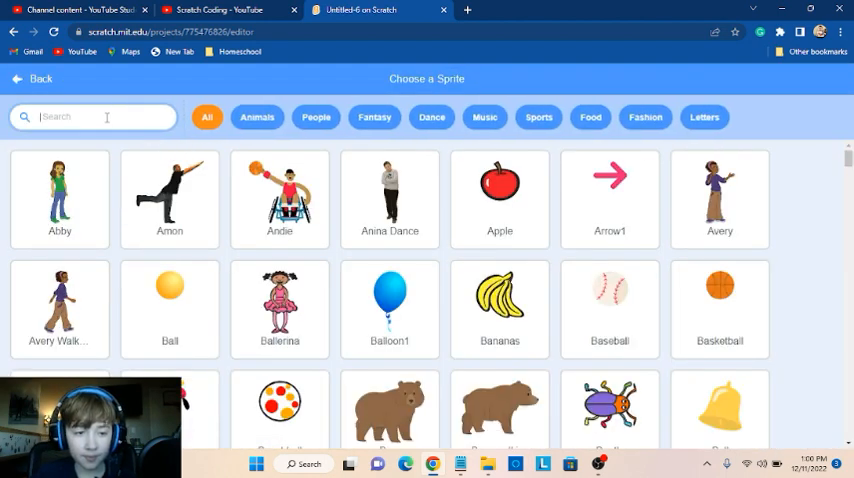
# Search the sprite library for 'crys' and add the Crystal sprite
pyautogui.write('dan')
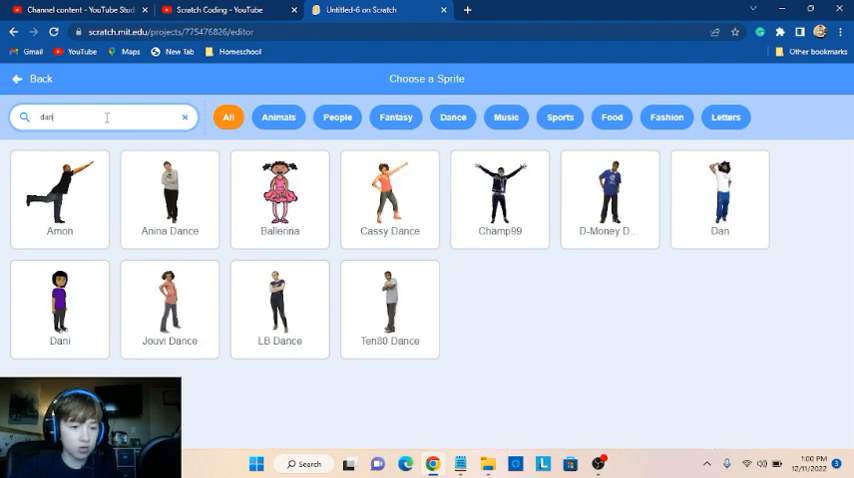
pyautogui.click(184, 116)
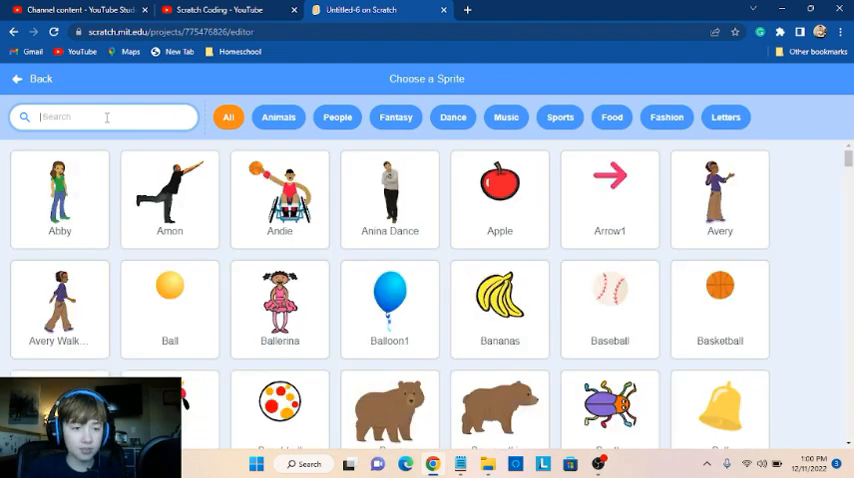
pyautogui.write('e')
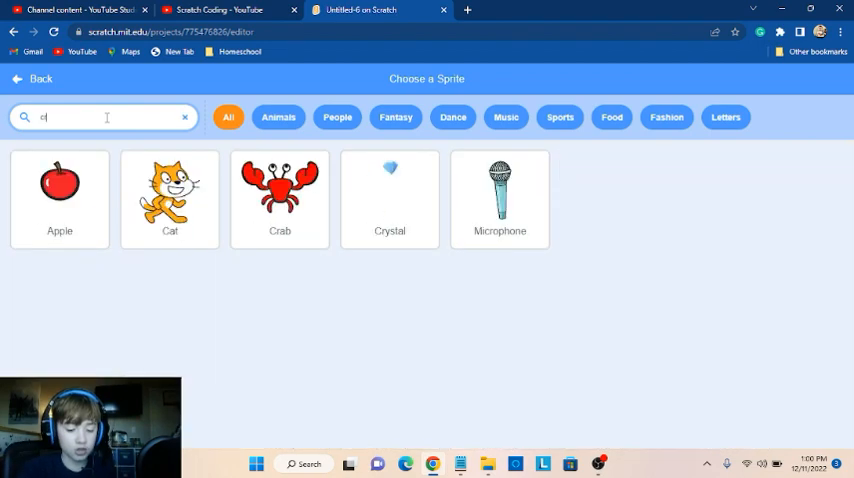
pyautogui.write('crys')
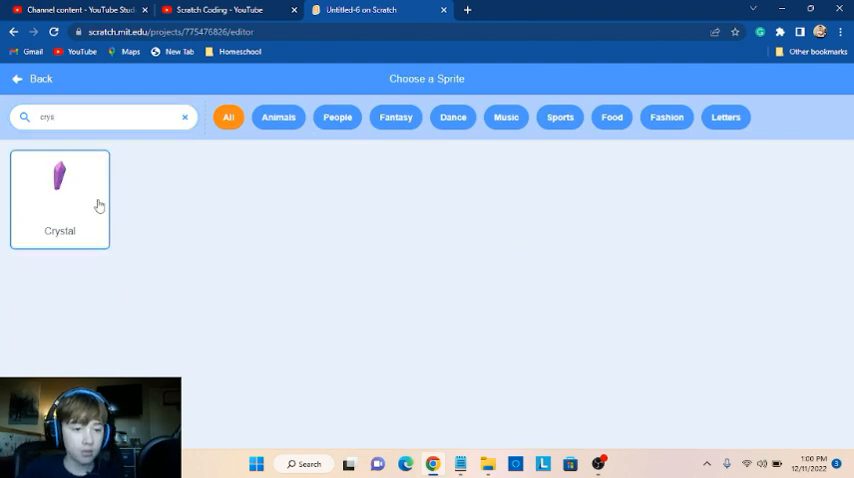
pyautogui.click(60, 198)
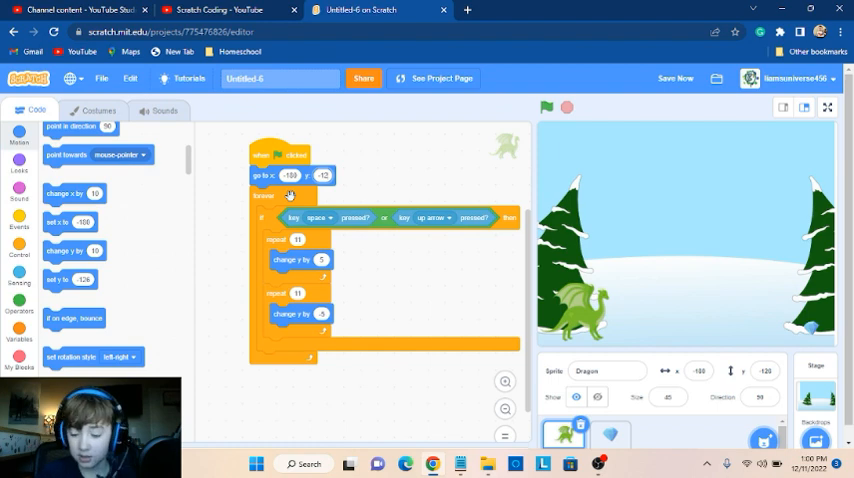
# Start a brand-new blank sprite with the Paint option
pyautogui.click(546, 108)
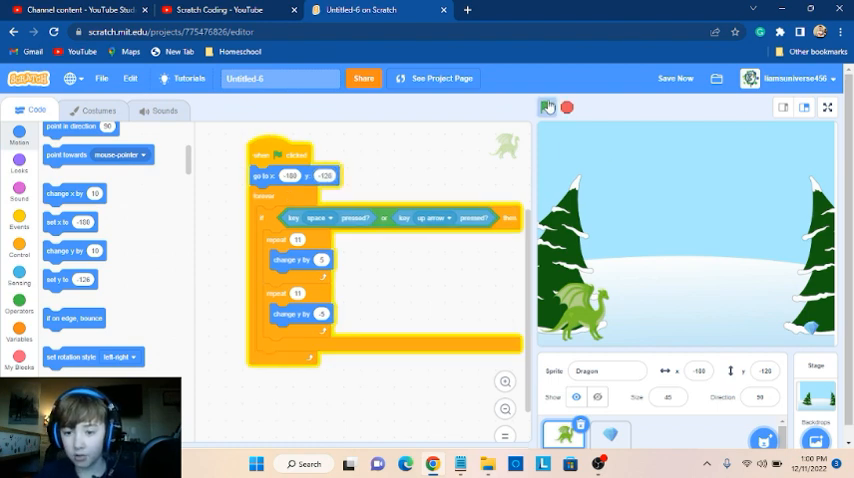
pyautogui.click(546, 108)
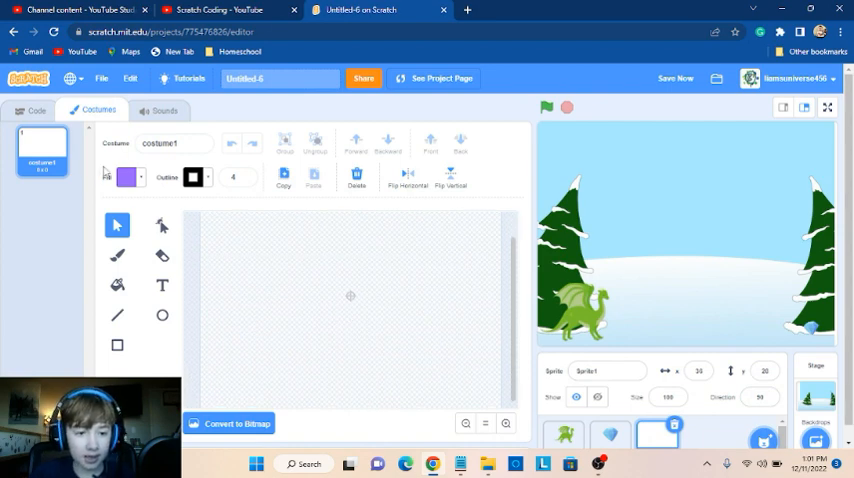
# Set the costume fill to a pale light blue and the outline to blue
pyautogui.click(126, 176)
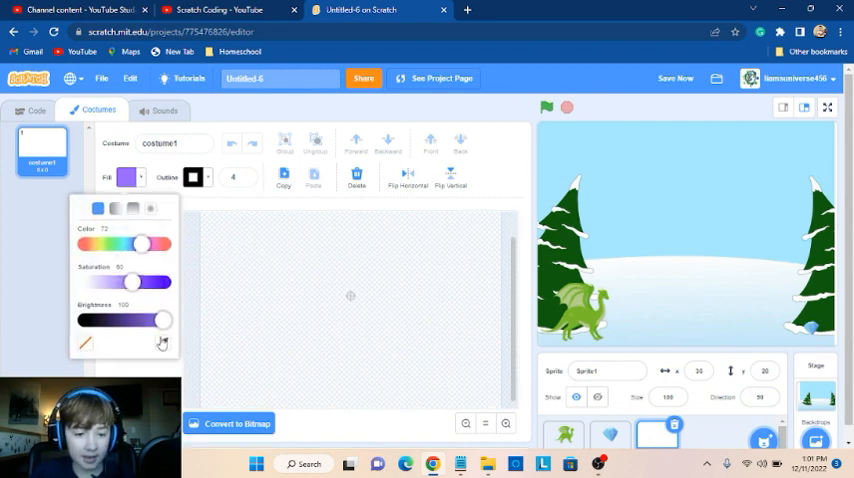
pyautogui.click(162, 344)
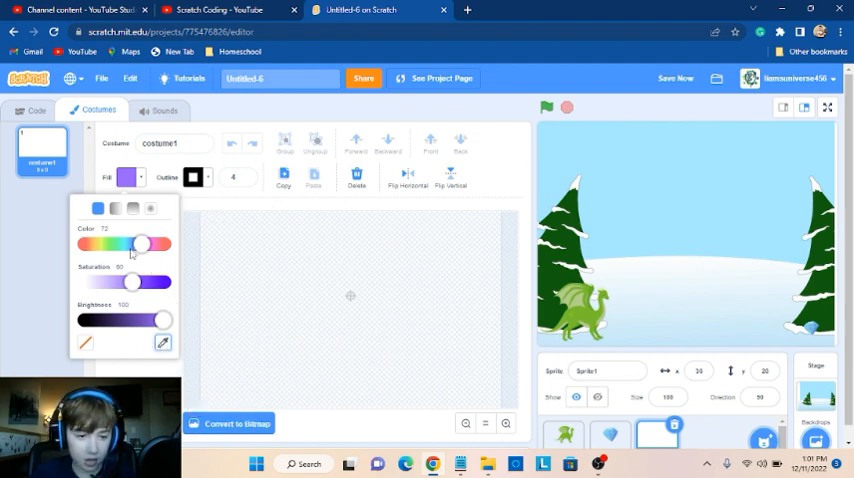
pyautogui.moveTo(140, 244); pyautogui.dragTo(120, 244)
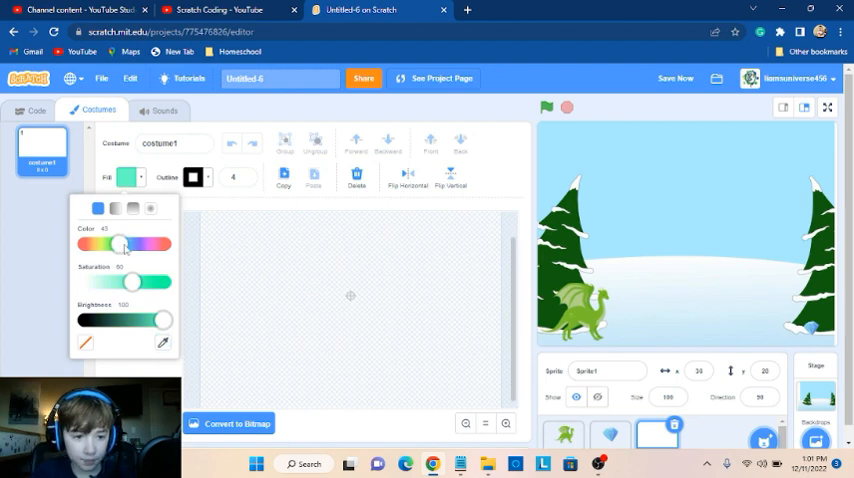
pyautogui.moveTo(128, 280); pyautogui.dragTo(118, 280)
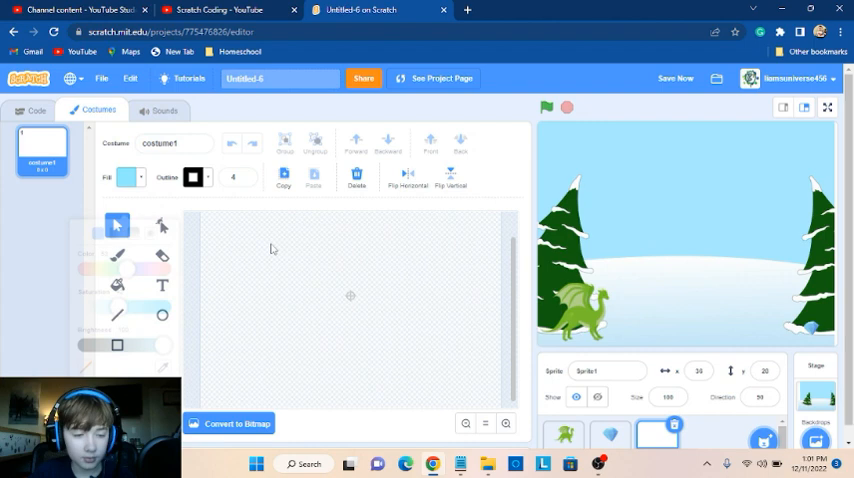
pyautogui.click(126, 176)
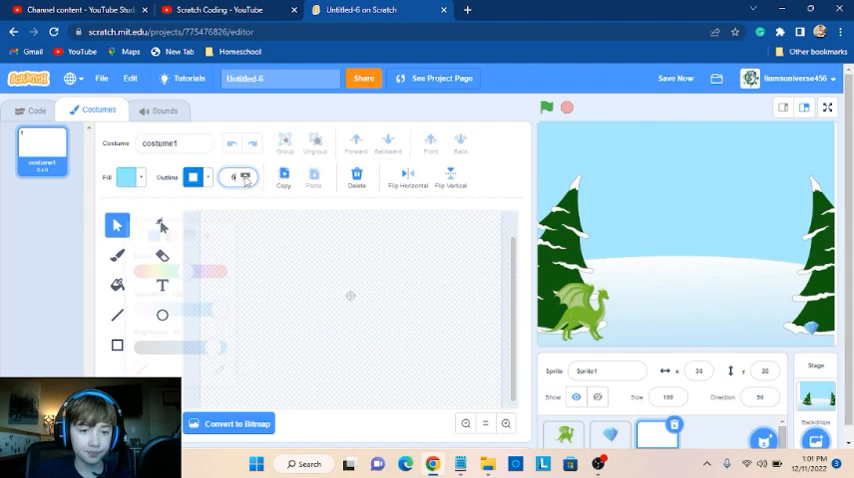
pyautogui.click(238, 176)
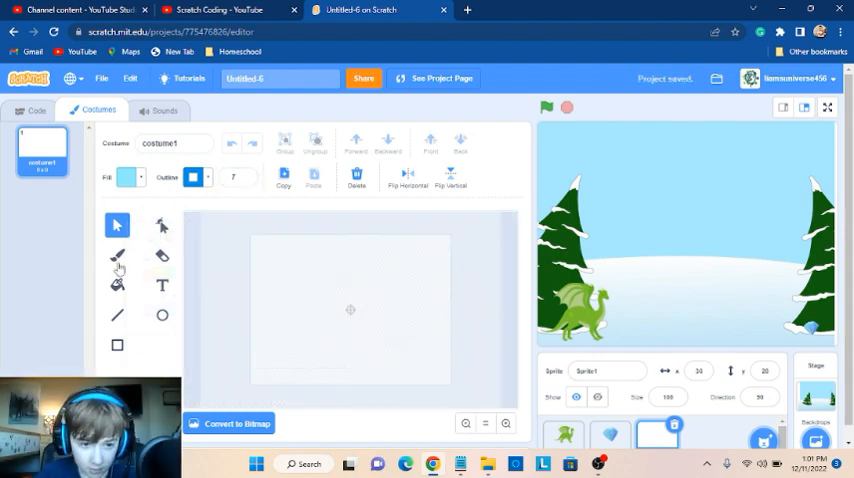
# Draw a thin light-blue rectangle bar along the bottom of the canvas
pyautogui.click(118, 344)
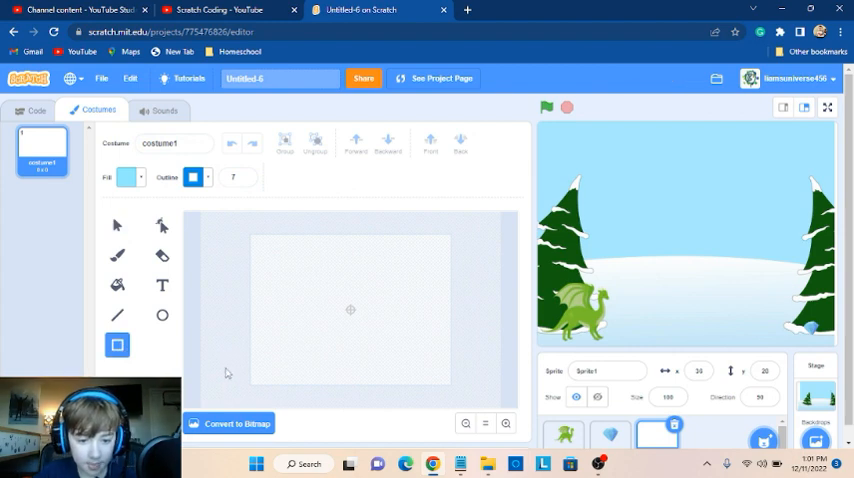
pyautogui.moveTo(228, 376); pyautogui.dragTo(304, 376)
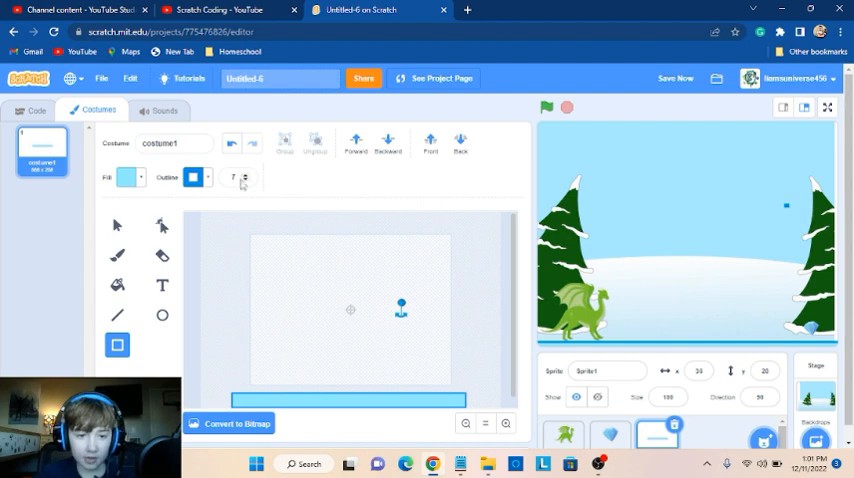
pyautogui.click(244, 174)
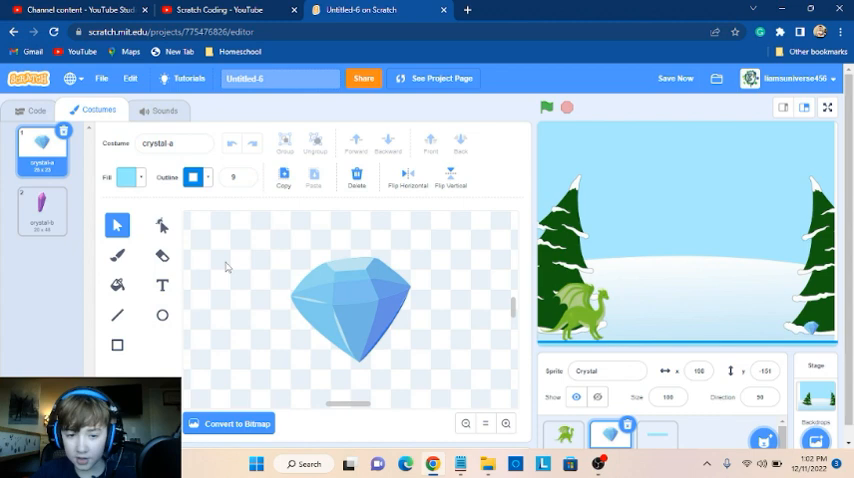
# Give the Crystal a green-flag script with 'go to x: y:' then 'glide secs to x: y:'
pyautogui.click(36, 110)
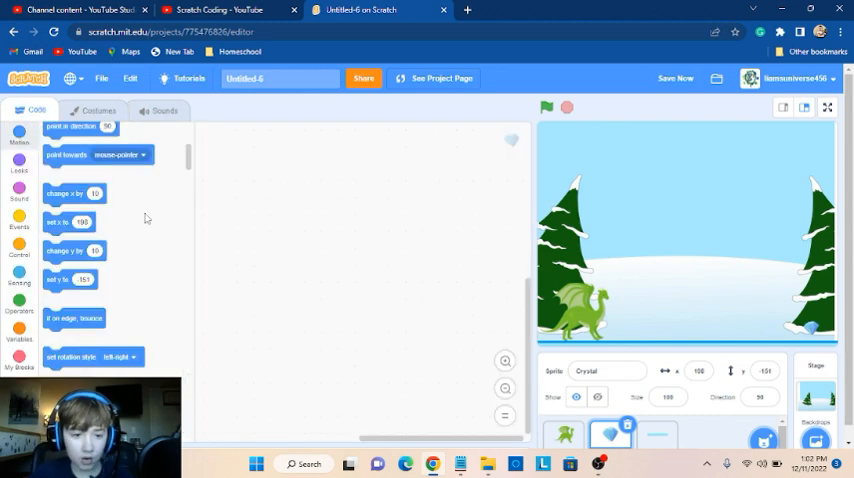
pyautogui.click(20, 220)
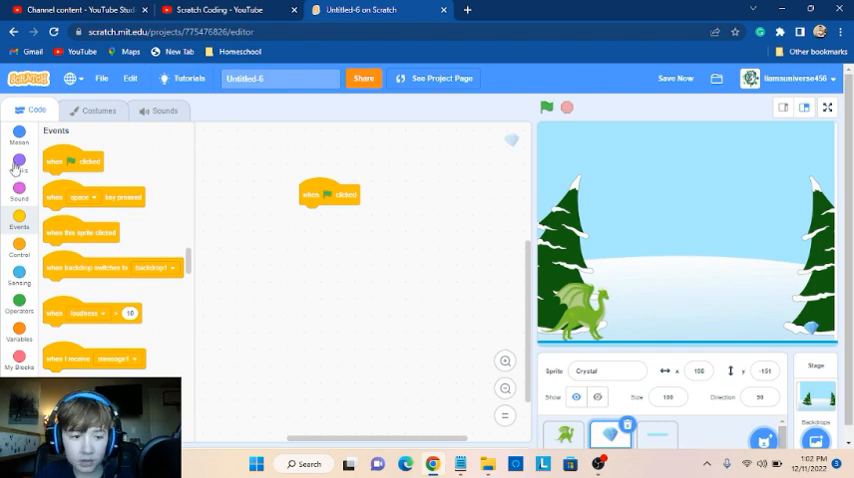
pyautogui.click(20, 136)
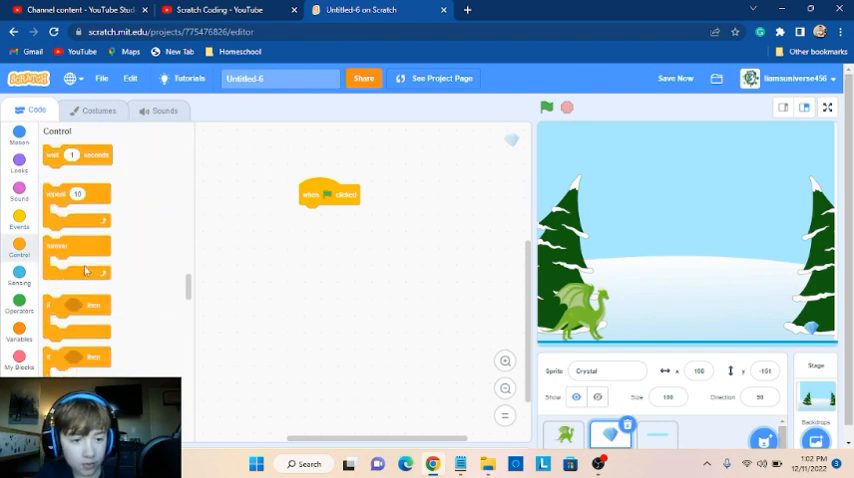
pyautogui.click(20, 132)
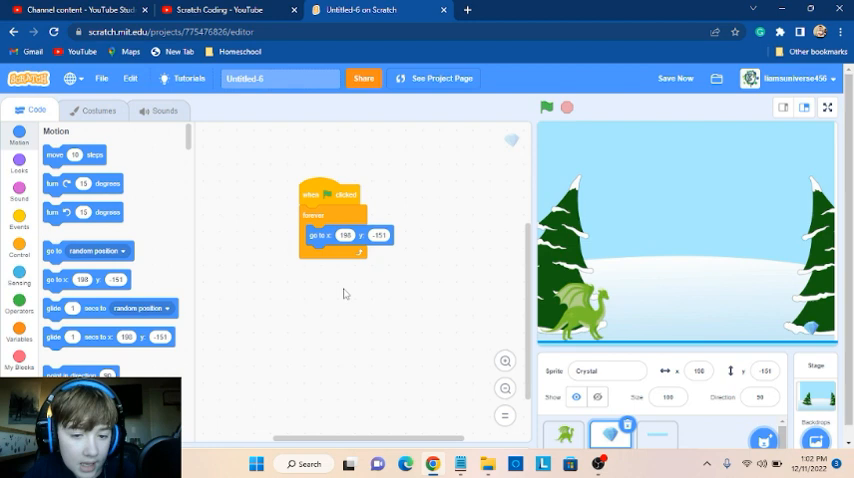
pyautogui.moveTo(138, 276)
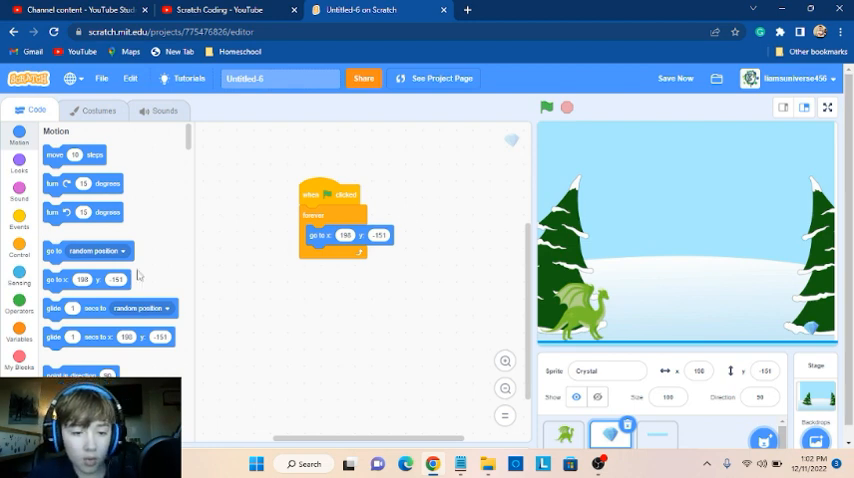
pyautogui.scroll(-3)
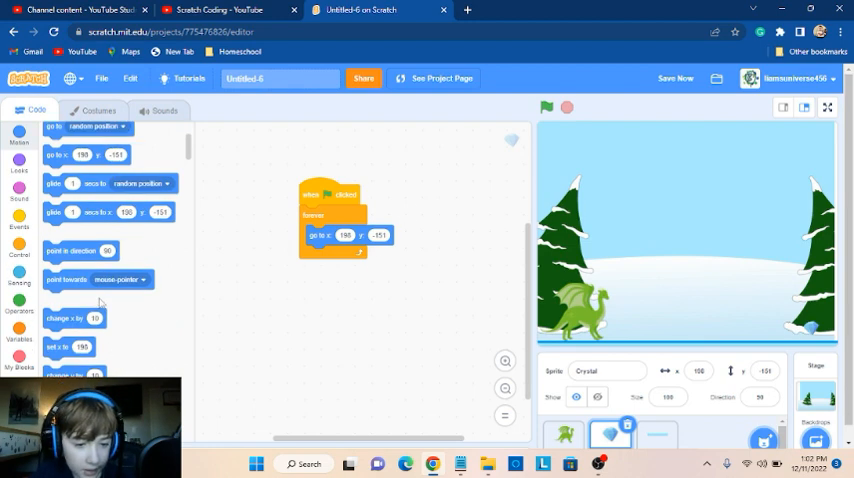
pyautogui.scroll(3)
pyautogui.write('3')
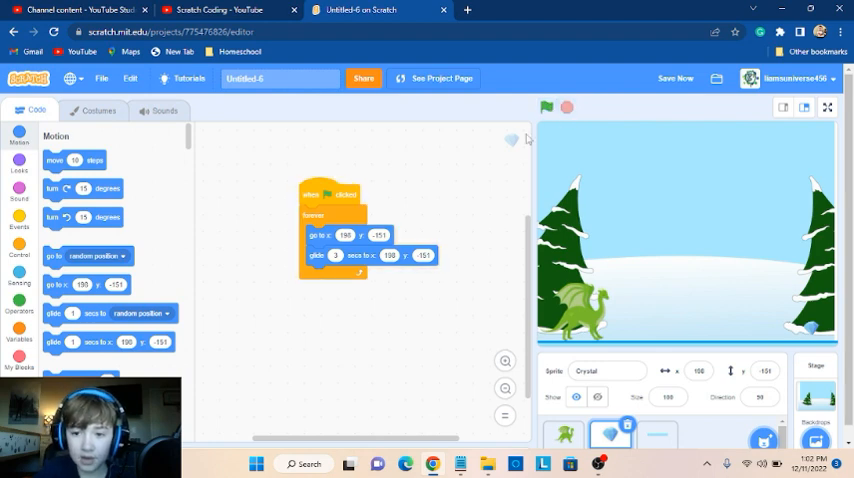
# Run and stop the game a few times to check the crystal's glide
pyautogui.click(390, 256)
pyautogui.write('240')
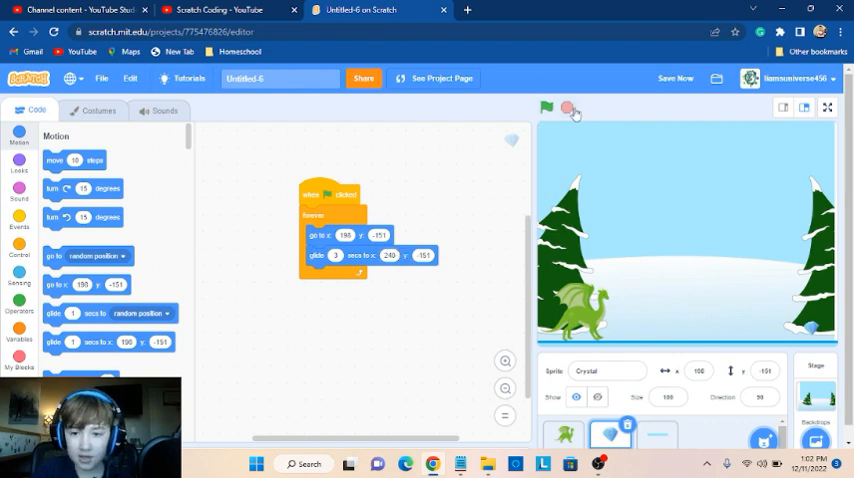
pyautogui.click(548, 108)
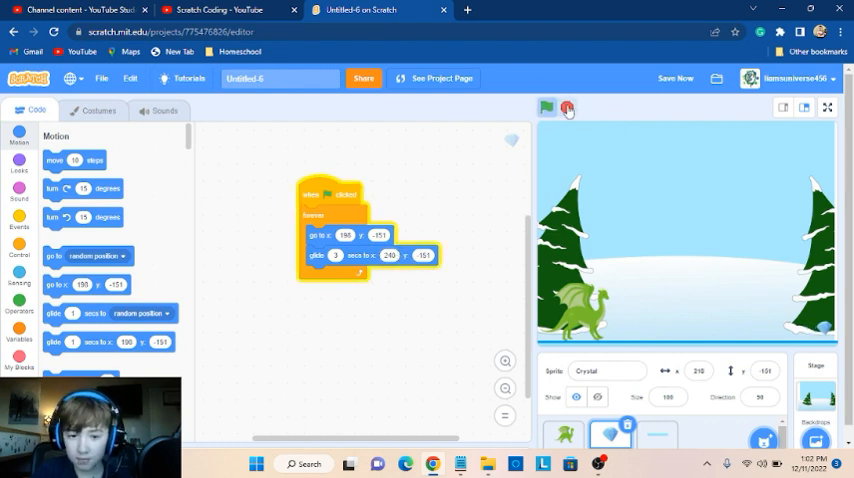
pyautogui.click(546, 108)
pyautogui.write('-240')
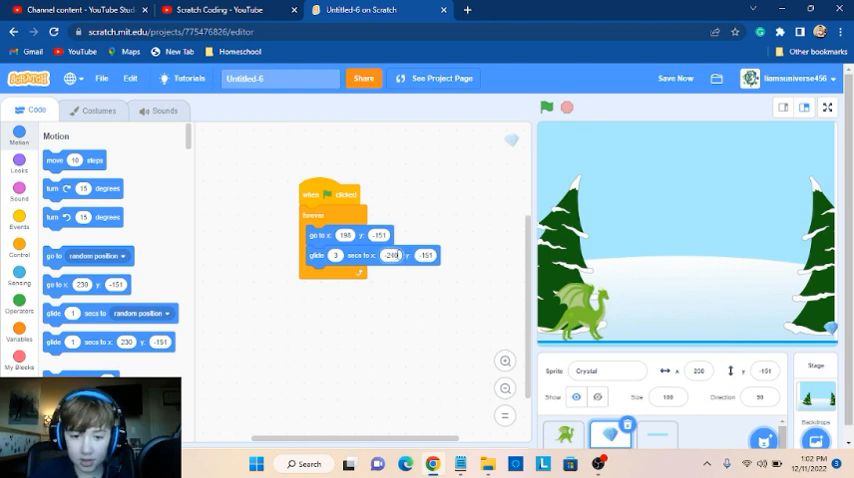
pyautogui.click(548, 108)
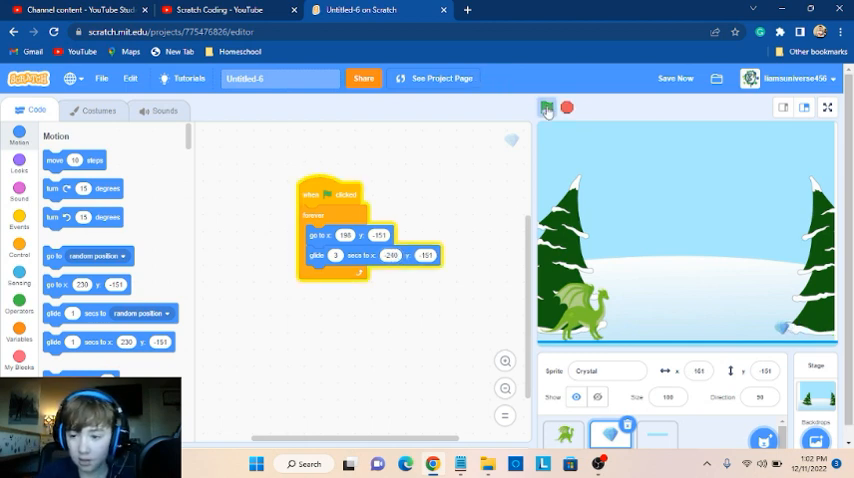
pyautogui.click(548, 108)
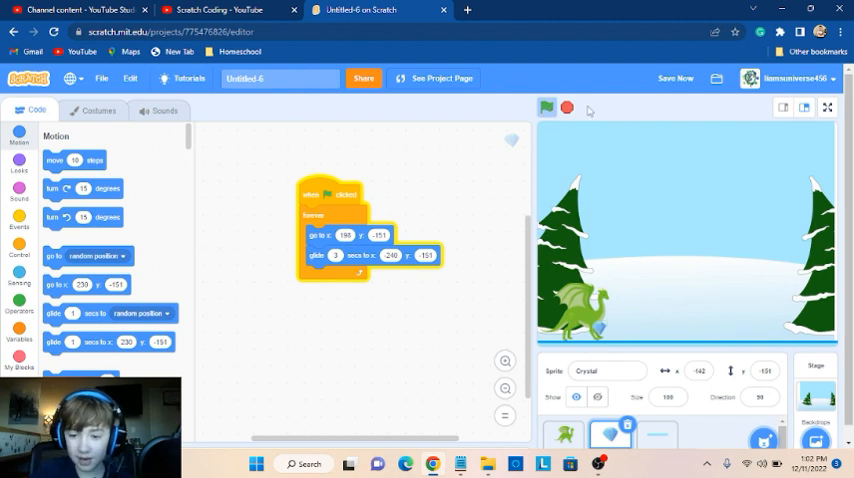
pyautogui.click(548, 108)
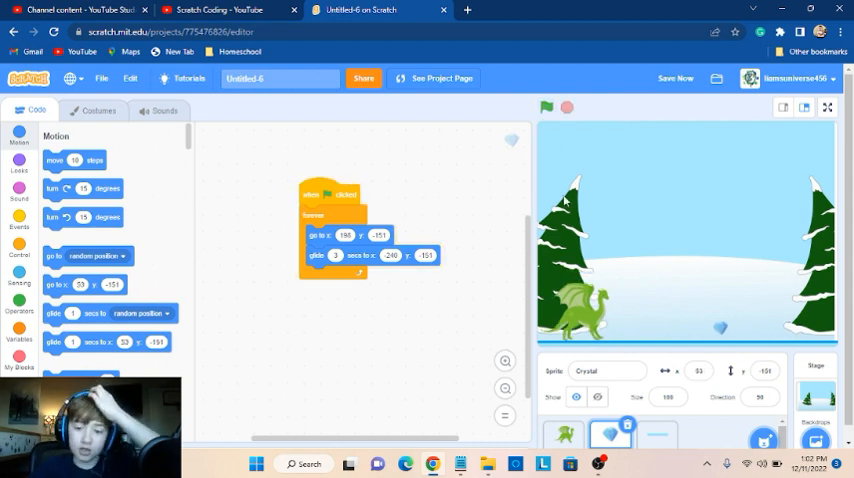
# Switch to the Dragon sprite and run the game to check its script
pyautogui.click(564, 434)
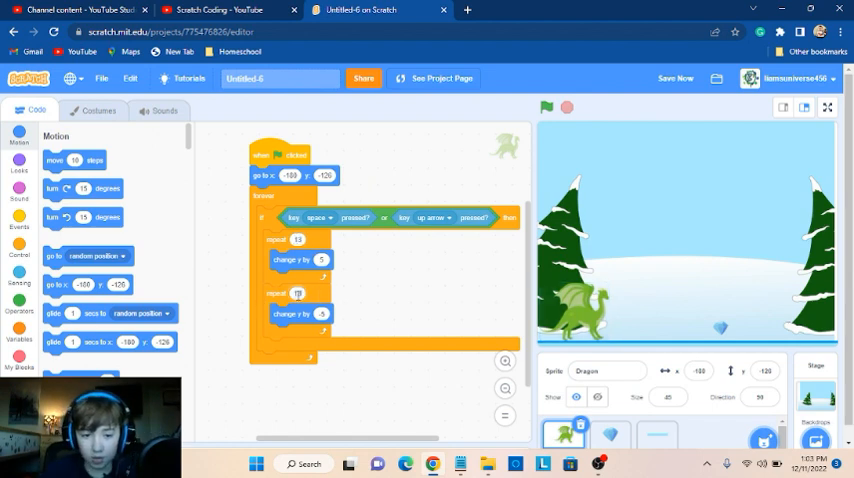
pyautogui.click(548, 108)
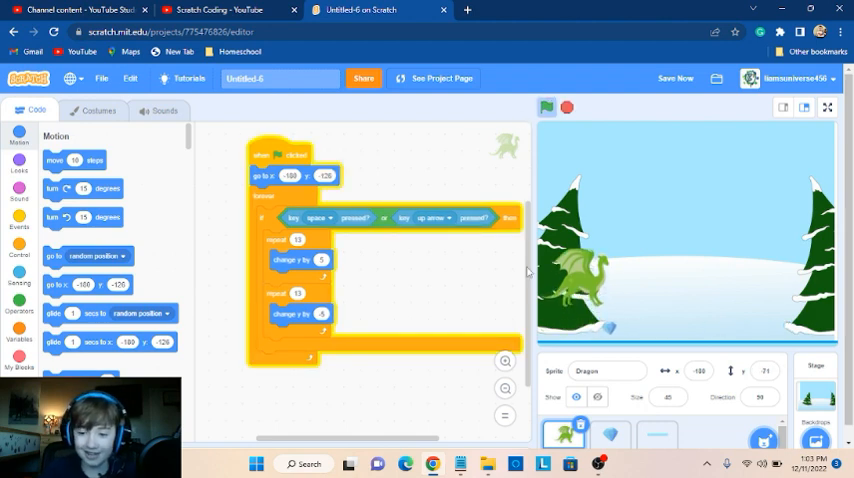
pyautogui.click(546, 108)
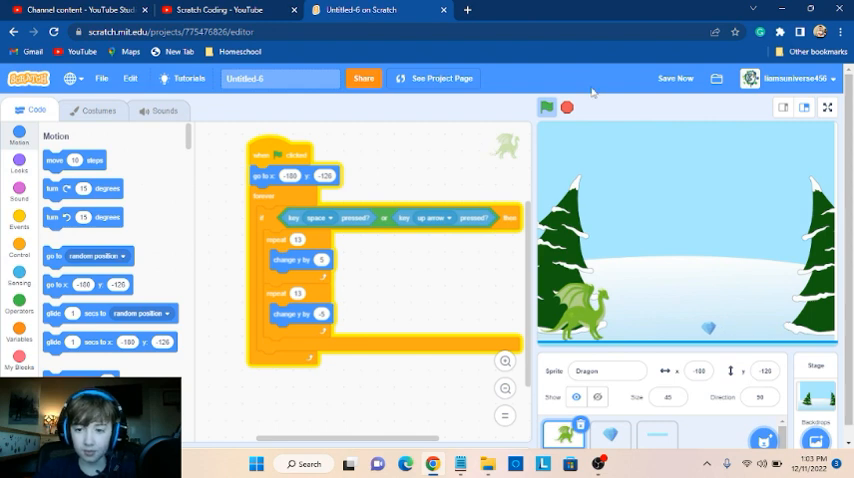
pyautogui.click(548, 108)
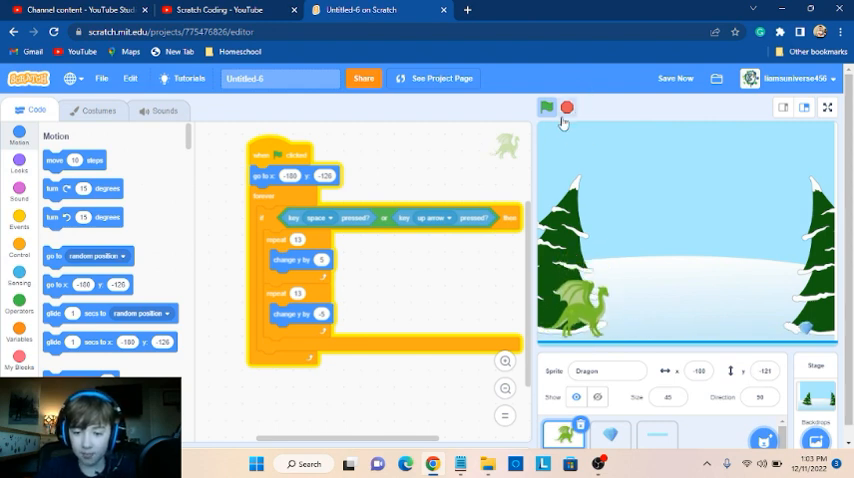
pyautogui.click(548, 108)
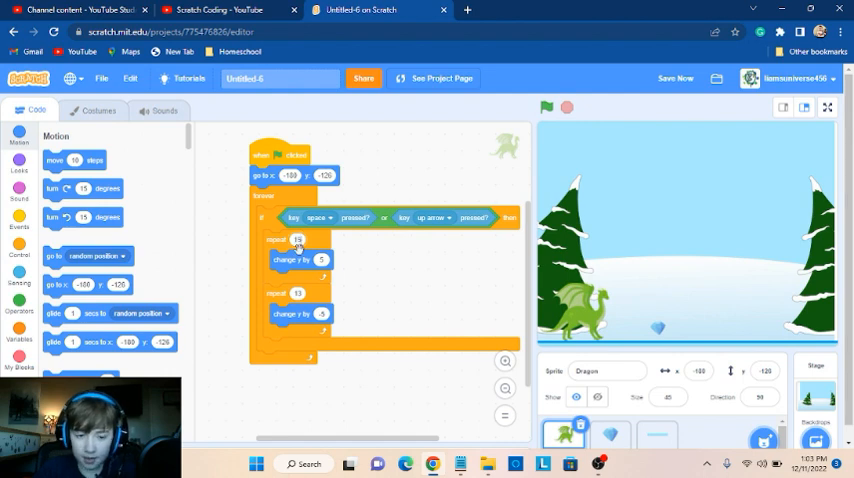
# Test the dragon's jump in a run, then switch back to the crystal sprite's code
pyautogui.click(296, 292)
pyautogui.write('15')
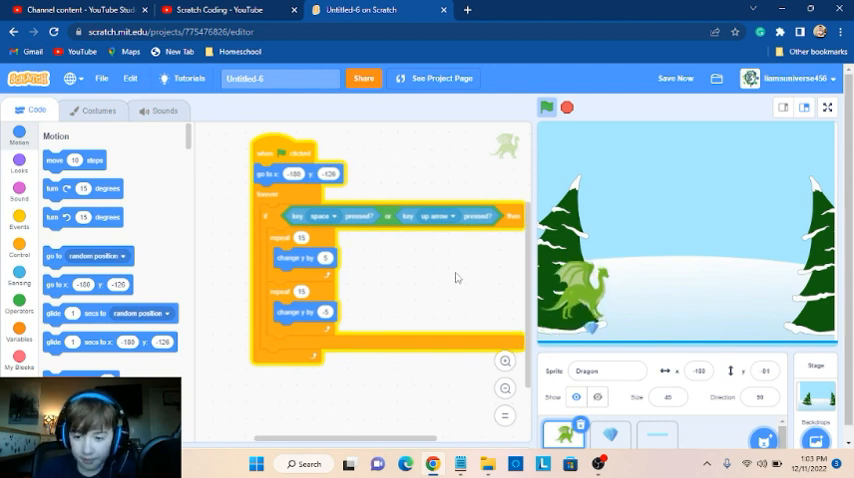
pyautogui.click(548, 108)
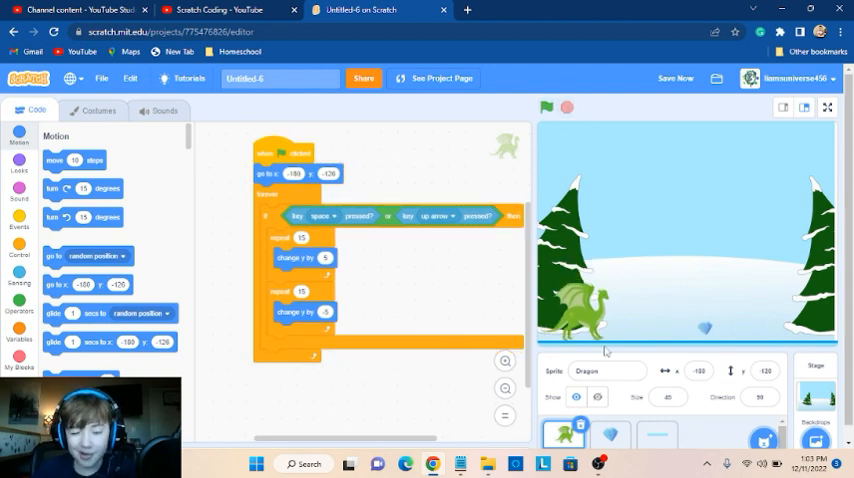
pyautogui.click(610, 436)
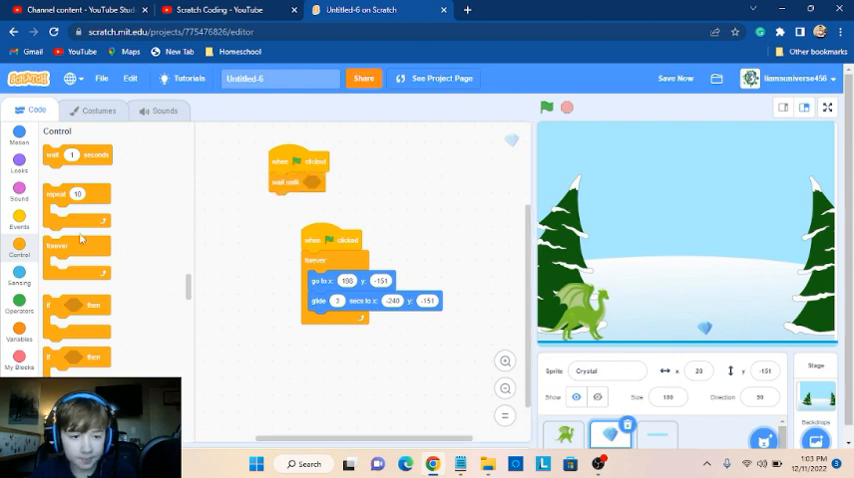
# Give the crystal a second green-flag script that waits until touching Player
pyautogui.click(20, 278)
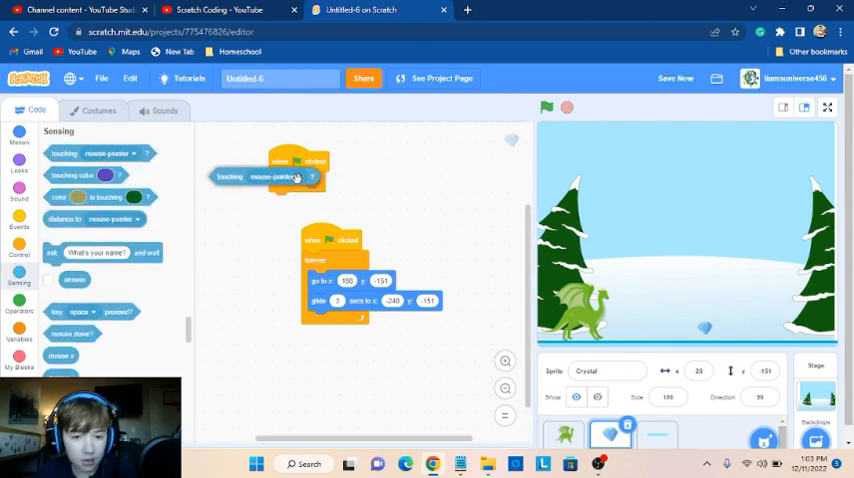
pyautogui.moveTo(270, 176); pyautogui.dragTo(330, 180)
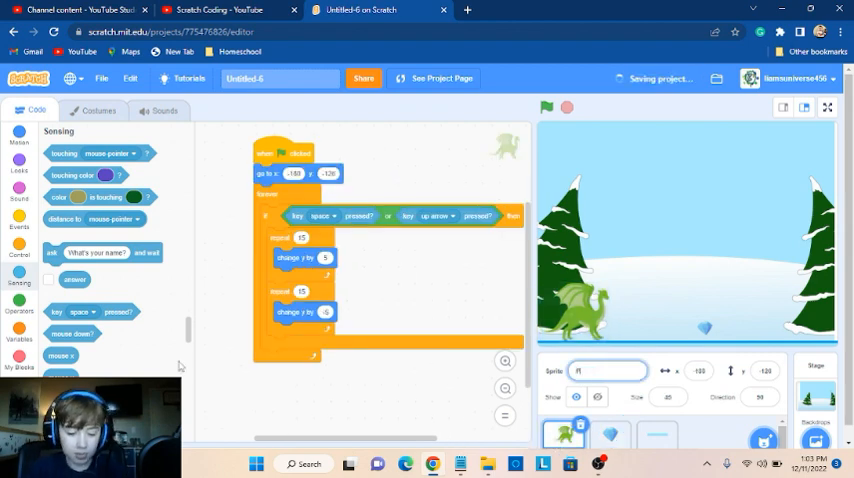
# Rename the crystal sprite to 'Danger1'
pyautogui.click(608, 436)
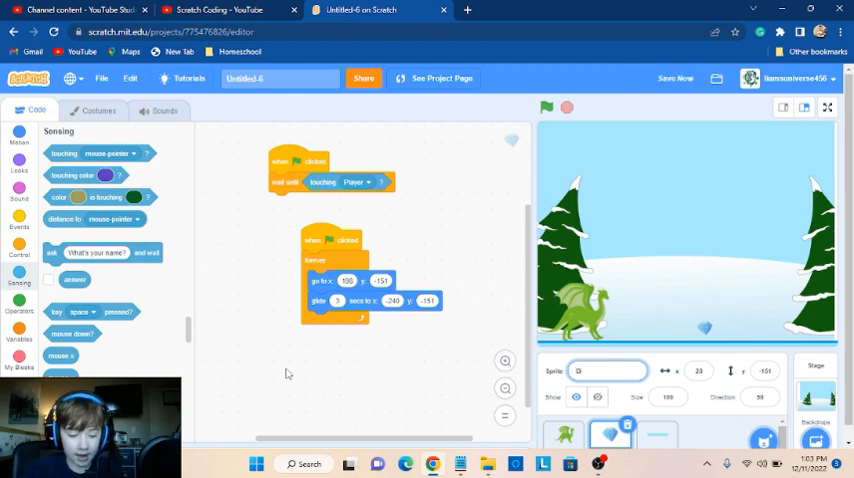
pyautogui.write('Danger1')
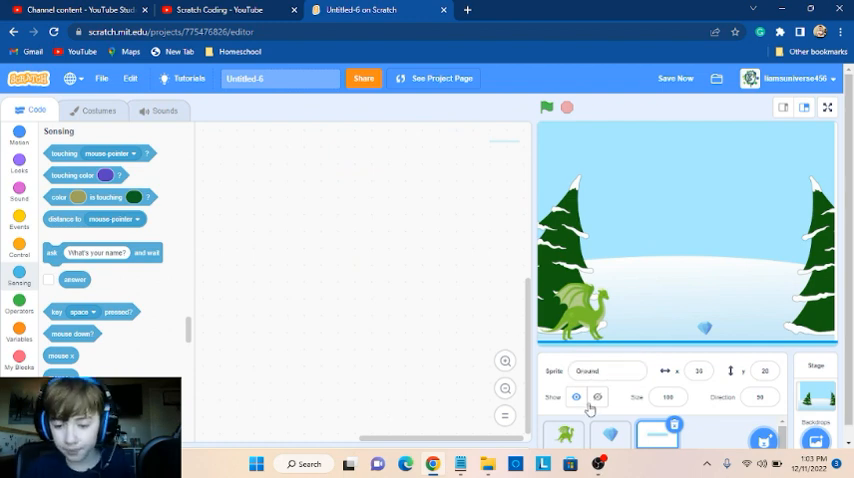
pyautogui.click(564, 432)
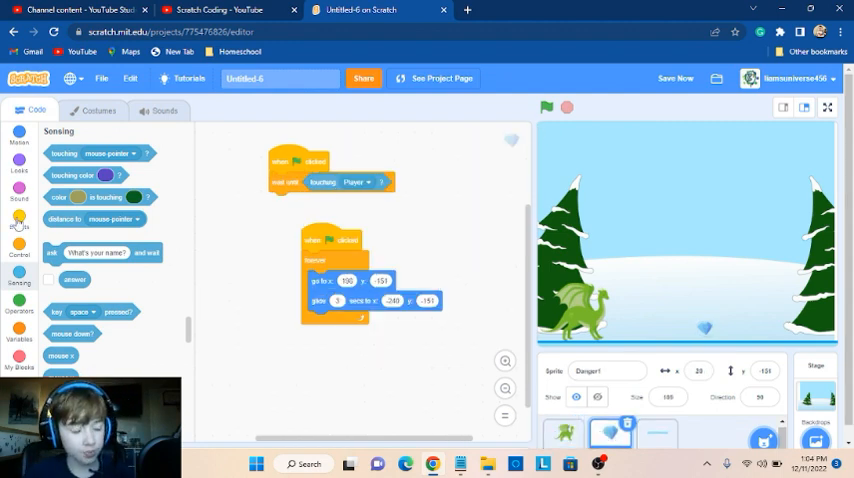
# Create a new broadcast message named GameOver from the Events blocks
pyautogui.click(20, 220)
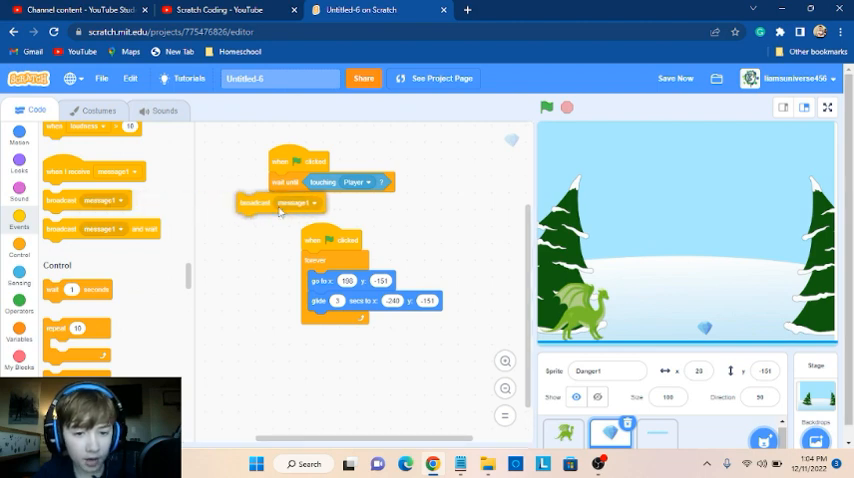
pyautogui.click(312, 228)
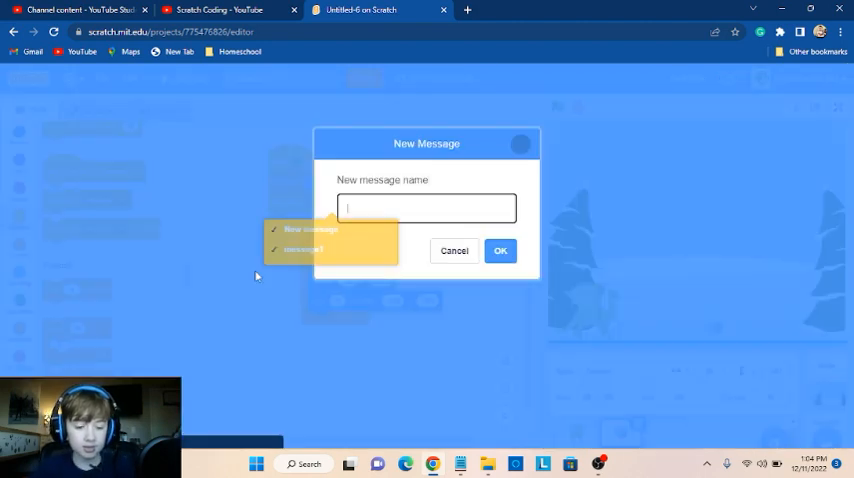
pyautogui.write('GameOver')
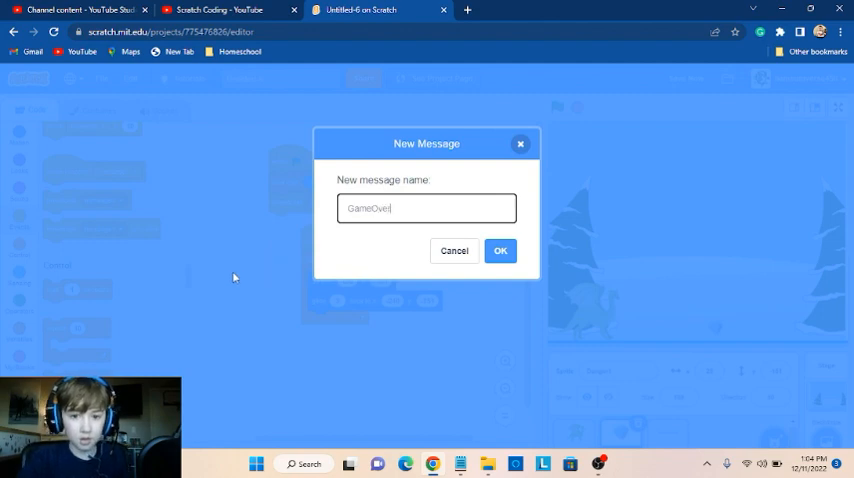
pyautogui.click(500, 250)
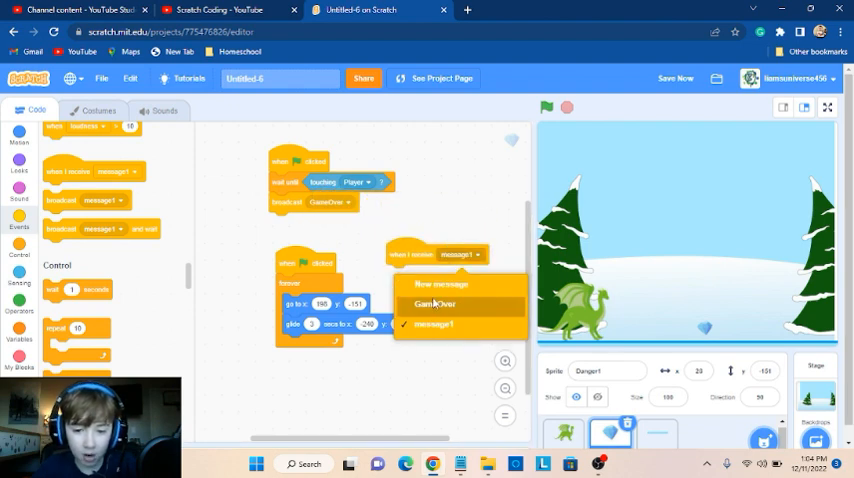
# Make the crystal's receive GameOver script stop its other scripts and position it
pyautogui.click(434, 304)
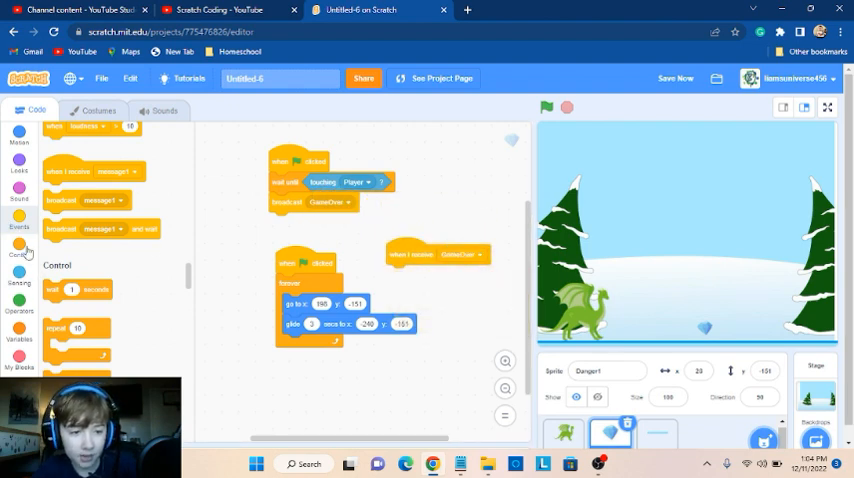
pyautogui.scroll(-3)
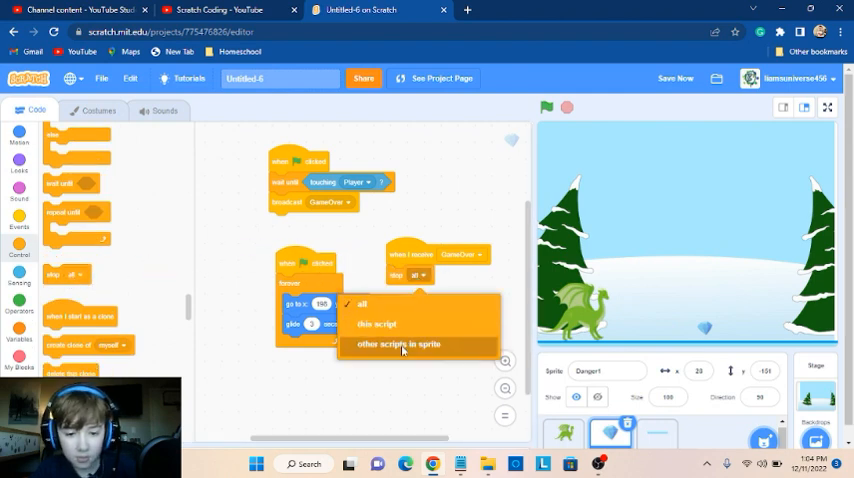
pyautogui.click(400, 344)
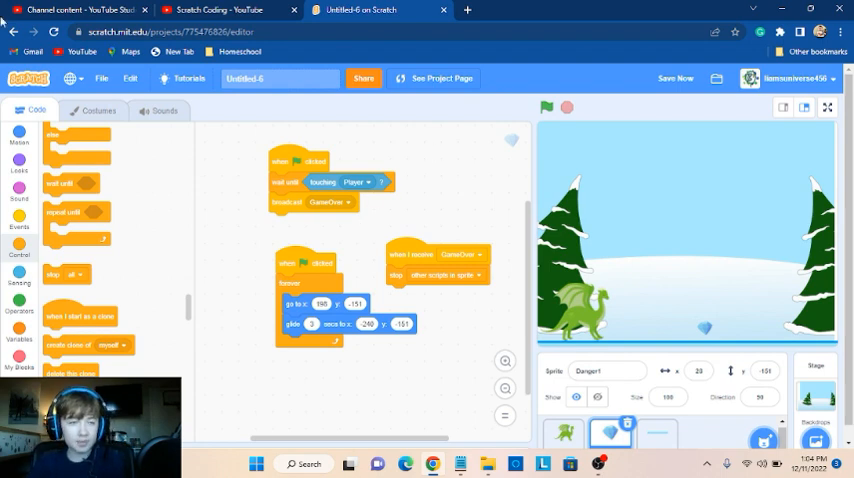
pyautogui.moveTo(76, 8)
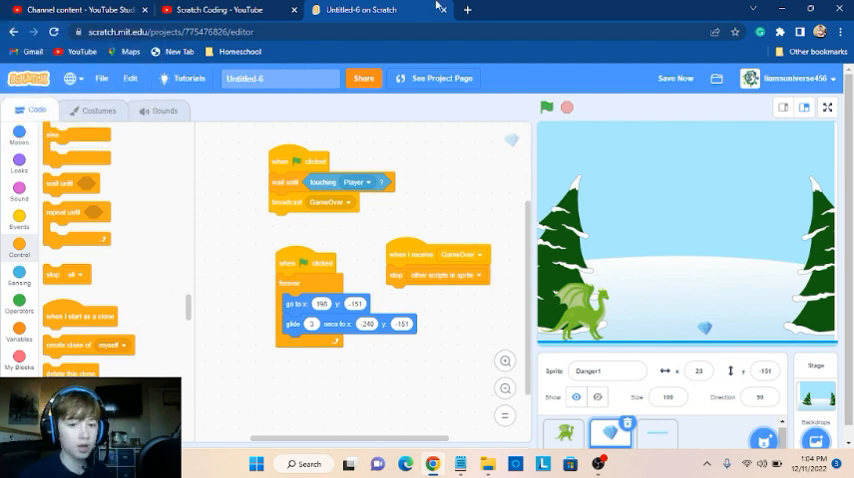
pyautogui.moveTo(264, 150)
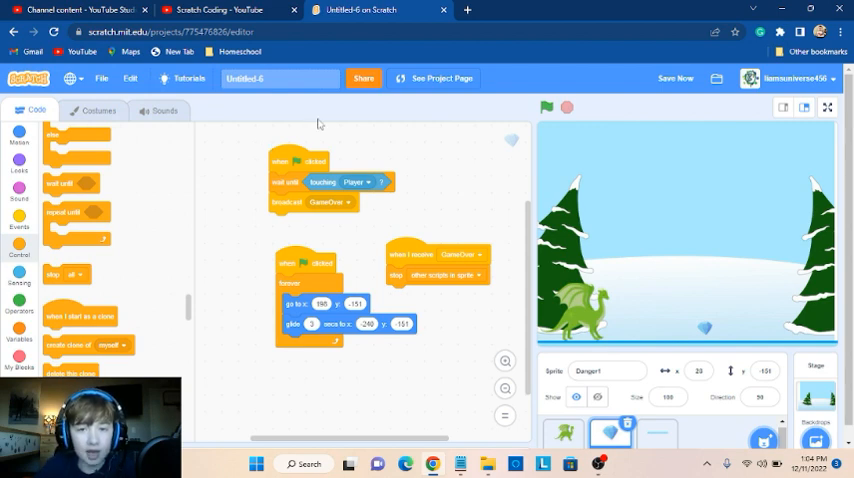
pyautogui.moveTo(290, 232)
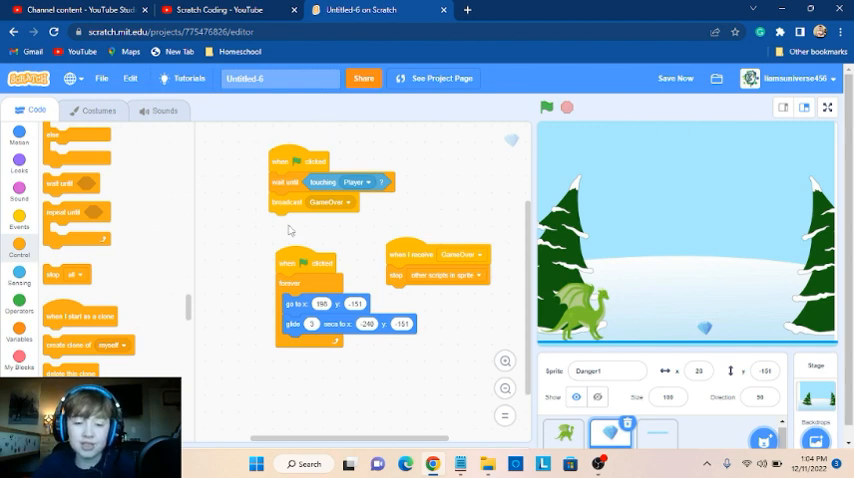
pyautogui.moveTo(500, 196)
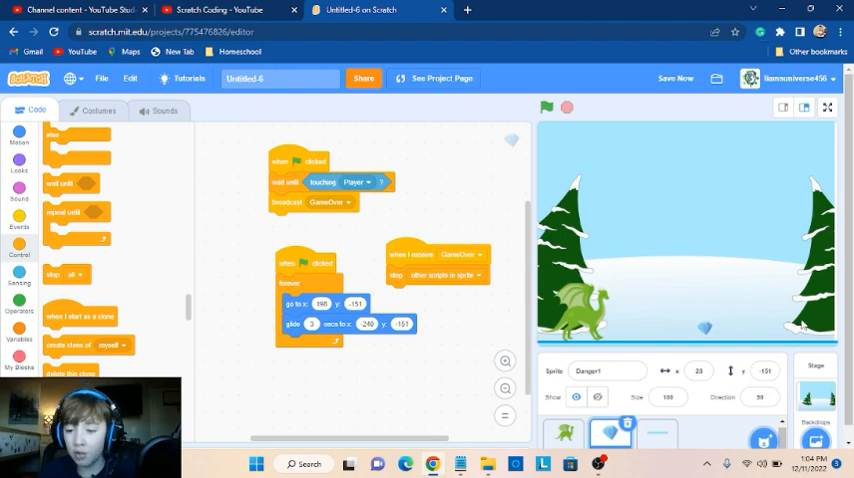
pyautogui.moveTo(796, 340)
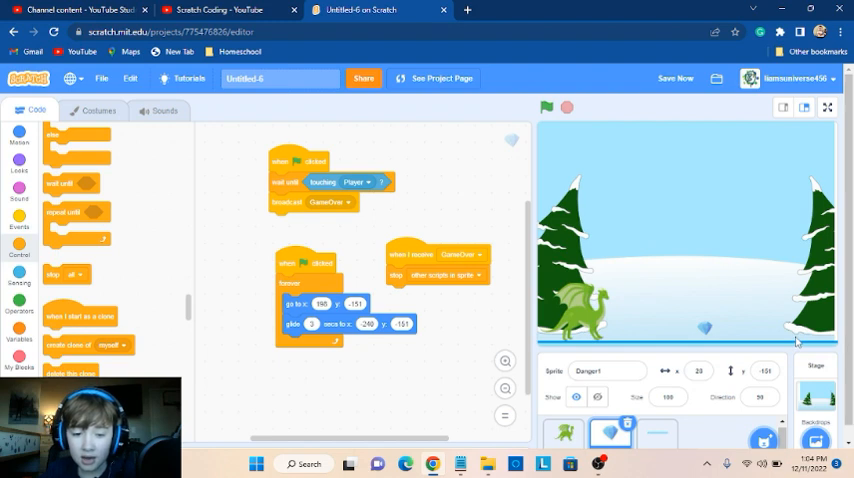
pyautogui.moveTo(482, 336)
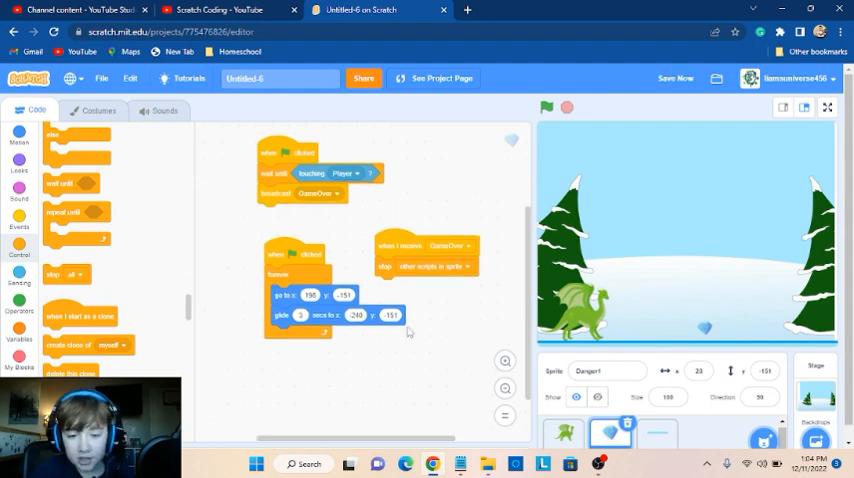
pyautogui.moveTo(532, 108)
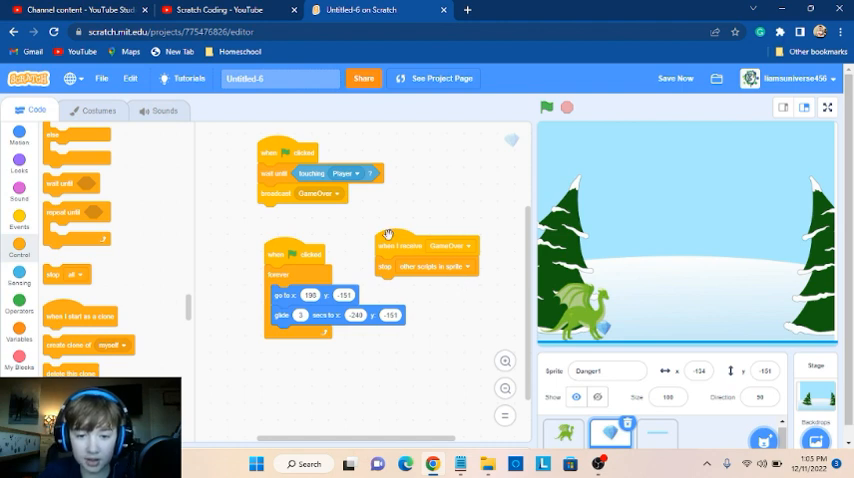
pyautogui.moveTo(424, 246); pyautogui.dragTo(490, 348)
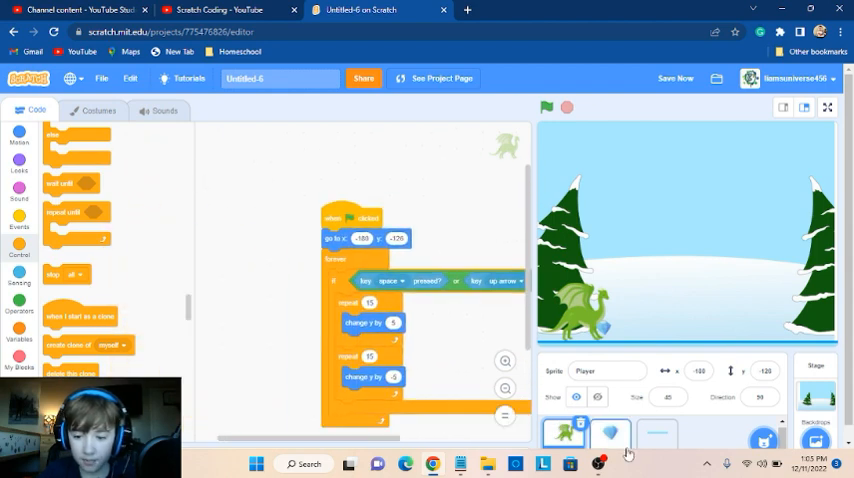
# Give the Player a when I receive script that stops other scripts in sprite
pyautogui.click(608, 432)
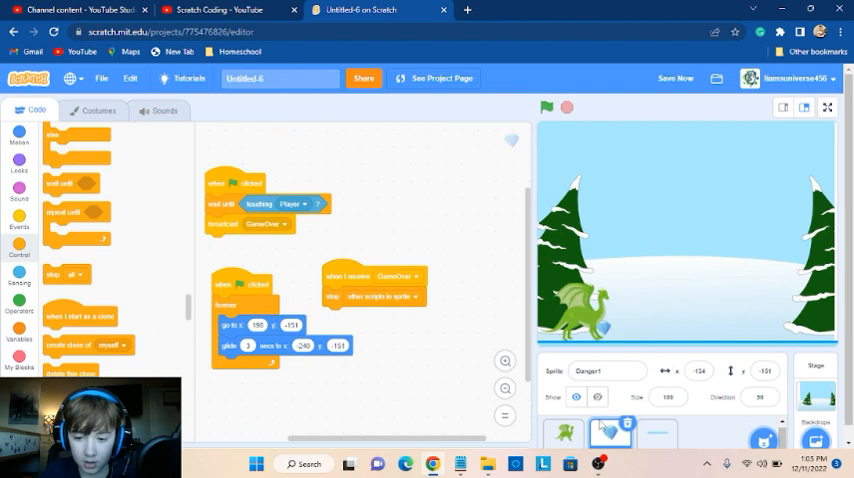
pyautogui.click(564, 432)
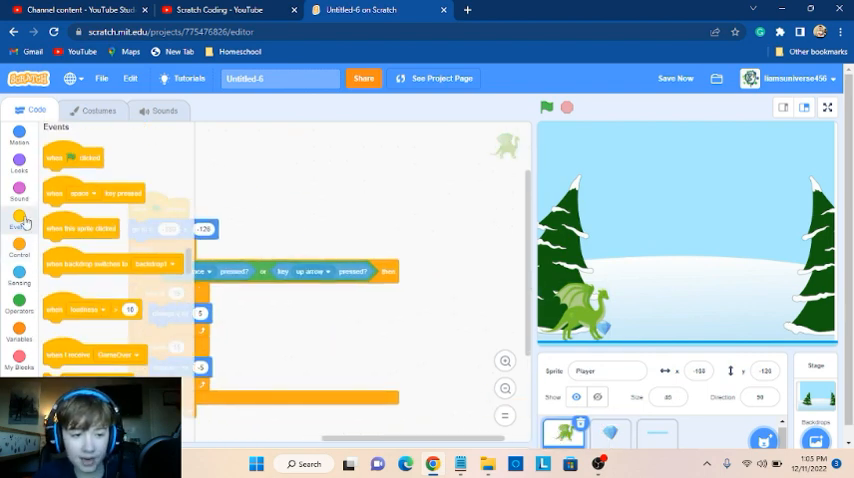
pyautogui.moveTo(92, 358); pyautogui.dragTo(384, 308)
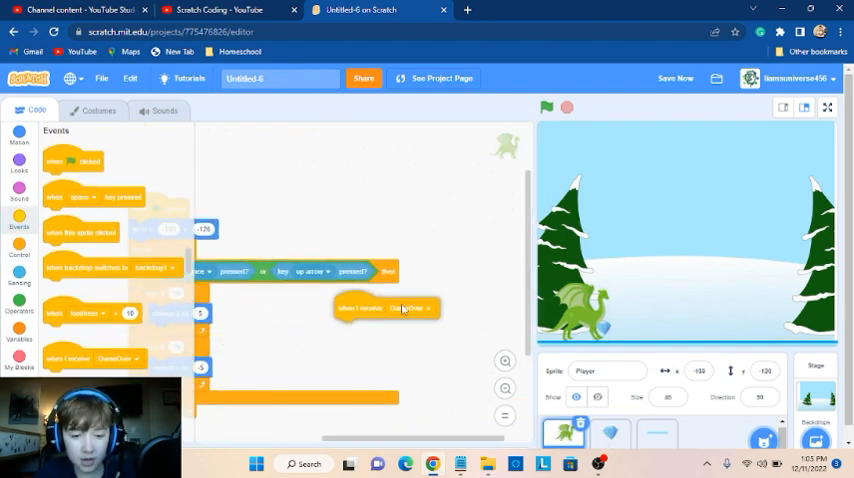
pyautogui.click(18, 248)
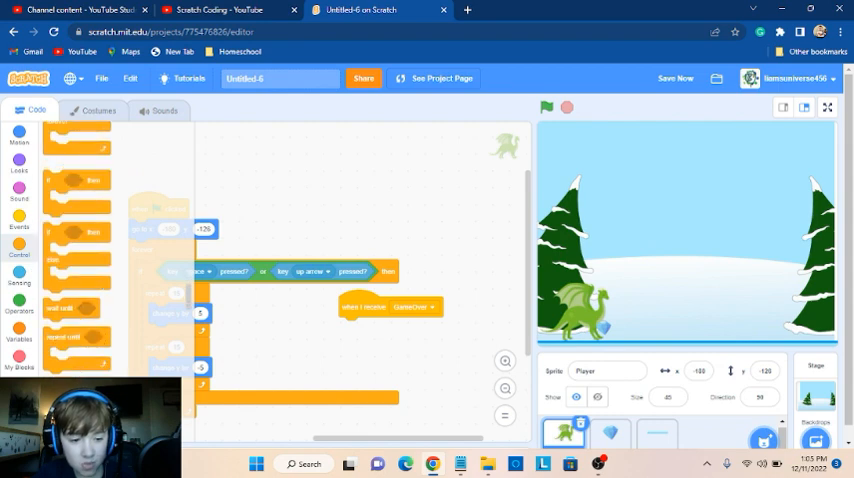
pyautogui.click(368, 328)
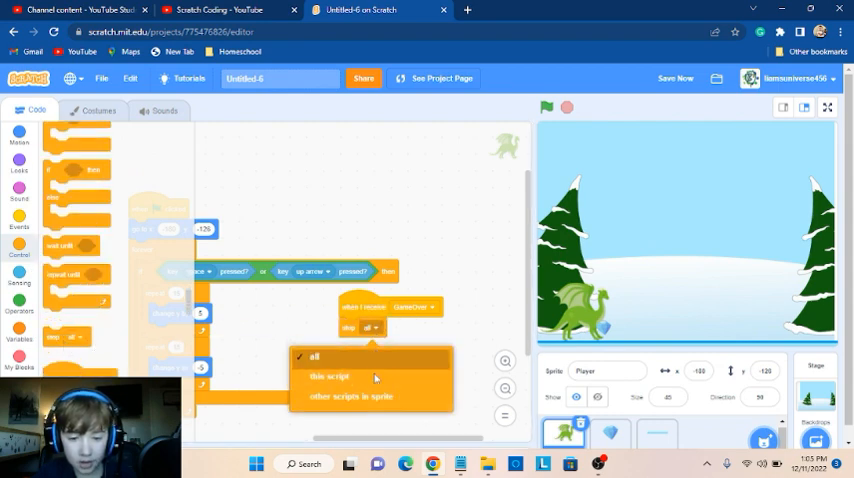
pyautogui.click(352, 396)
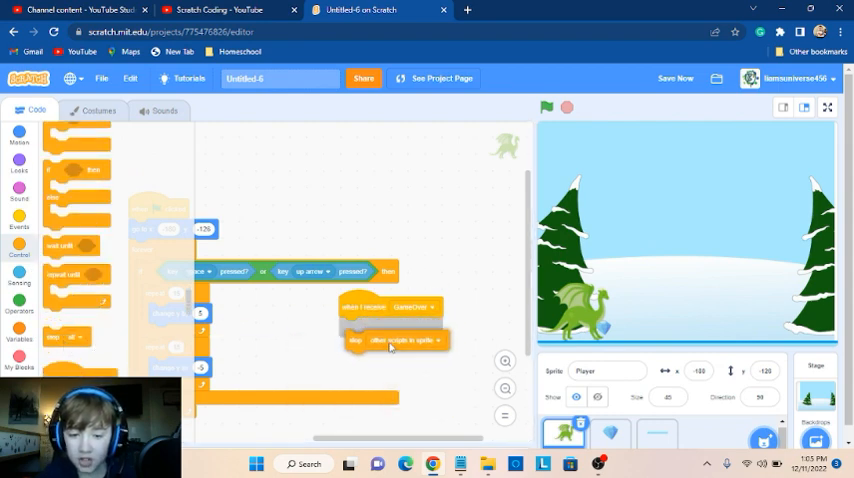
pyautogui.moveTo(384, 324); pyautogui.dragTo(480, 250)
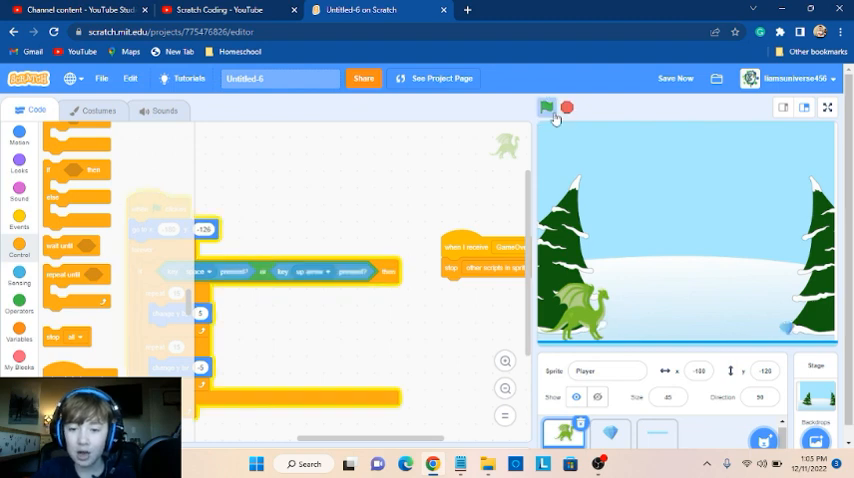
# Run the game with the green flag to test both sprites halting on contact
pyautogui.click(548, 108)
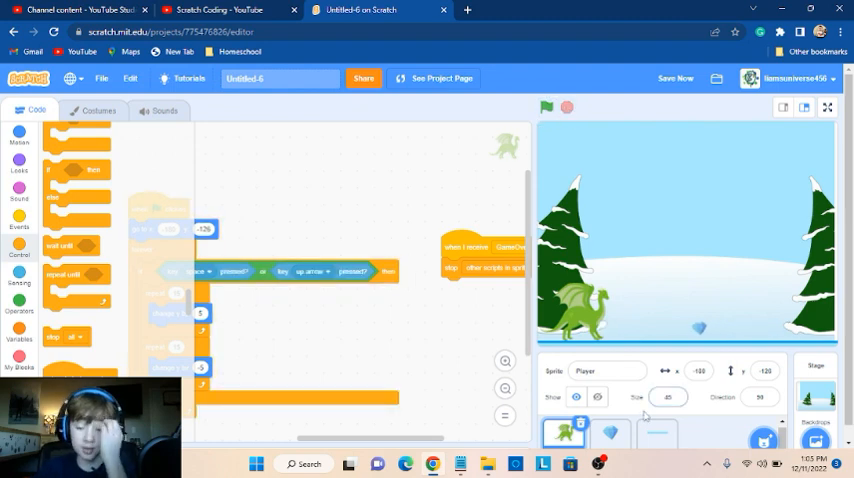
# Make the purple crystal costume the Danger1 sprite's look
pyautogui.click(610, 432)
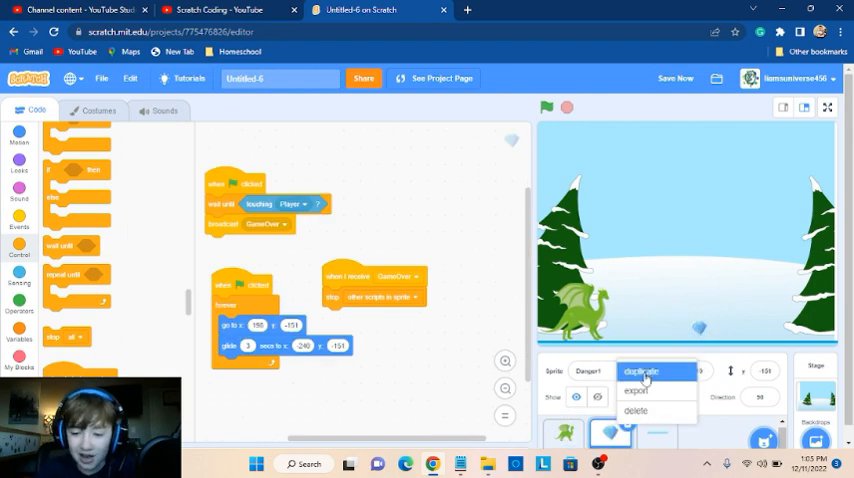
pyautogui.click(640, 372)
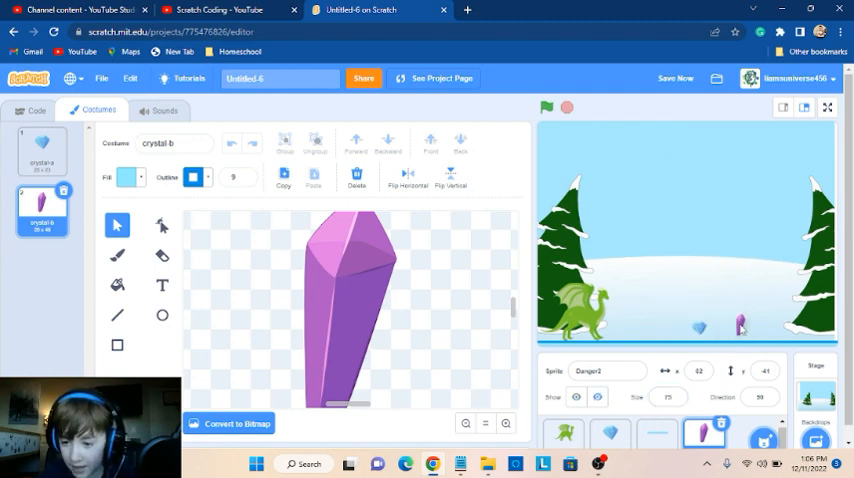
# Test-run the game several times with the purple crystal, then return to its code
pyautogui.click(548, 108)
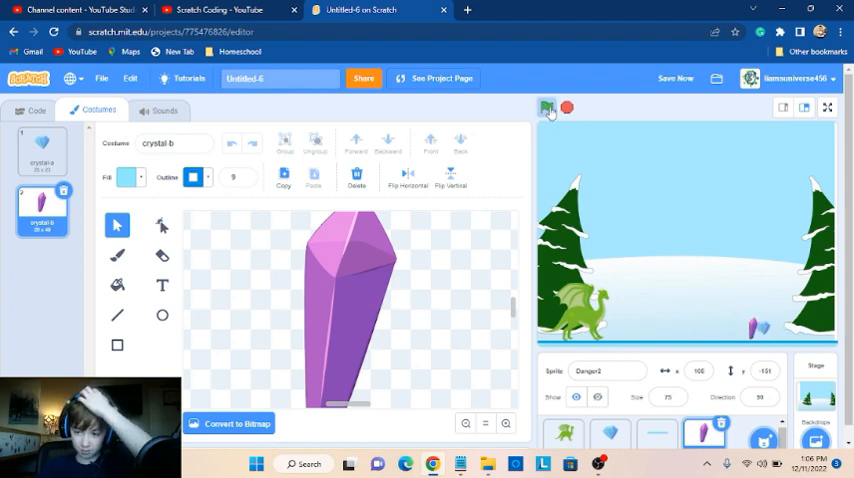
pyautogui.click(548, 108)
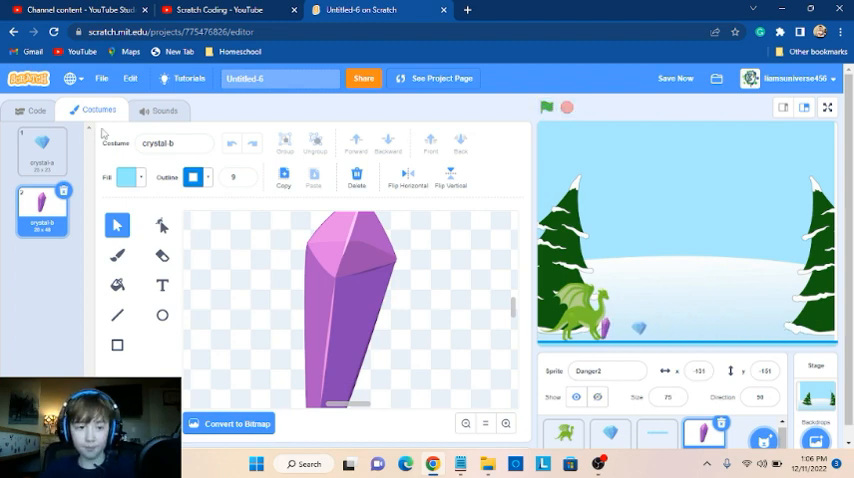
pyautogui.click(544, 108)
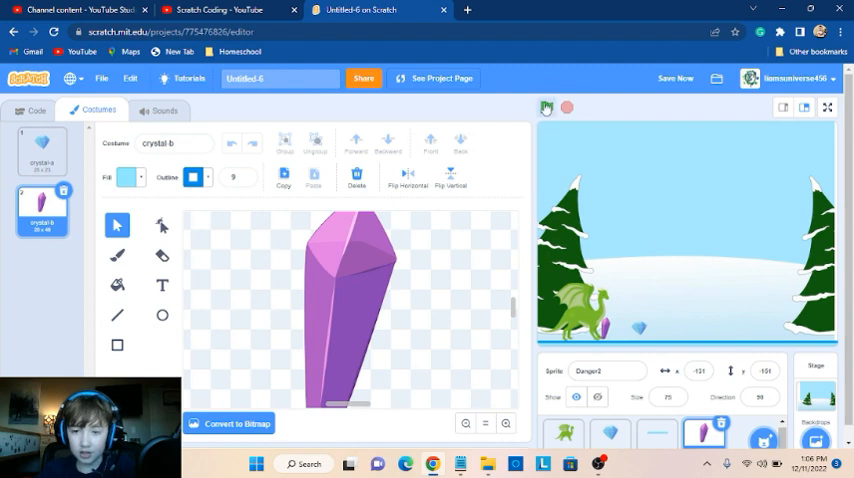
pyautogui.click(546, 108)
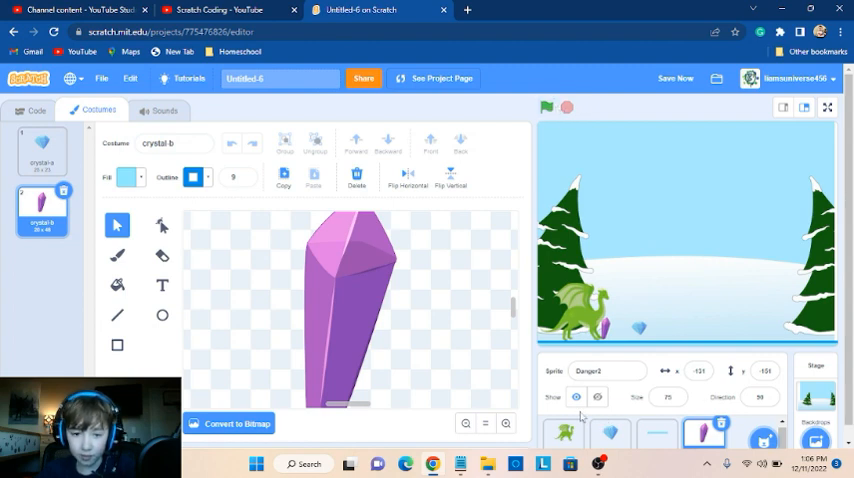
pyautogui.click(36, 110)
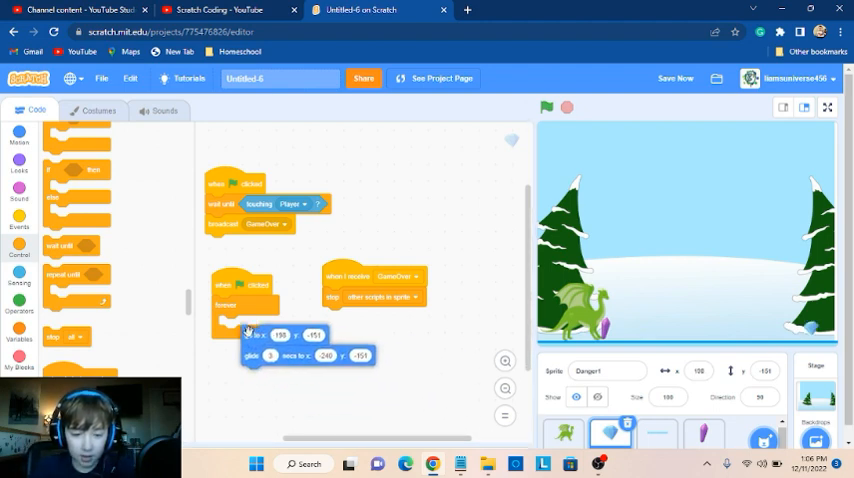
# Reinsert the go to and glide blocks into the forever loop and test-run the crystal's slide
pyautogui.click(704, 432)
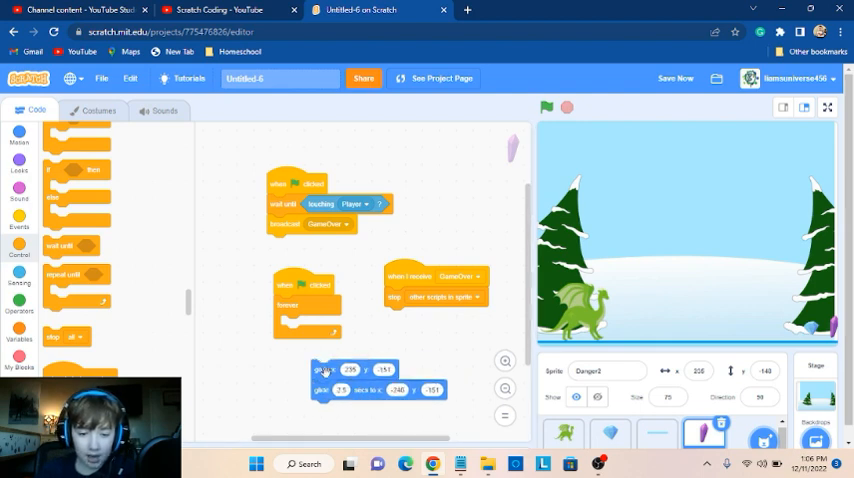
pyautogui.click(548, 108)
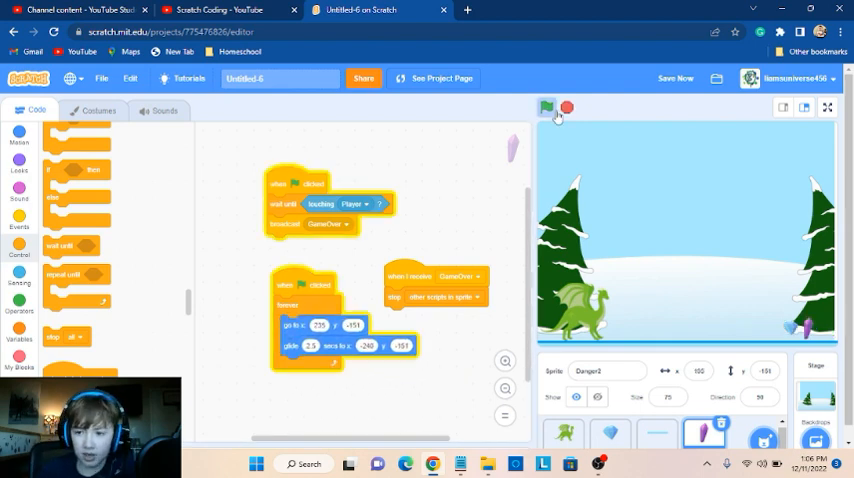
pyautogui.click(548, 108)
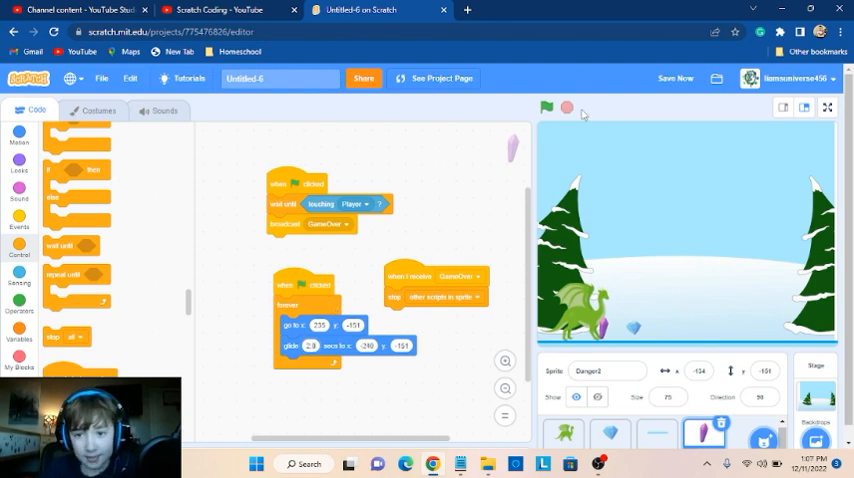
pyautogui.click(548, 108)
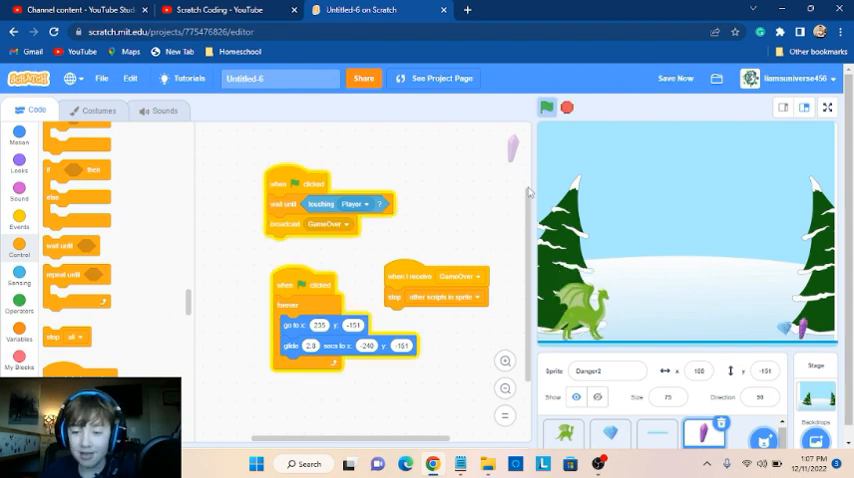
pyautogui.click(548, 108)
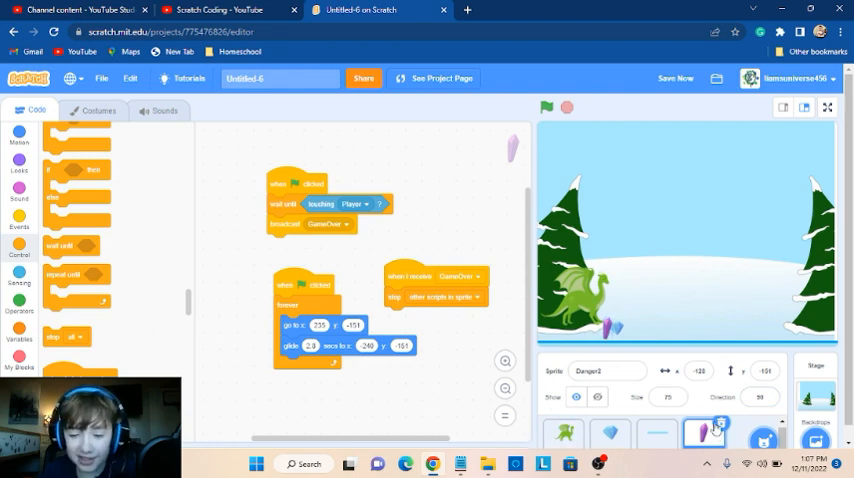
pyautogui.rightClick(696, 432)
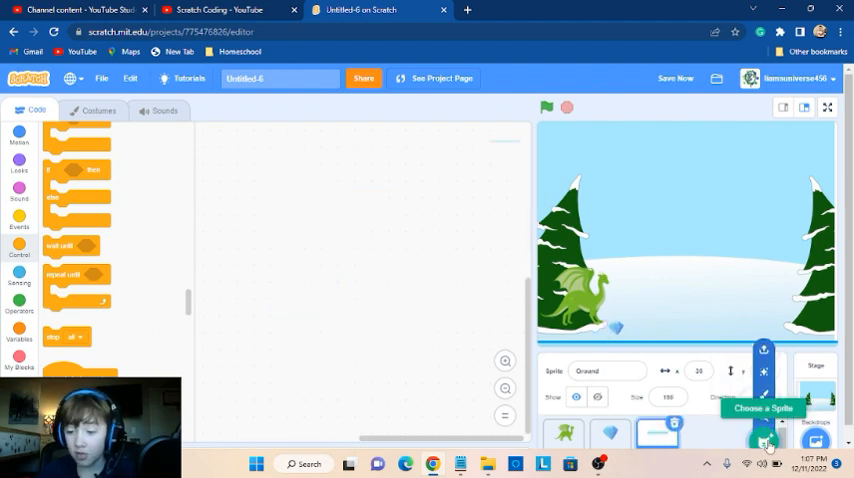
# Paint a new sprite and write 'Game Over' in black text on its costume
pyautogui.click(764, 440)
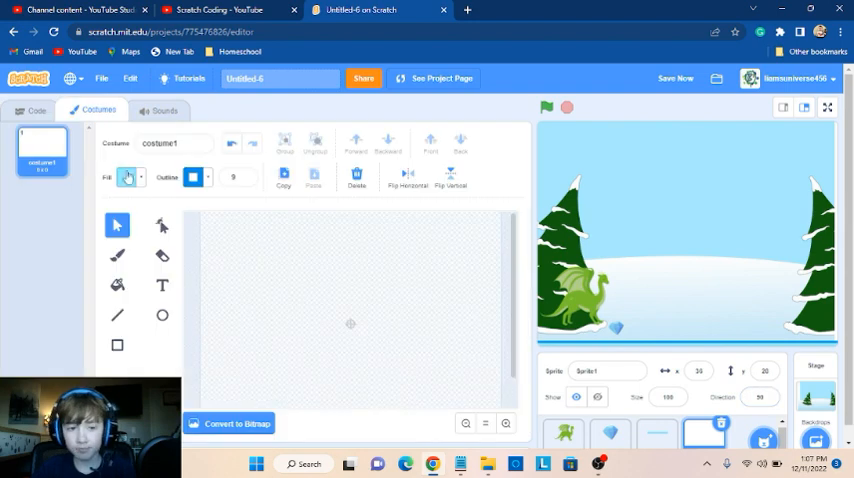
pyautogui.click(160, 286)
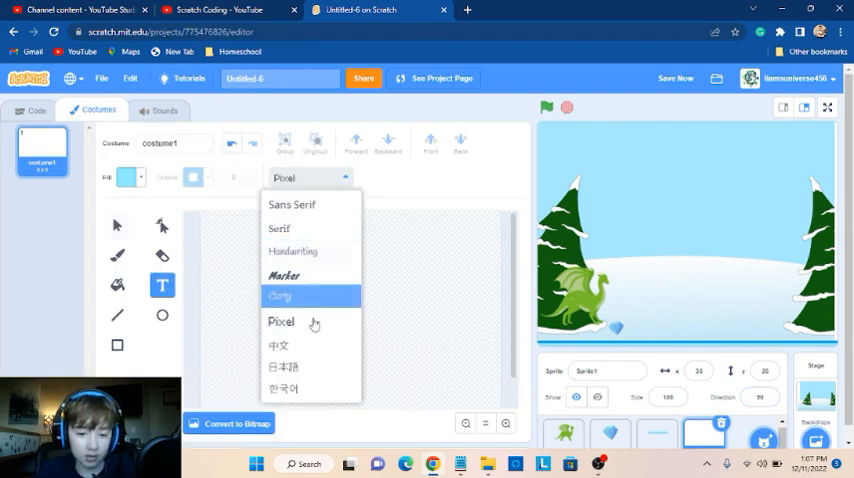
pyautogui.click(280, 320)
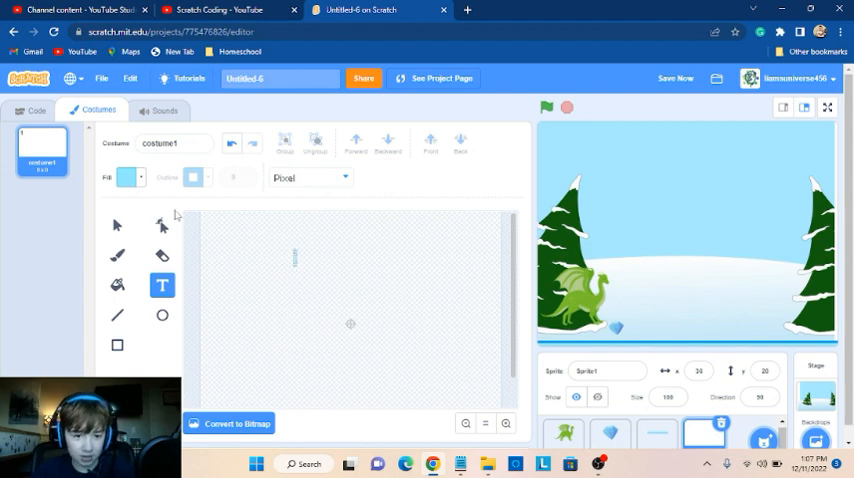
pyautogui.click(128, 176)
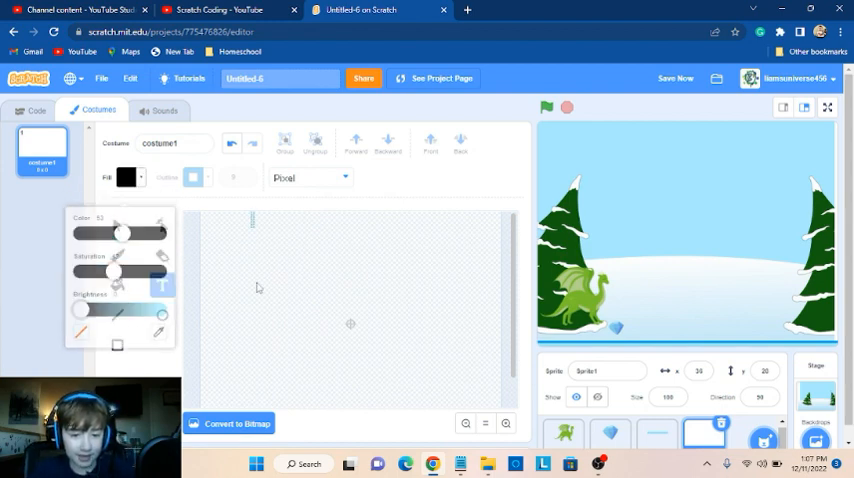
pyautogui.click(160, 284)
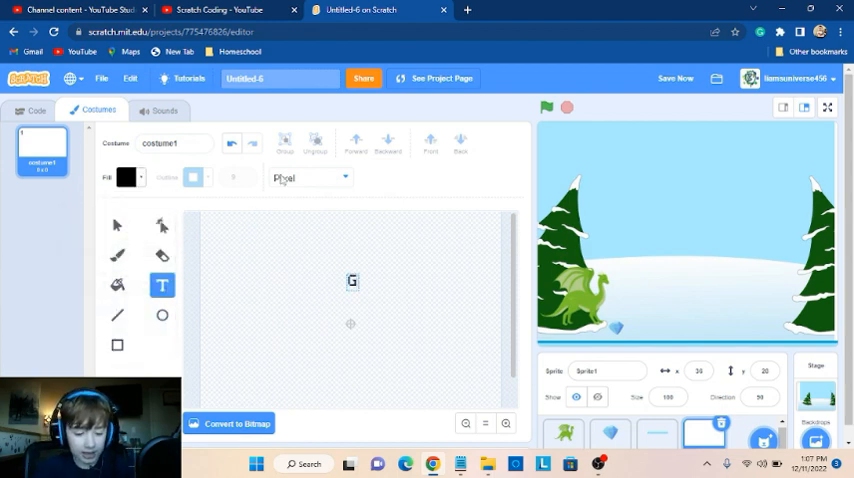
pyautogui.write('Game Ov')
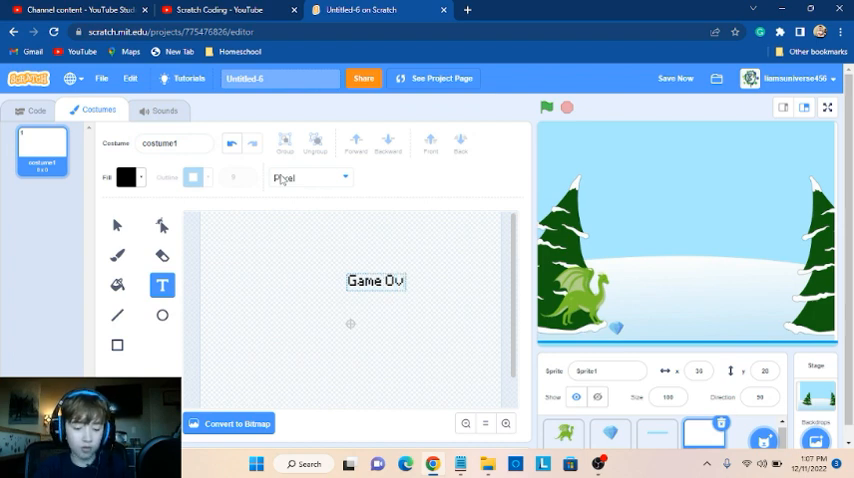
pyautogui.write('er')
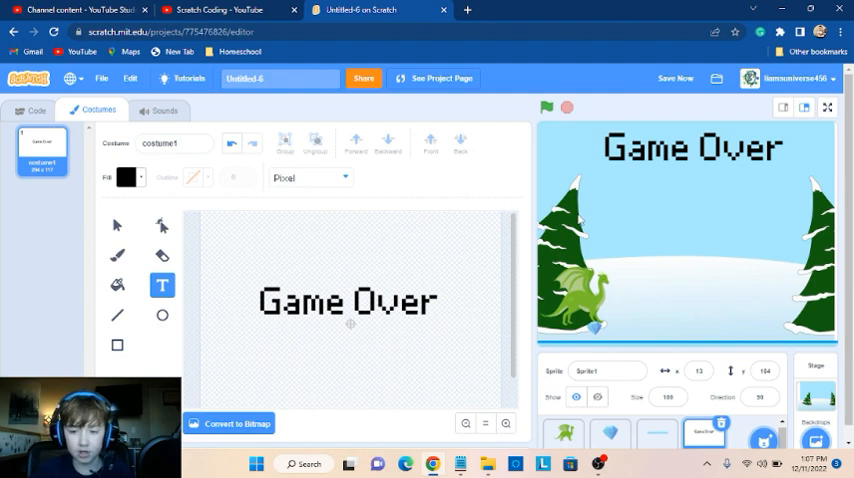
# Finish the Game Over text and run the game to see it on the stage
pyautogui.click(546, 108)
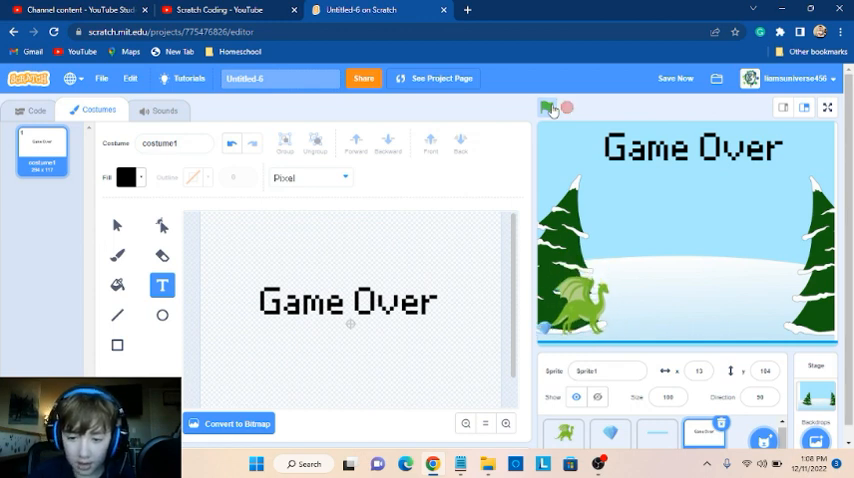
pyautogui.click(546, 108)
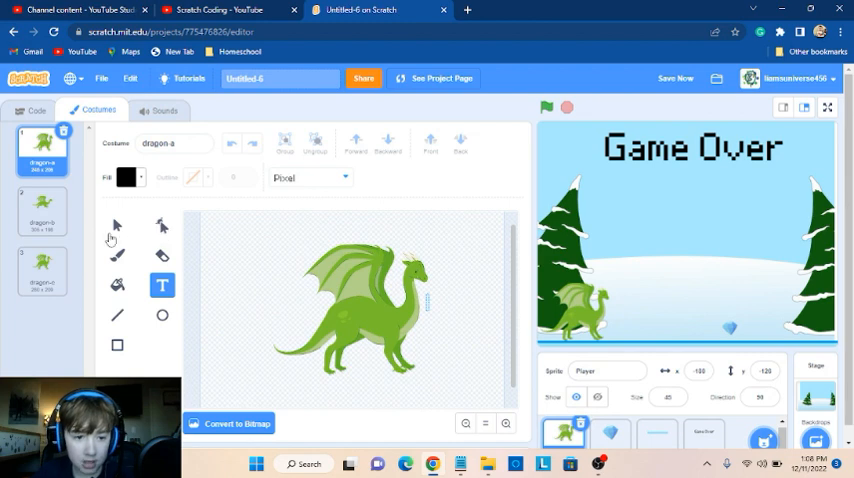
# Inspect the dragon Player's costume with the Select tool and test-run the game
pyautogui.click(118, 224)
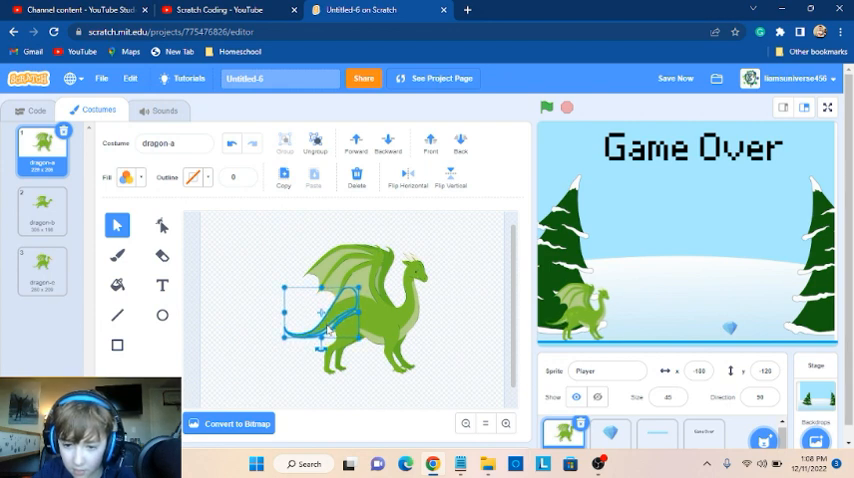
pyautogui.click(470, 318)
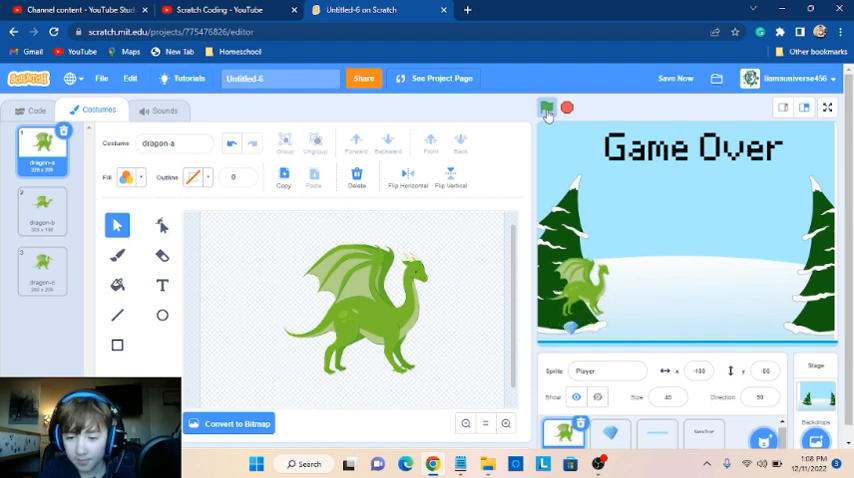
pyautogui.click(546, 108)
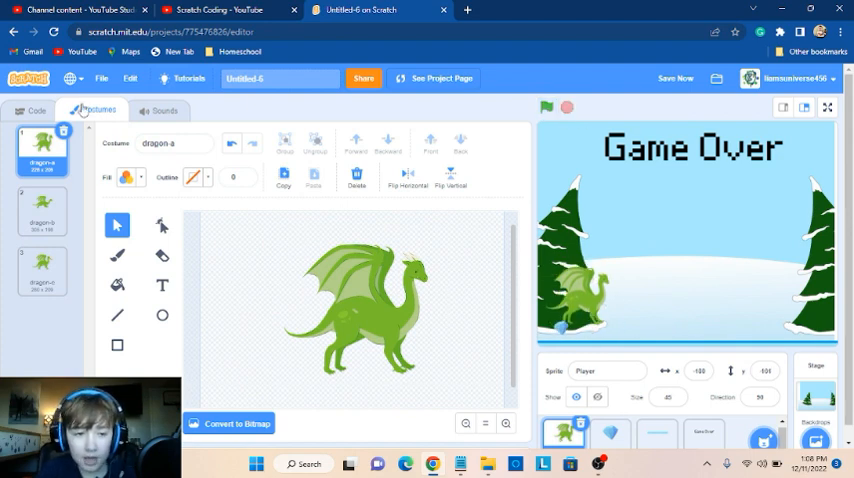
# Tweak the dragon's key-press jump loop values and test-run the jump
pyautogui.click(36, 110)
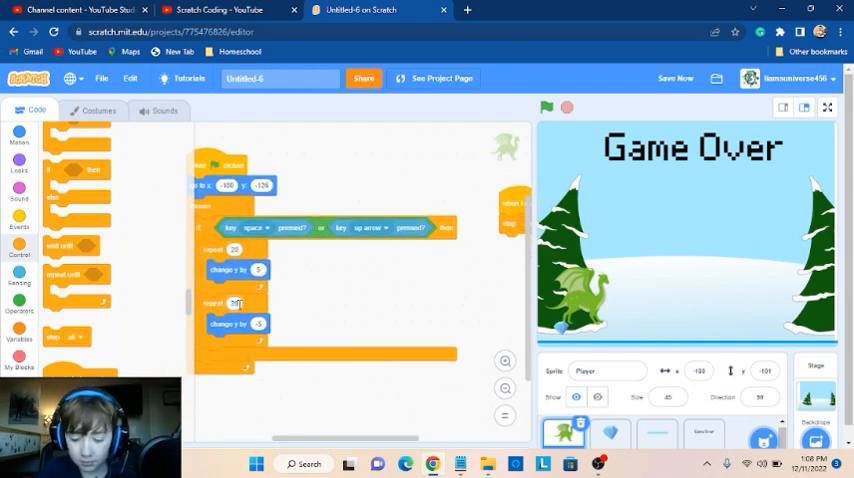
pyautogui.click(548, 108)
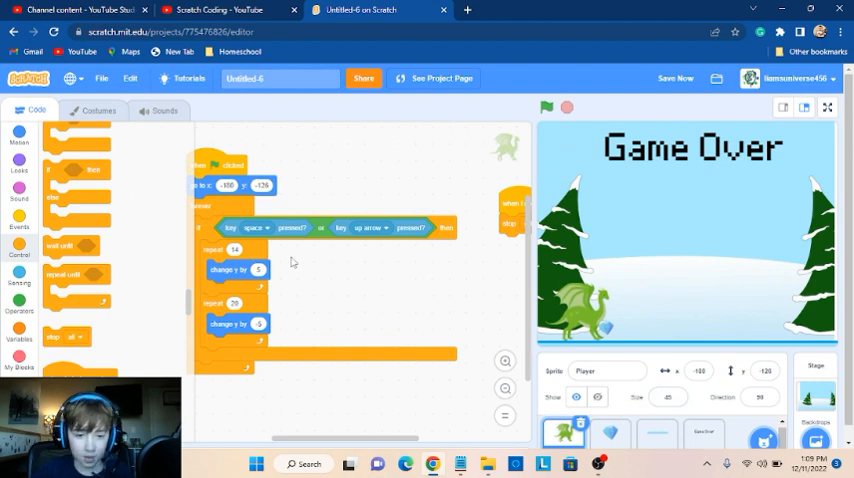
pyautogui.click(234, 248)
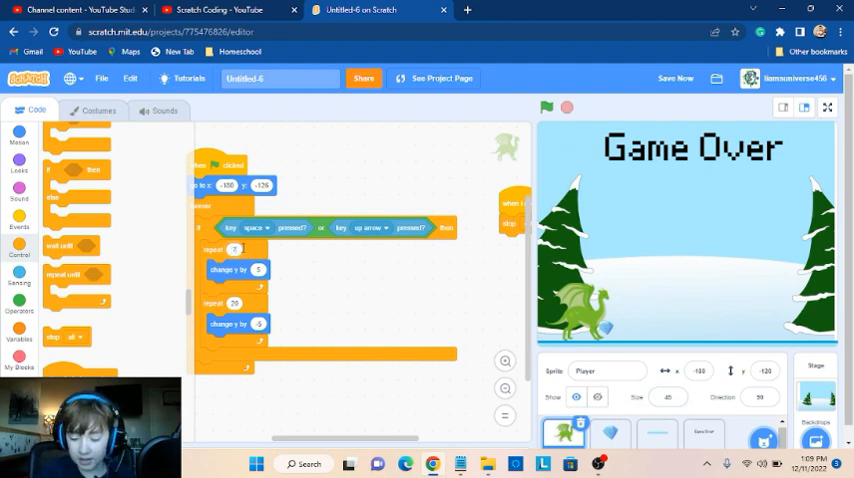
pyautogui.click(234, 248)
pyautogui.write('17')
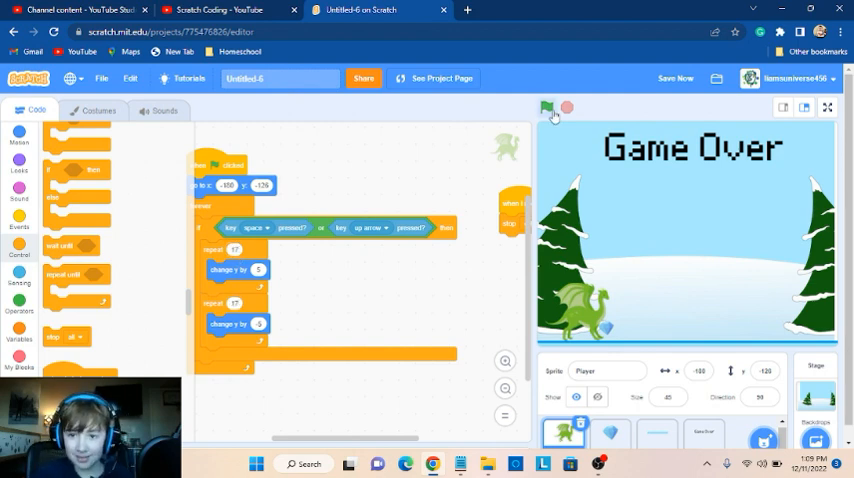
pyautogui.click(546, 108)
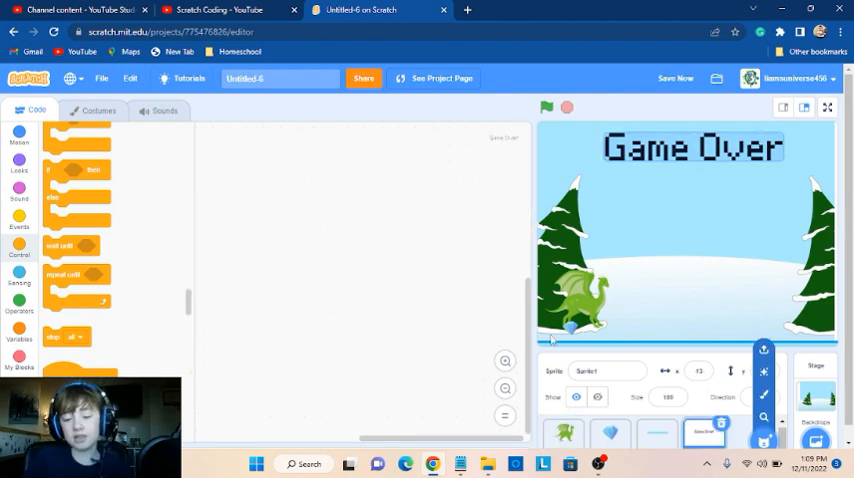
# Make Sprite1 hide on green flag and show on receiving GameOver, then test-run it
pyautogui.click(20, 220)
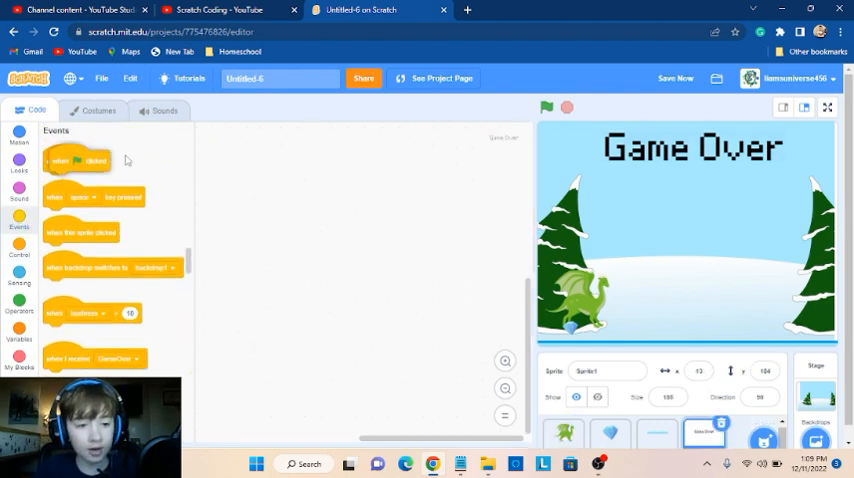
pyautogui.click(20, 164)
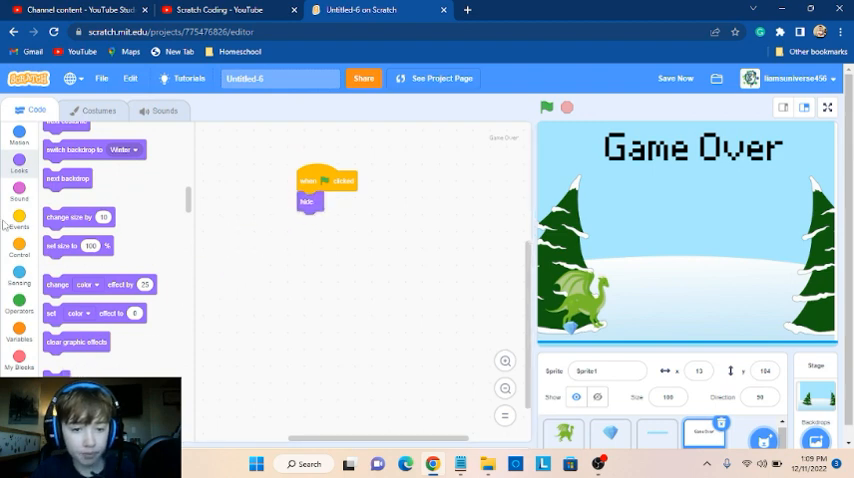
pyautogui.click(20, 220)
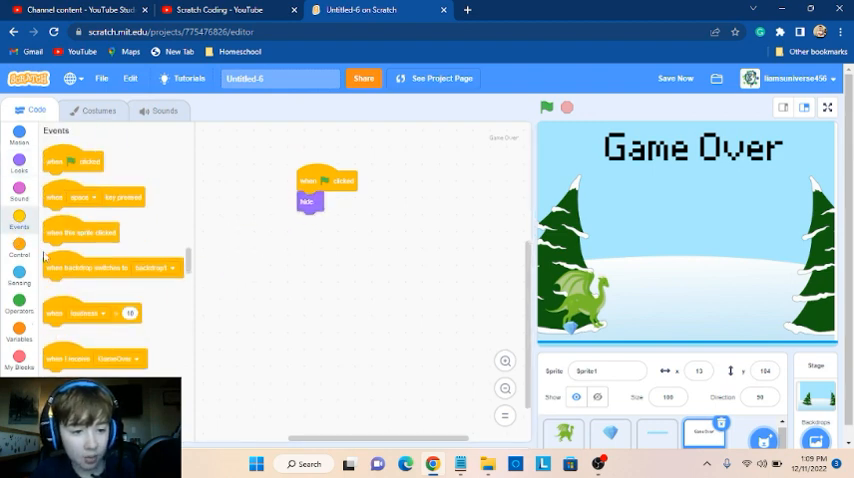
pyautogui.moveTo(96, 358); pyautogui.dragTo(350, 252)
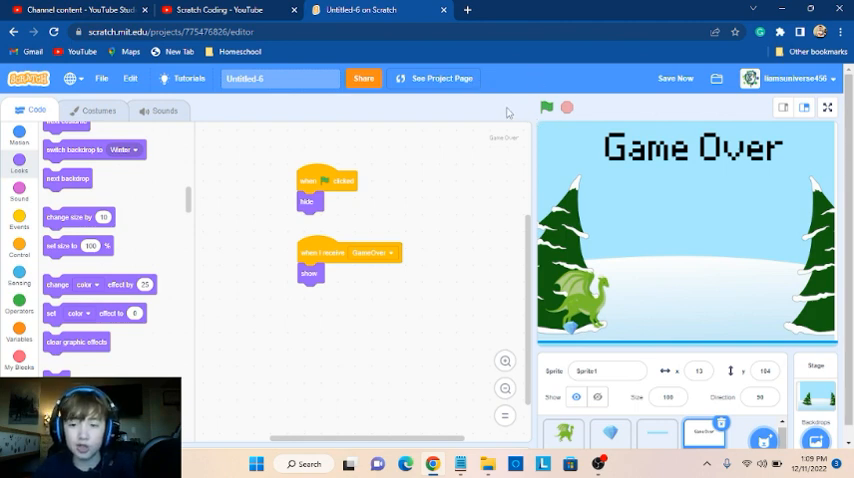
pyautogui.click(548, 108)
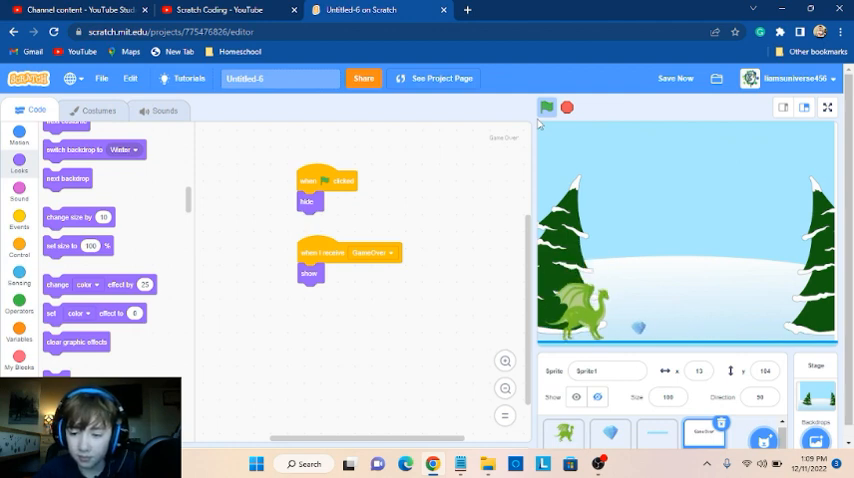
pyautogui.click(546, 108)
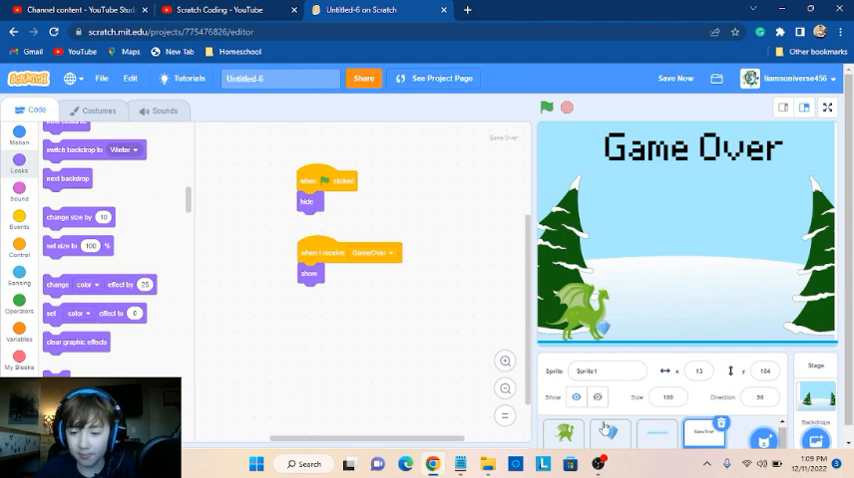
# Create a variable named Score for all sprites from the crystal sprite
pyautogui.click(612, 432)
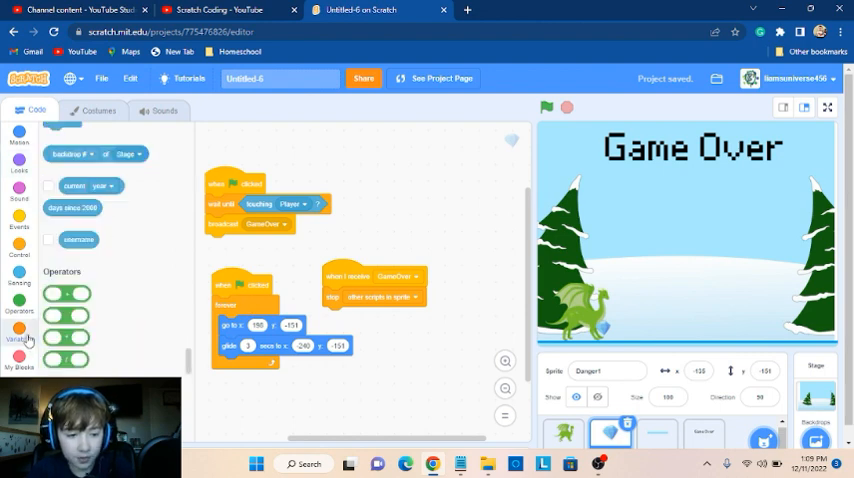
pyautogui.click(20, 340)
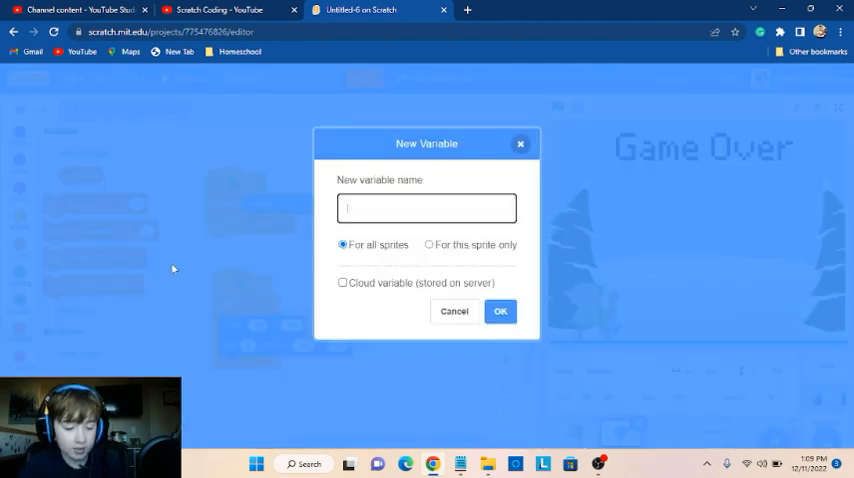
pyautogui.write('Score')
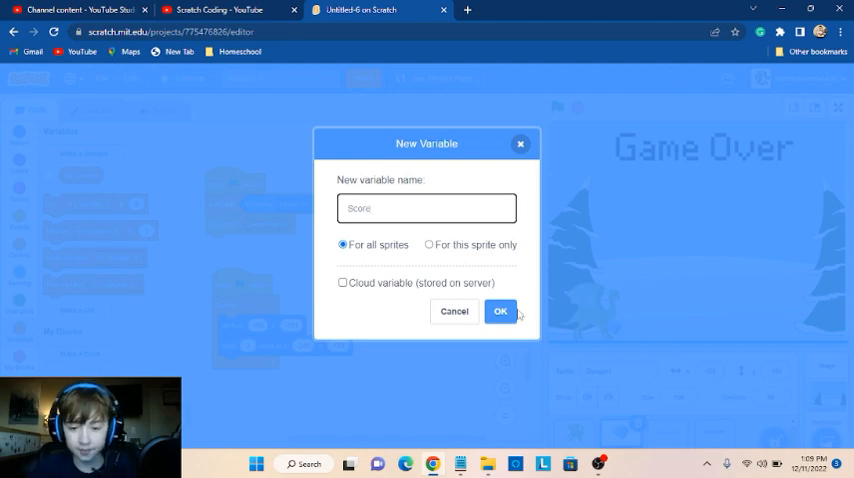
pyautogui.click(500, 312)
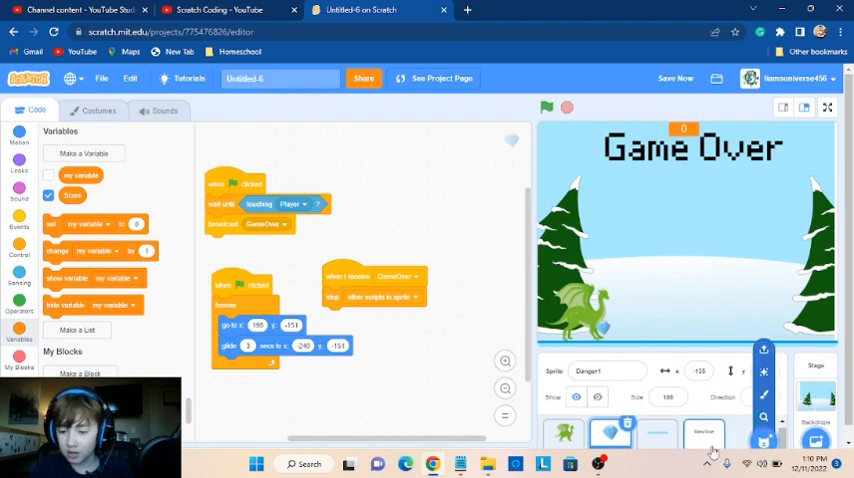
# Nudge the Game Over text down in Sprite1's costume so the score counter clears it
pyautogui.click(96, 110)
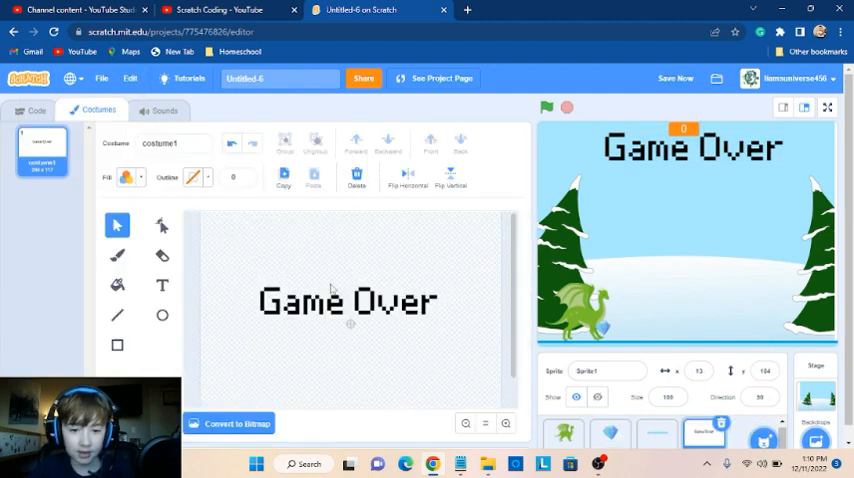
pyautogui.click(348, 300)
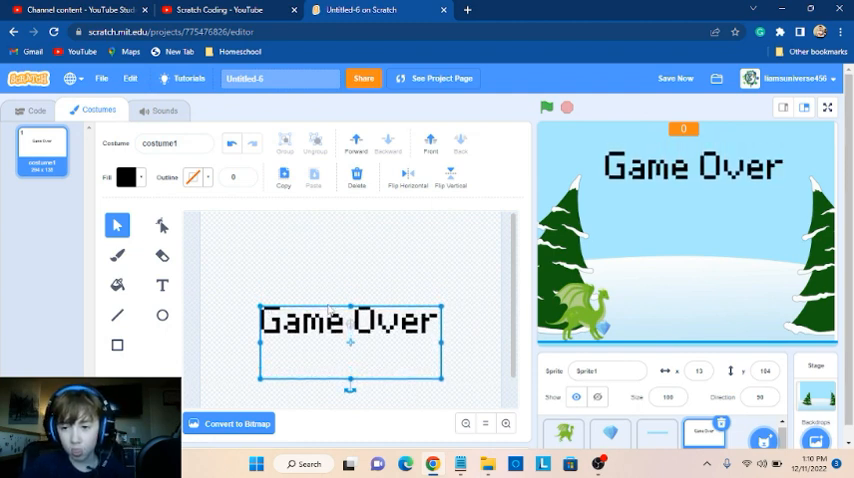
pyautogui.click(356, 232)
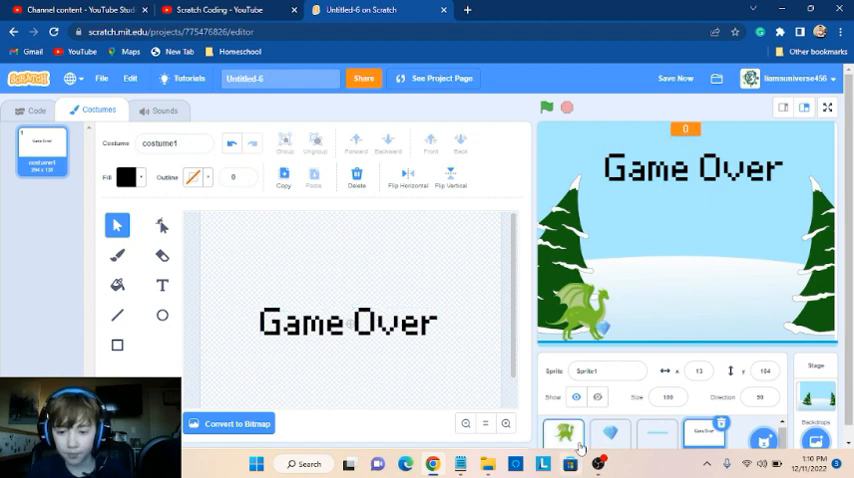
pyautogui.click(610, 432)
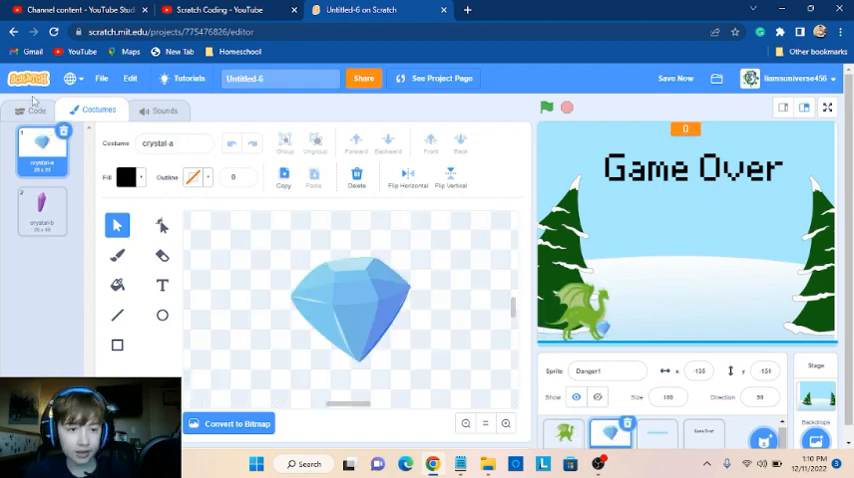
# Add a 'change Score by 1' block under the glide block in the crystal's forever loop
pyautogui.click(36, 110)
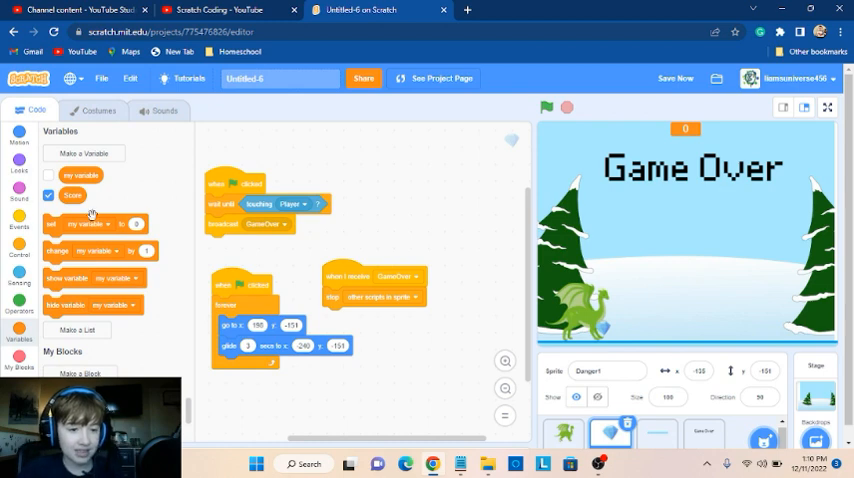
pyautogui.click(248, 204)
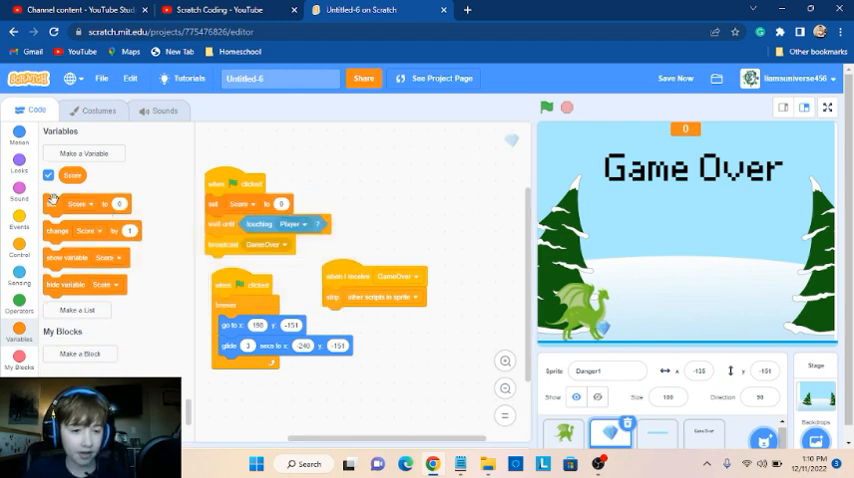
pyautogui.moveTo(76, 230); pyautogui.dragTo(256, 384)
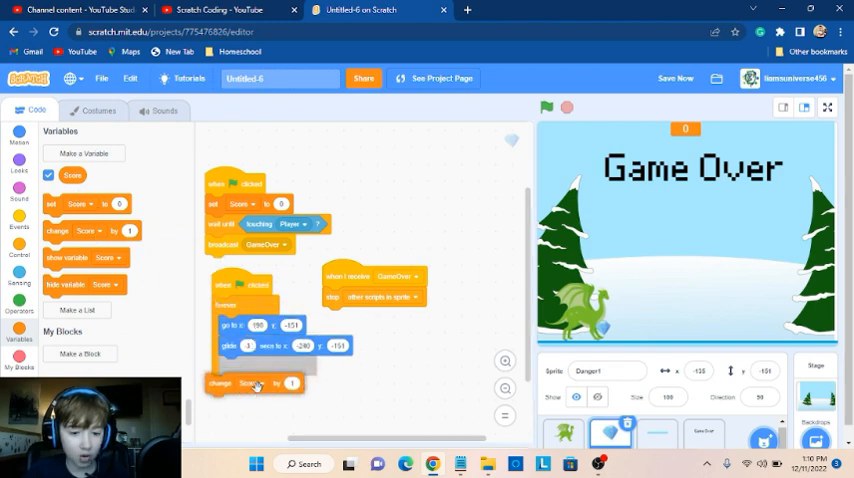
# Run the game several times with the green flag to check the score counts up
pyautogui.click(546, 108)
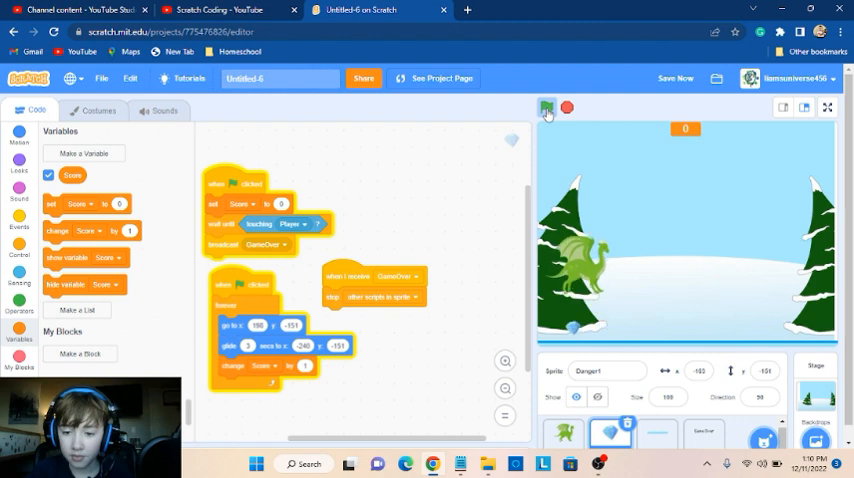
pyautogui.click(544, 108)
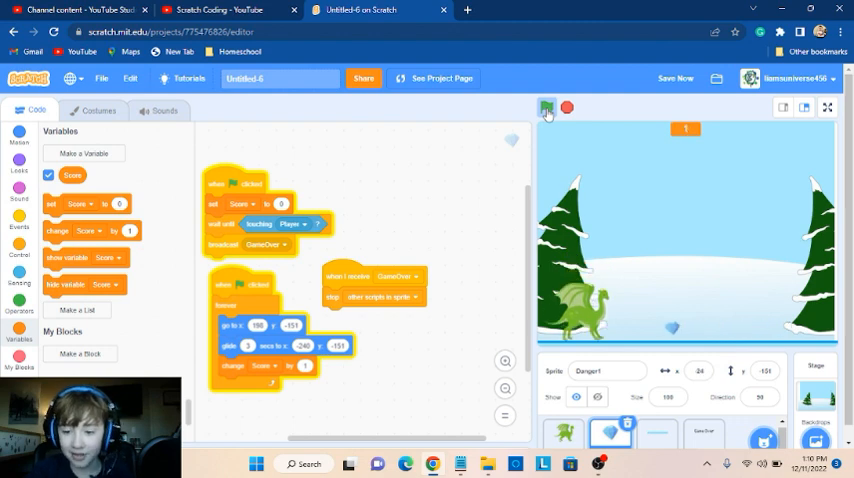
pyautogui.click(544, 108)
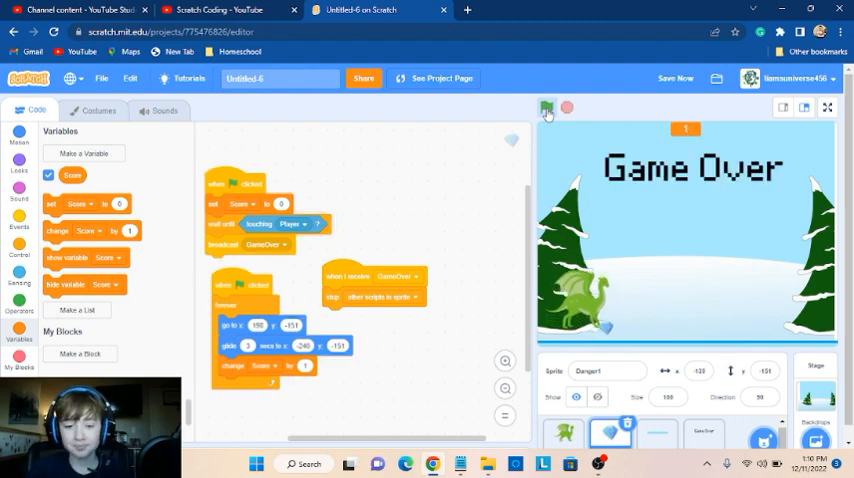
pyautogui.click(544, 108)
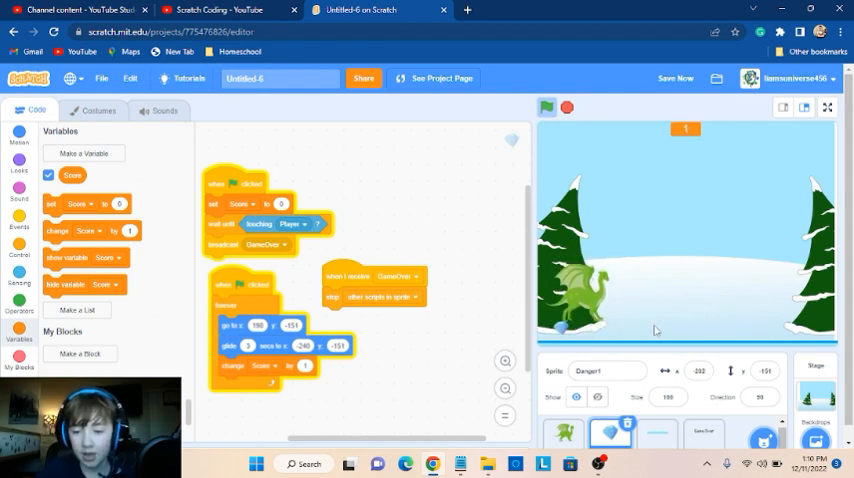
pyautogui.click(546, 108)
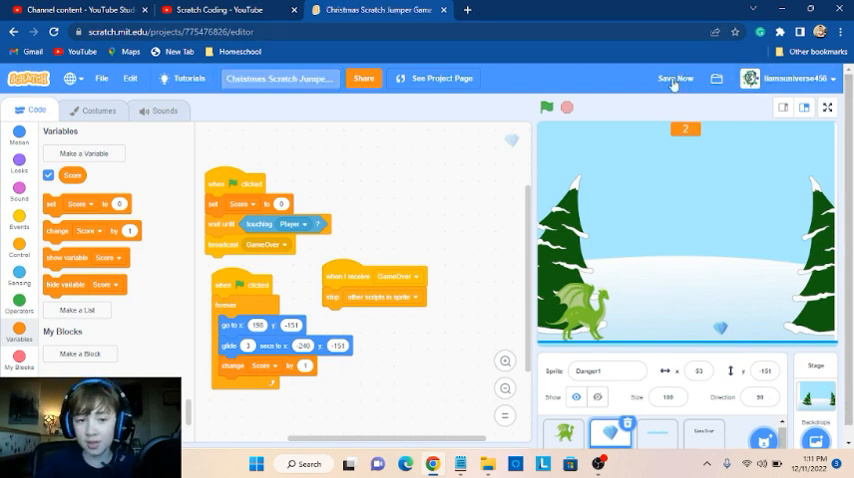
# Save the renamed project and go to its public project page from the account menu
pyautogui.click(676, 78)
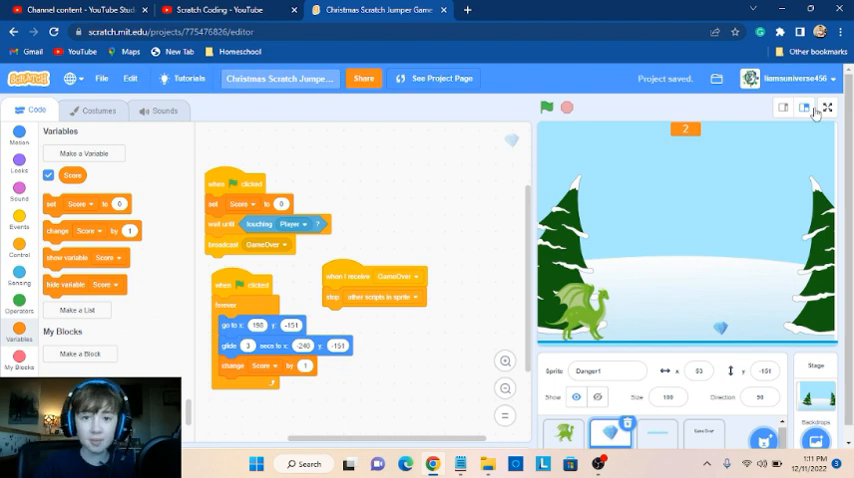
pyautogui.click(780, 78)
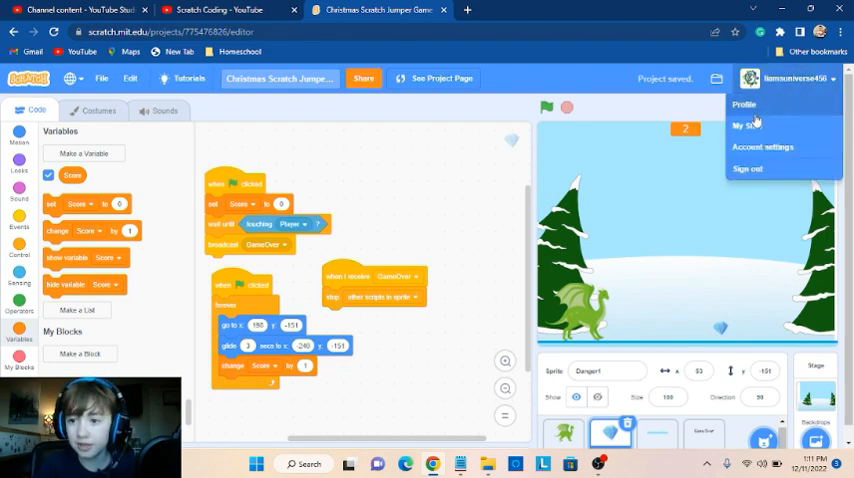
pyautogui.click(744, 124)
pyautogui.write('S')
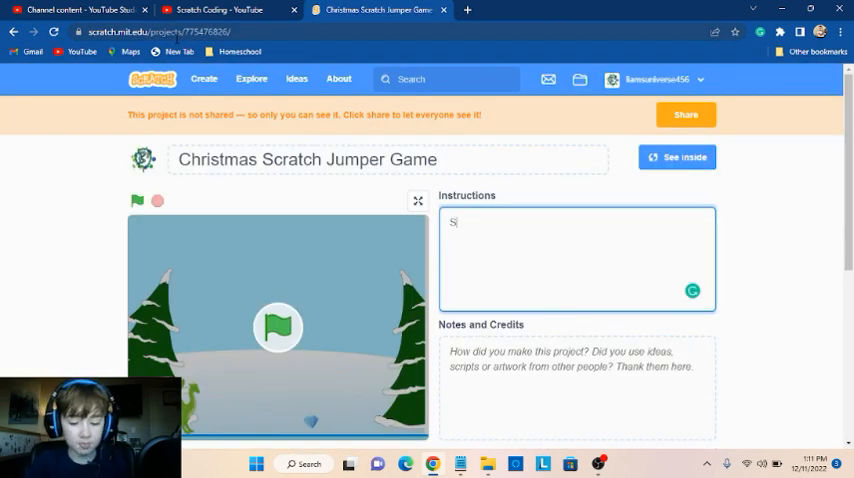
# Fill the Instructions box with 'Space or arrow key to jump', correcting a typo along the way
pyautogui.write('pacwe')
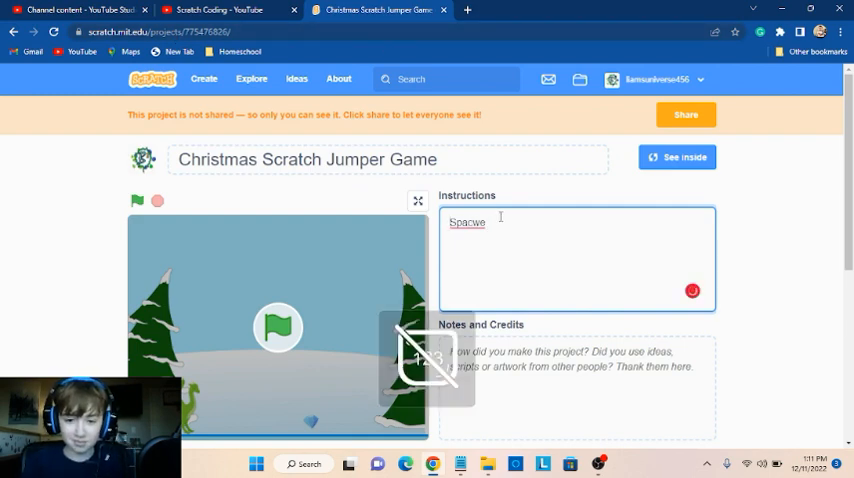
pyautogui.press('Backspace')
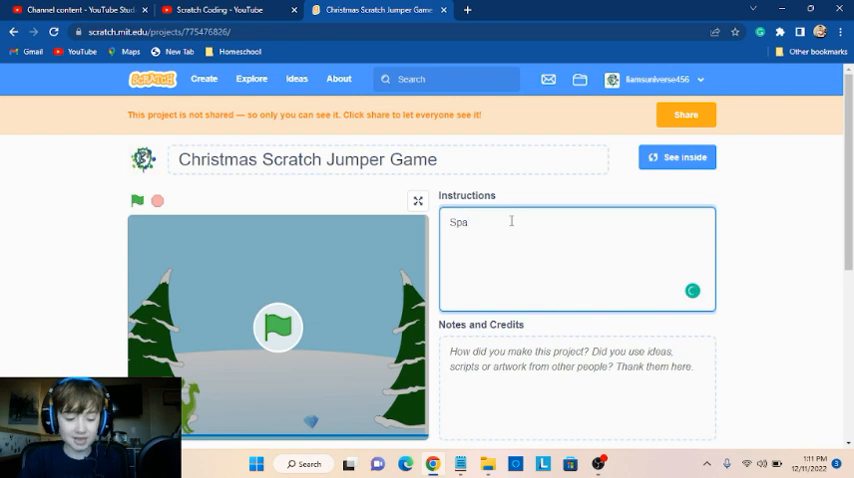
pyautogui.write('ce to')
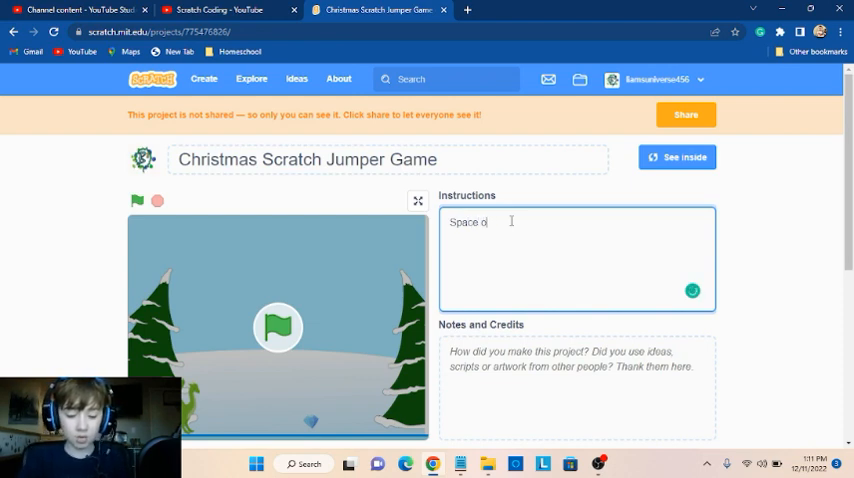
pyautogui.write('r arrow')
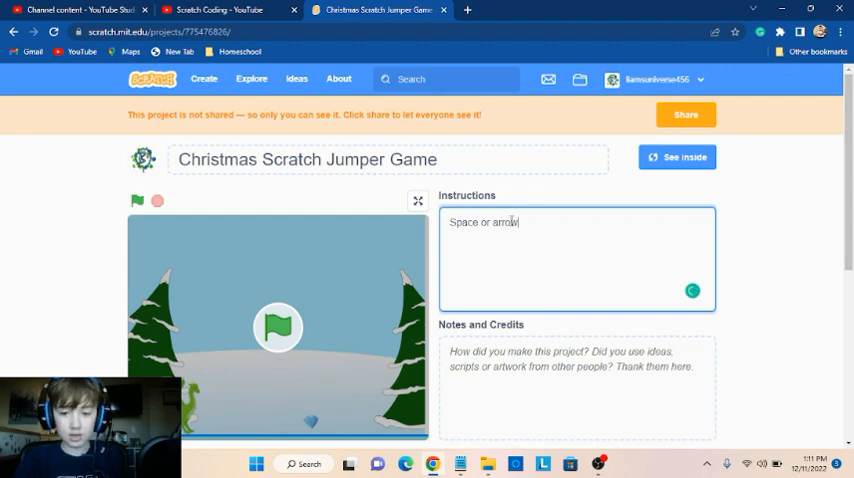
pyautogui.write('key')
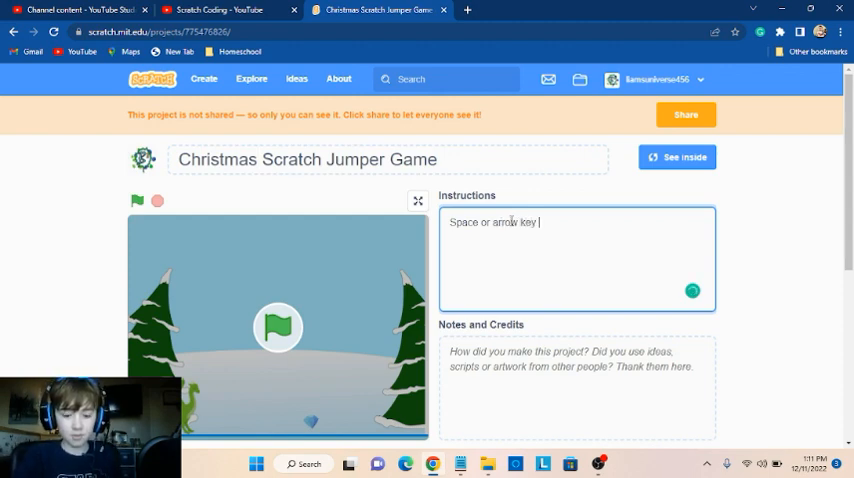
pyautogui.write('to jump')
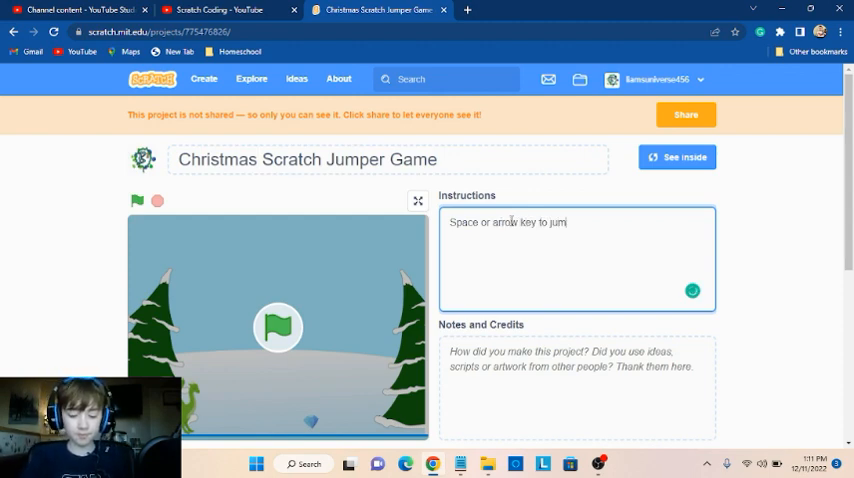
pyautogui.write('p.')
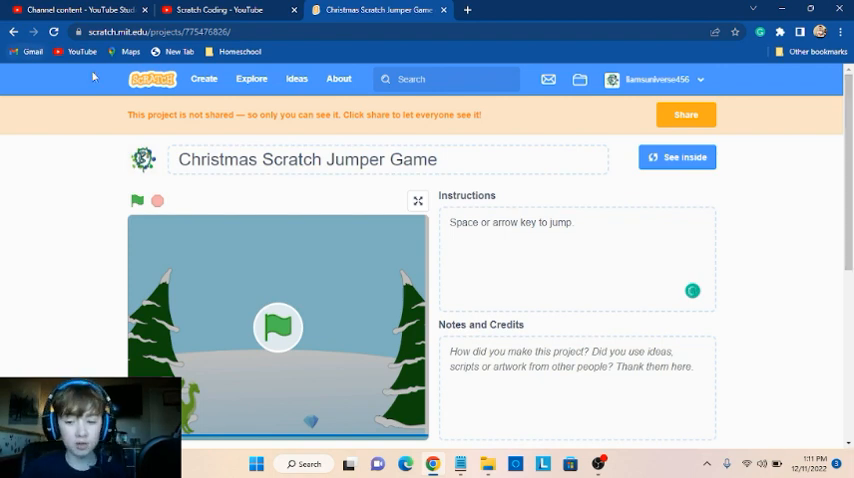
pyautogui.scroll(-3)
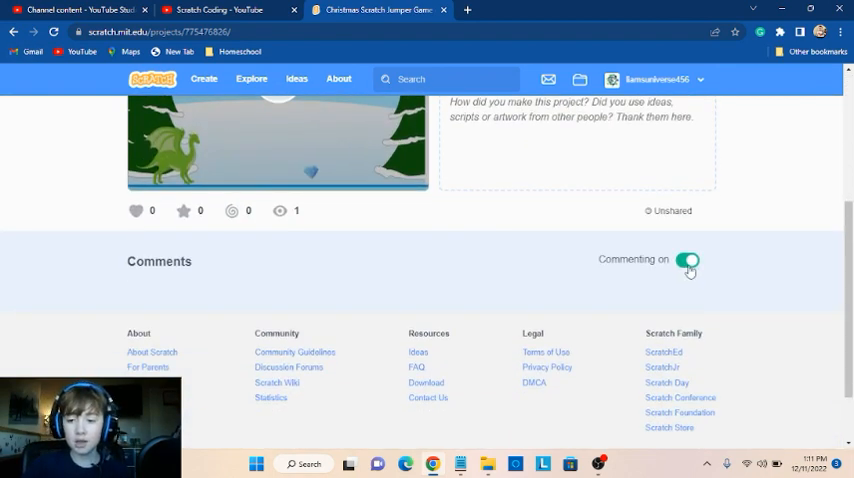
pyautogui.scroll(3)
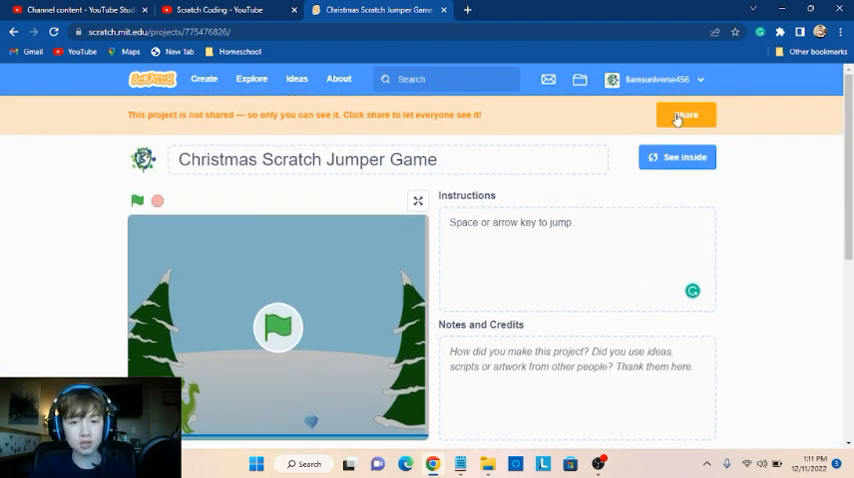
# Share the Christmas Scratch Jumper Game publicly from its project page
pyautogui.click(136, 200)
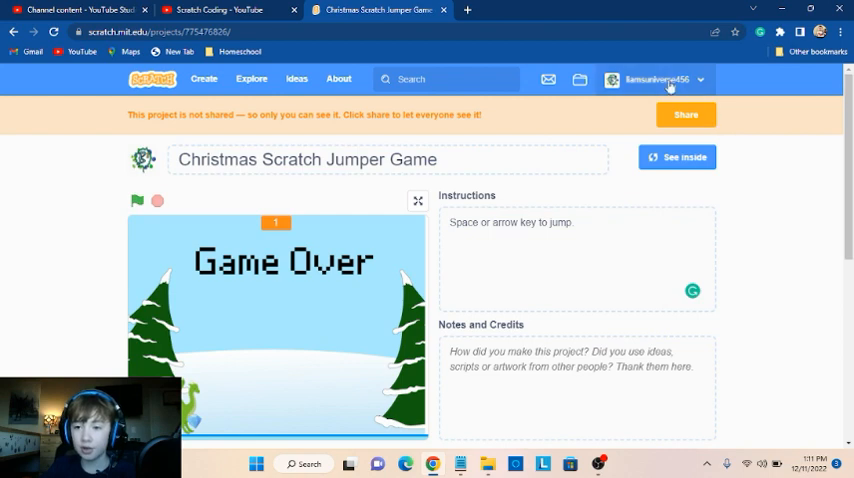
pyautogui.click(686, 114)
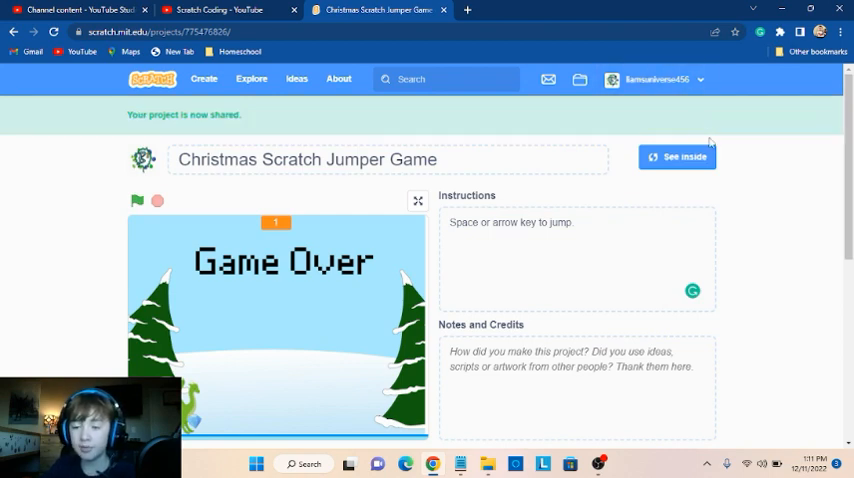
pyautogui.scroll(-3)
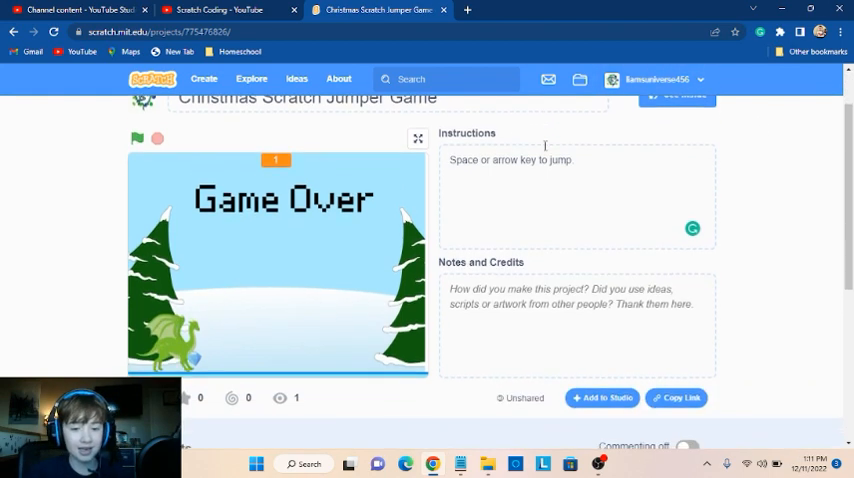
# Play the shared game on its project page until it reaches Game Over
pyautogui.click(136, 138)
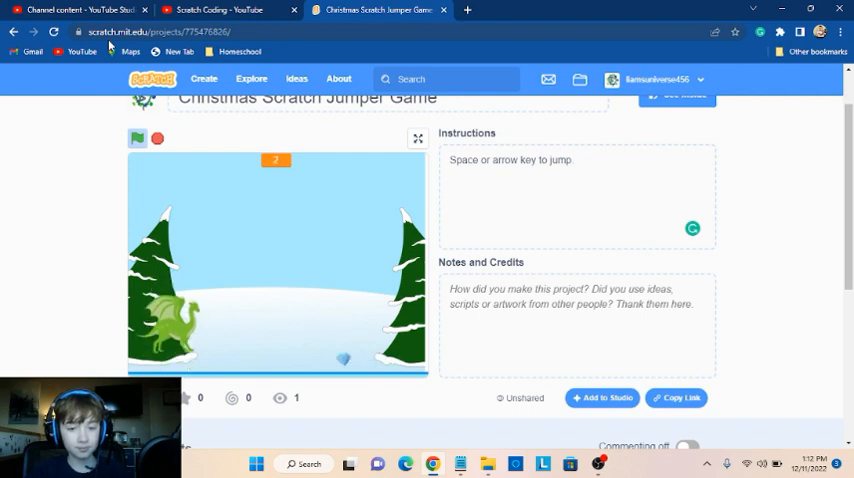
pyautogui.click(136, 138)
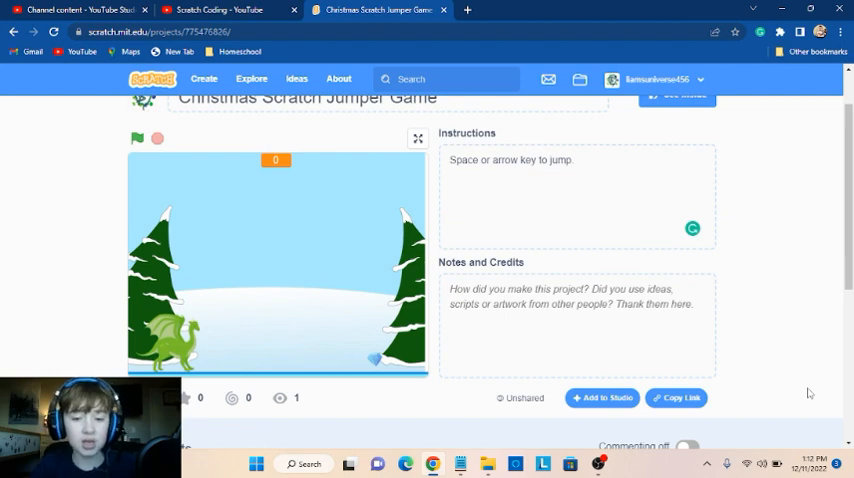
pyautogui.moveTo(676, 244)
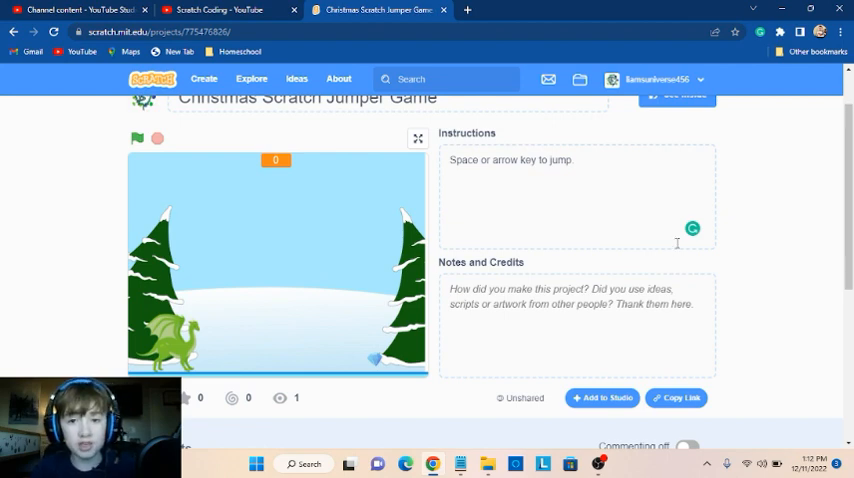
pyautogui.click(528, 398)
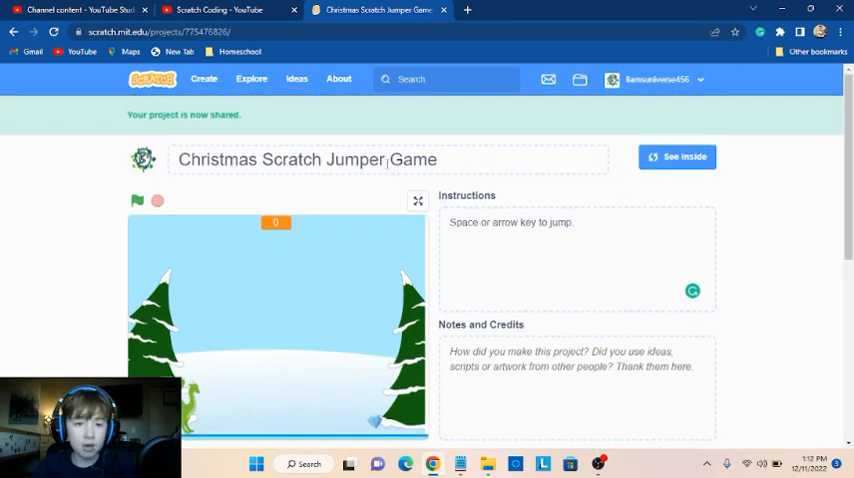